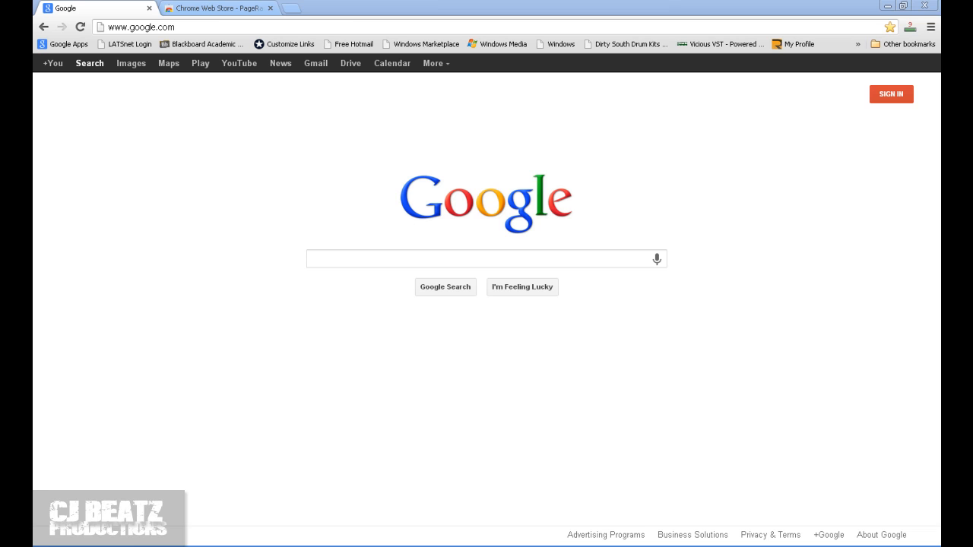
pyautogui.moveTo(211, 161)
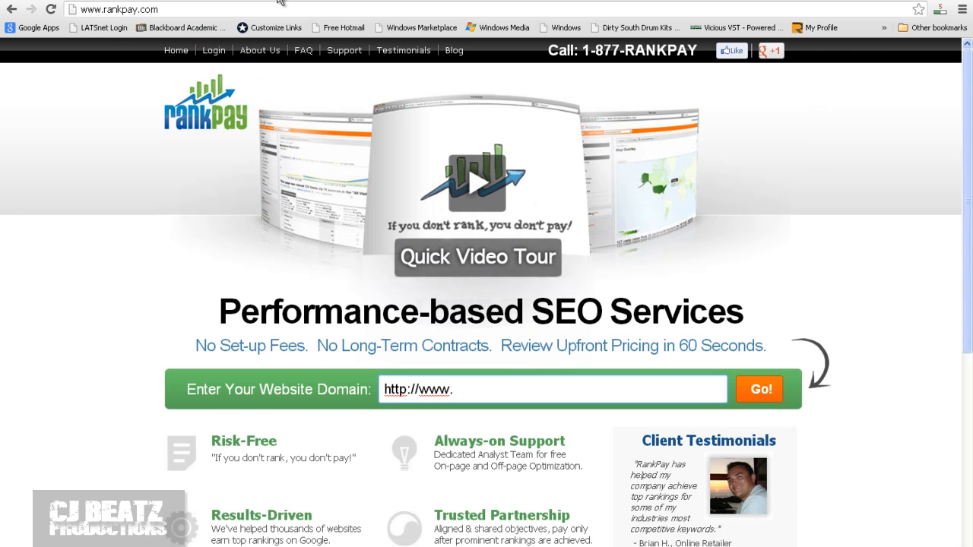
pyautogui.moveTo(405, 366)
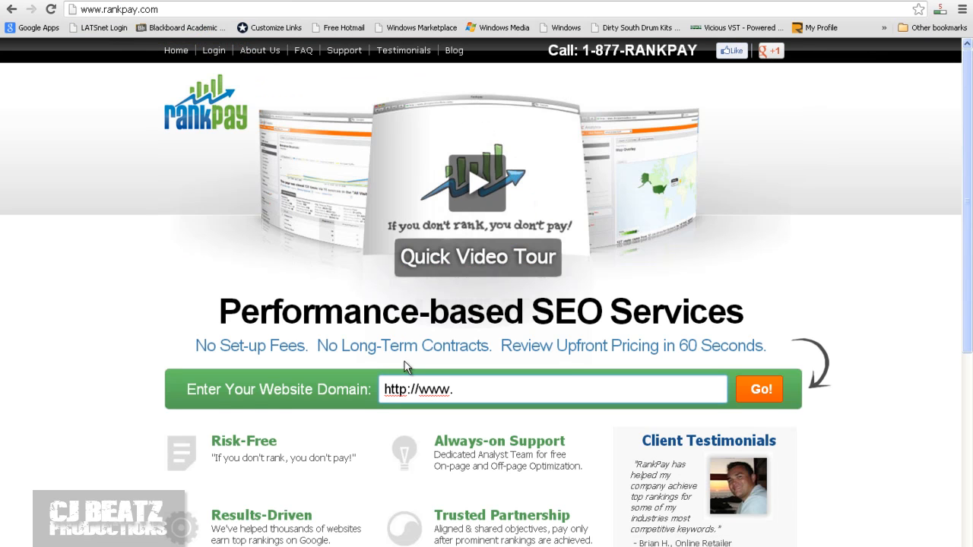
# Step: Enter rocbattle.com in RankPay's website domain field
pyautogui.click(554, 390)
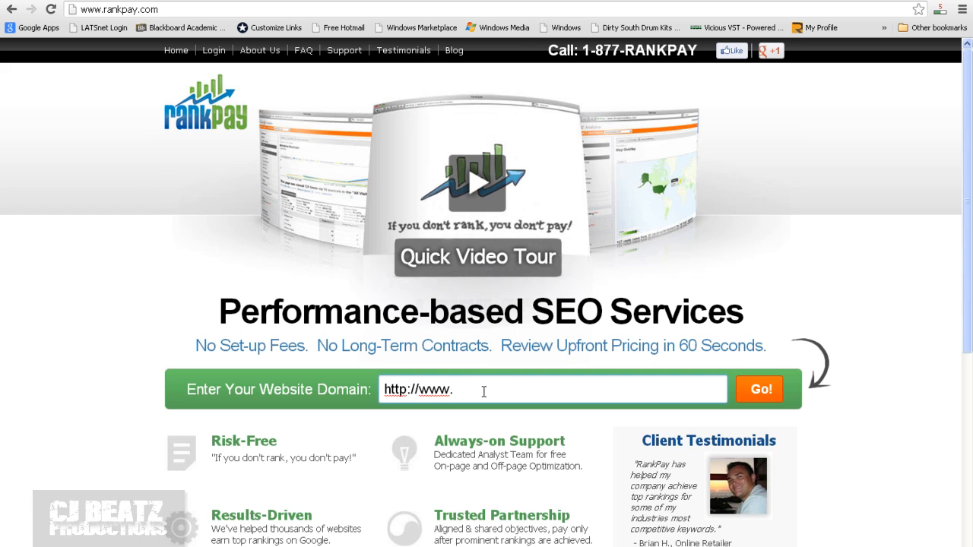
pyautogui.write('rocbattle')
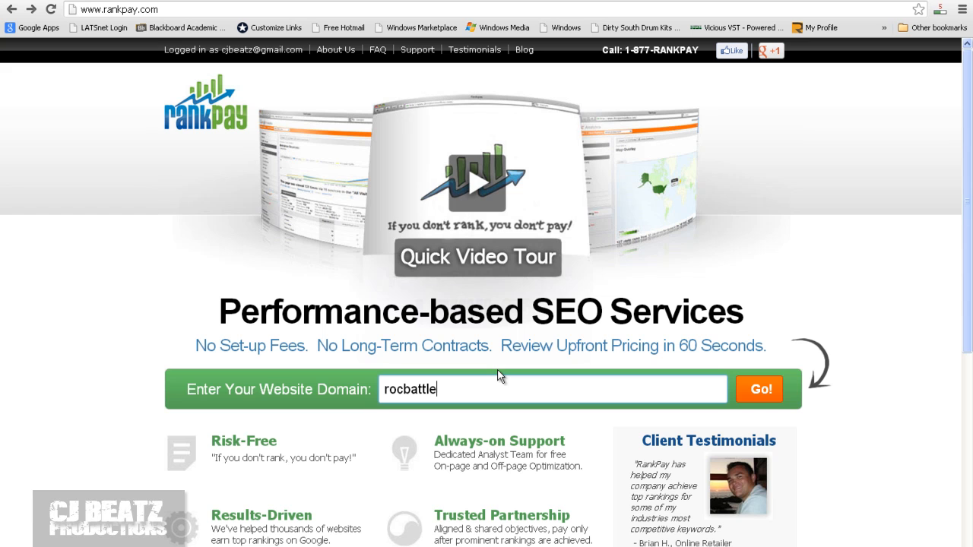
pyautogui.write('.com')
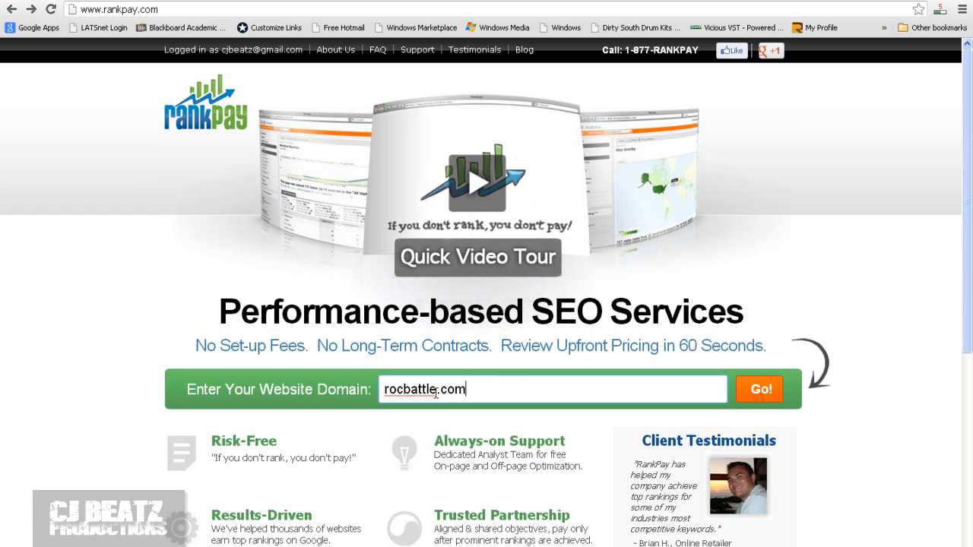
pyautogui.moveTo(578, 394)
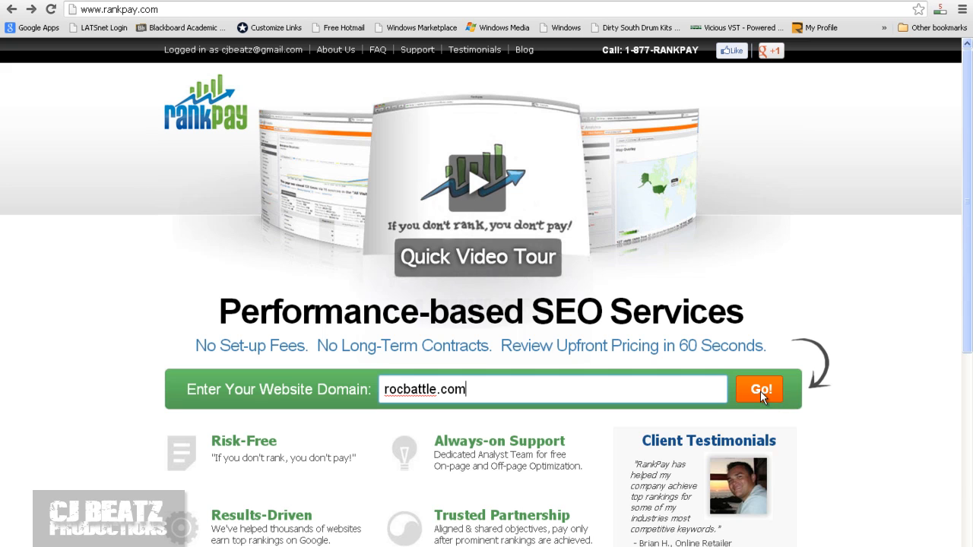
# Step: Submit rocbattle.com and choose 'buy beats' from the keyword suggestions
pyautogui.click(759, 389)
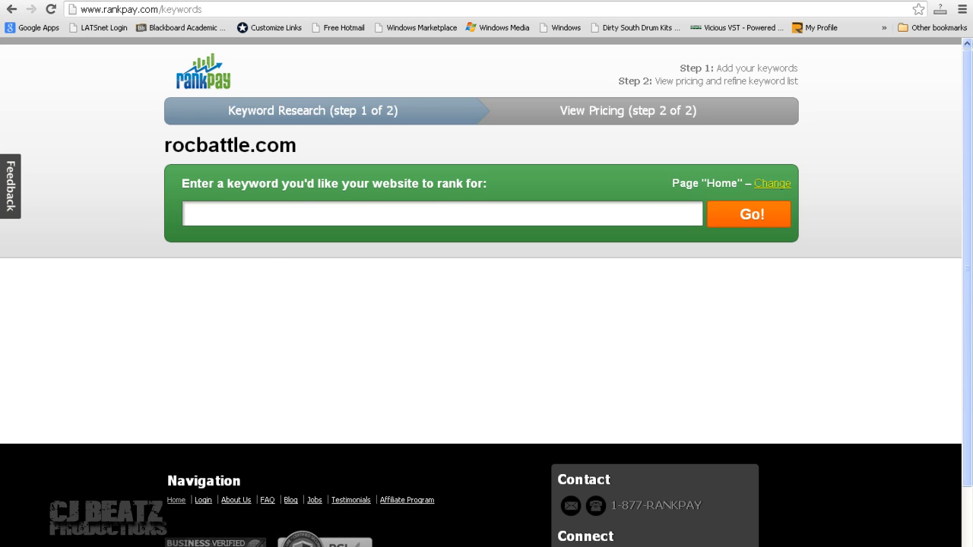
pyautogui.click(441, 213)
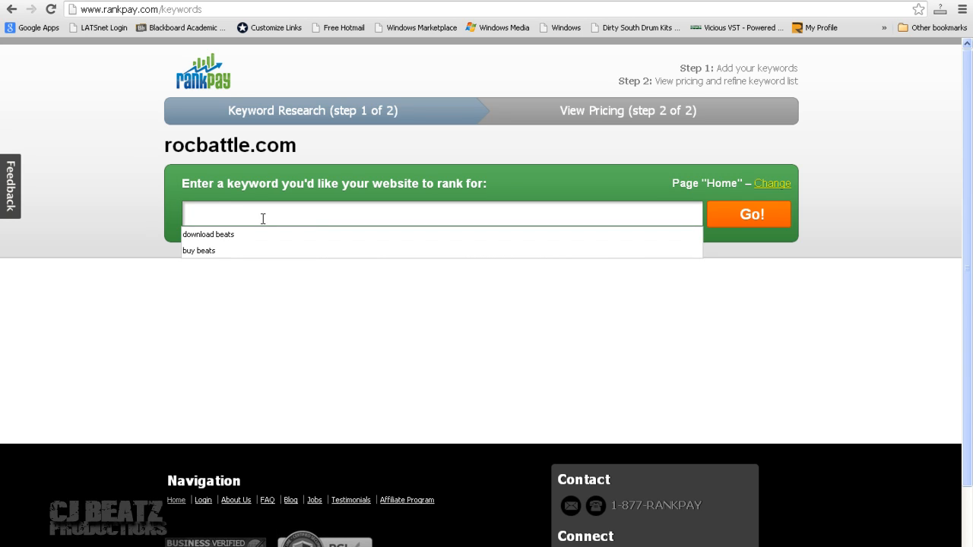
pyautogui.moveTo(224, 206)
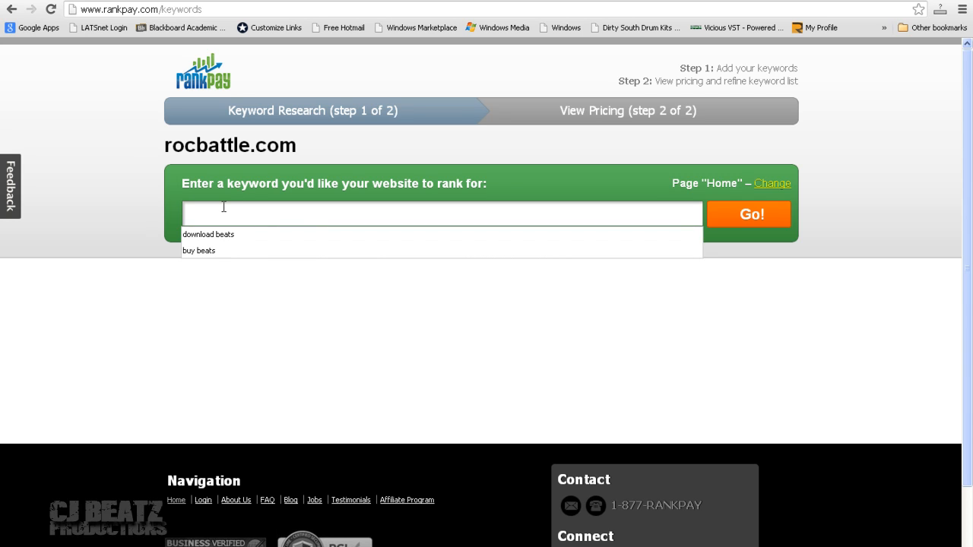
pyautogui.moveTo(216, 250)
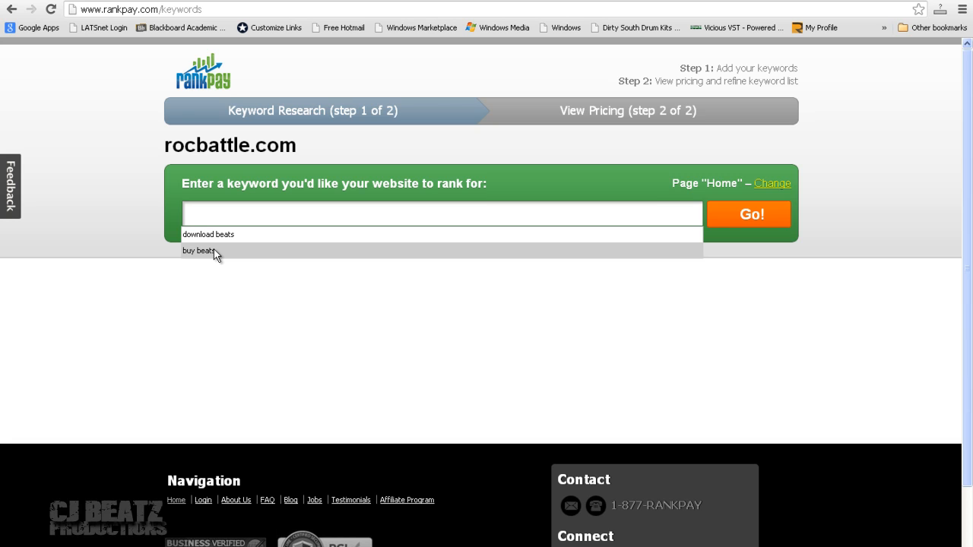
pyautogui.click(199, 251)
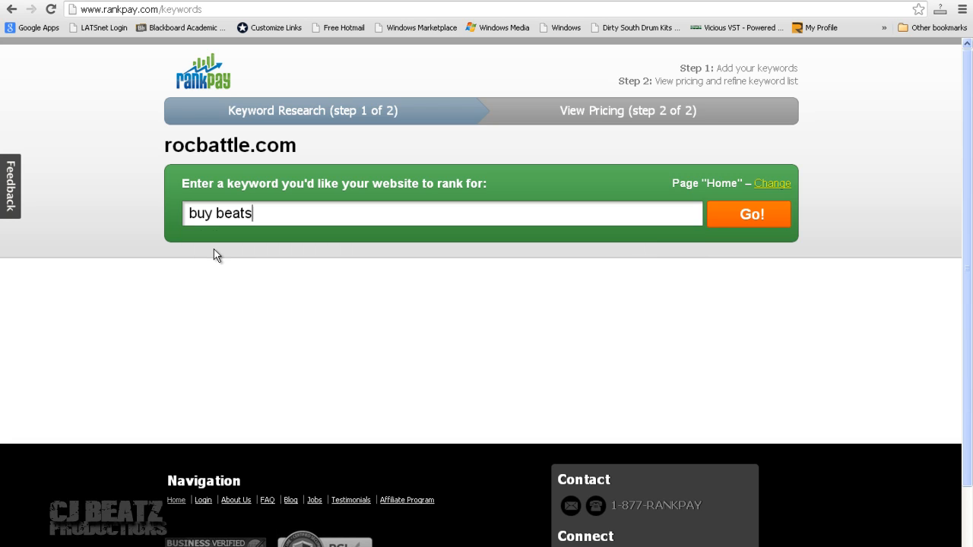
pyautogui.moveTo(365, 189)
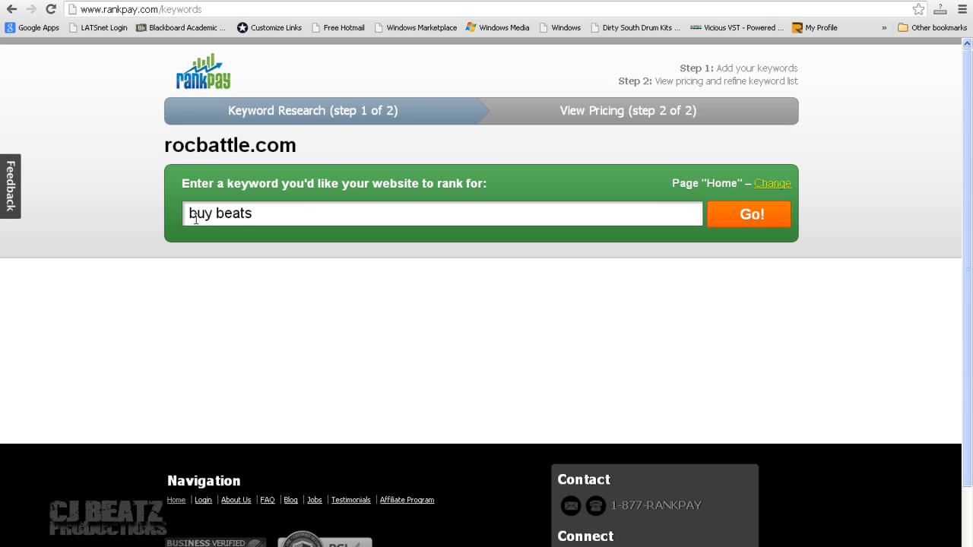
pyautogui.moveTo(712, 234)
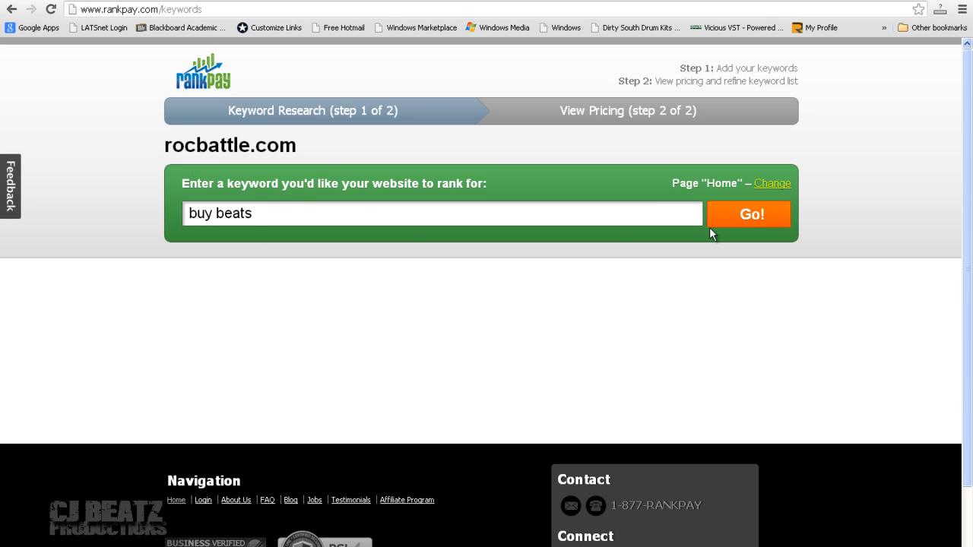
# Step: Submit 'buy beats' to get its ranking and monthly search data
pyautogui.click(748, 213)
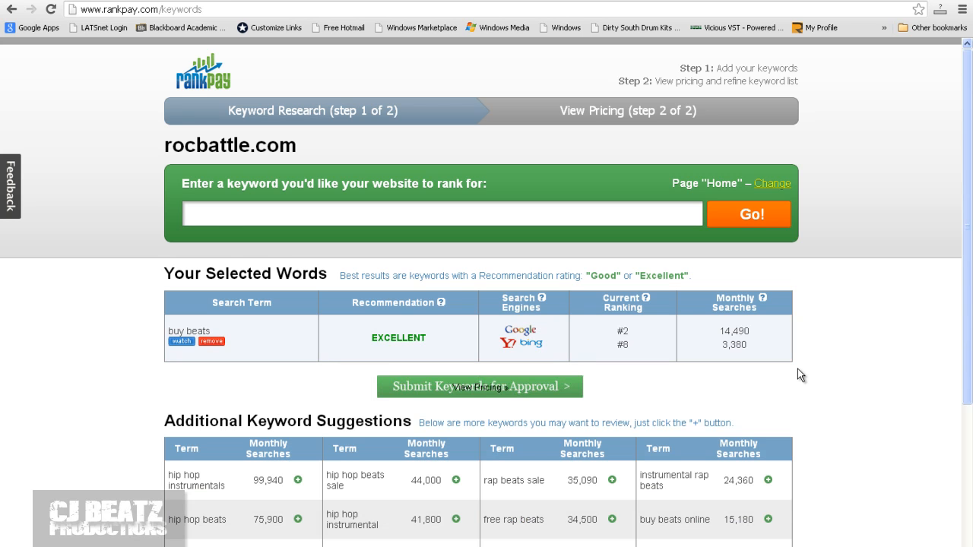
pyautogui.moveTo(647, 341)
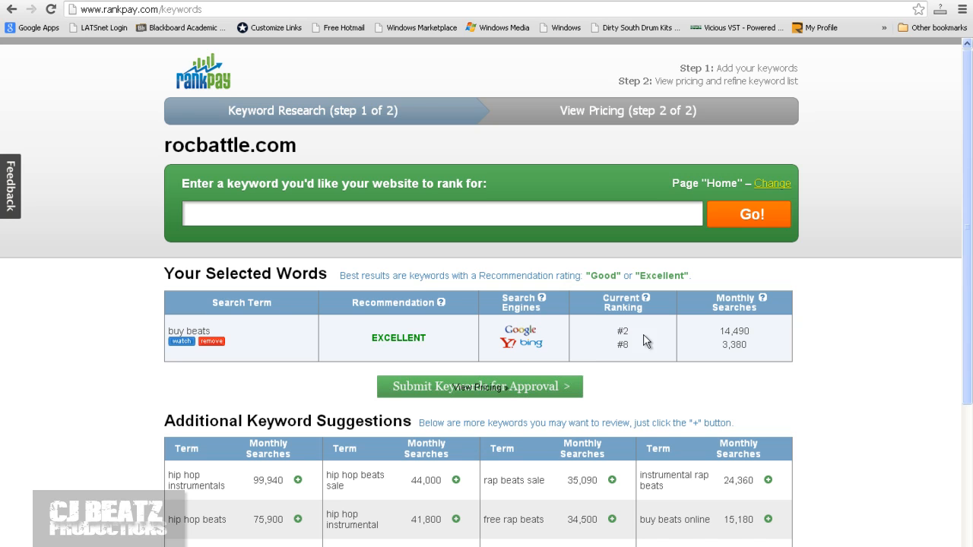
pyautogui.moveTo(631, 341)
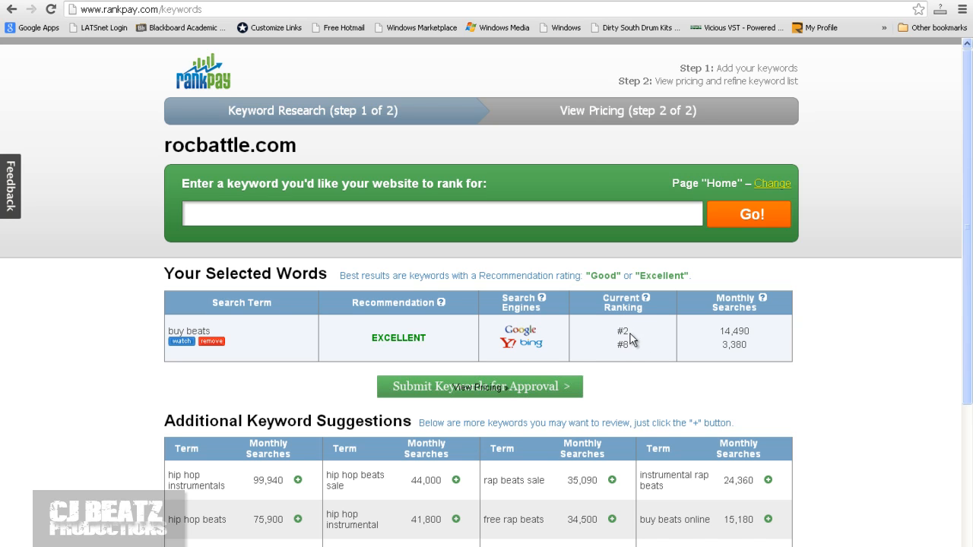
pyautogui.moveTo(301, 296)
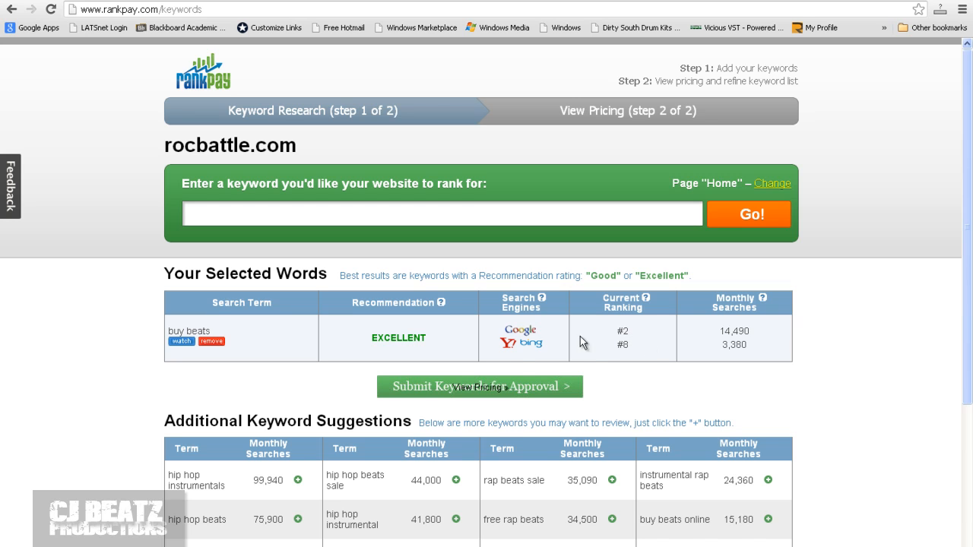
pyautogui.moveTo(631, 356)
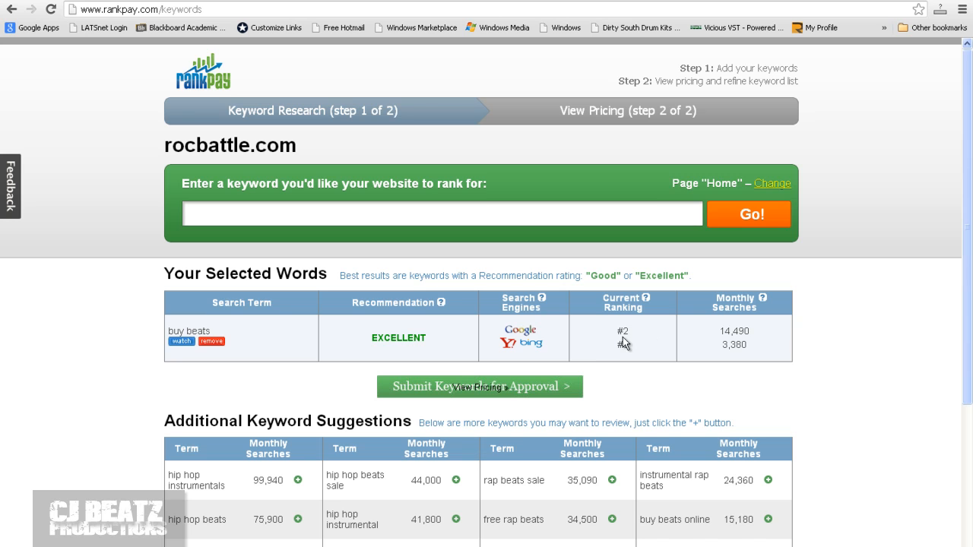
pyautogui.moveTo(576, 359)
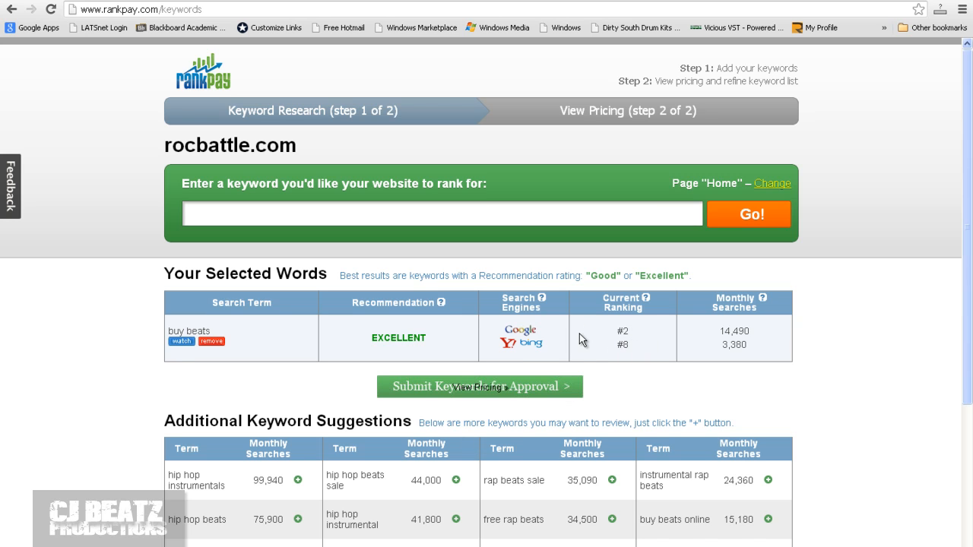
pyautogui.moveTo(616, 348)
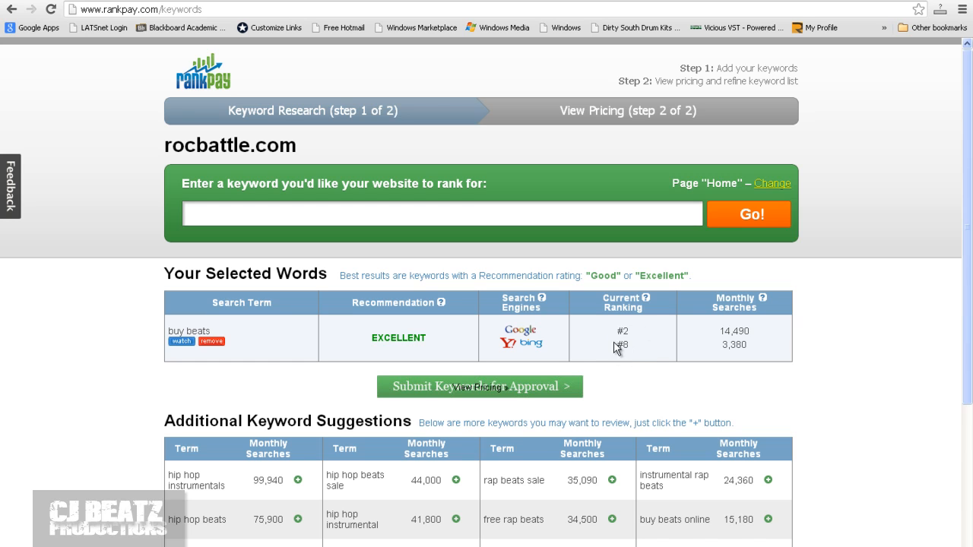
pyautogui.moveTo(383, 340)
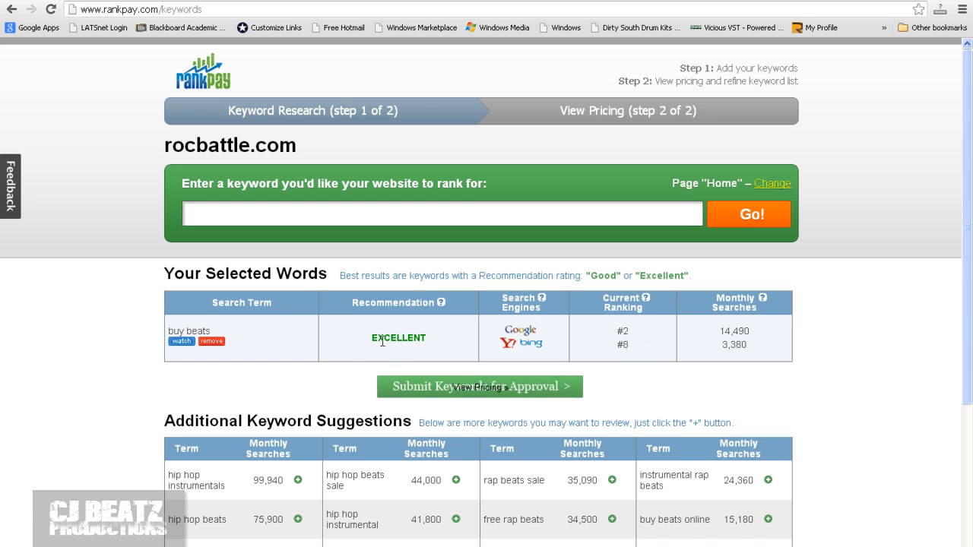
pyautogui.moveTo(231, 125)
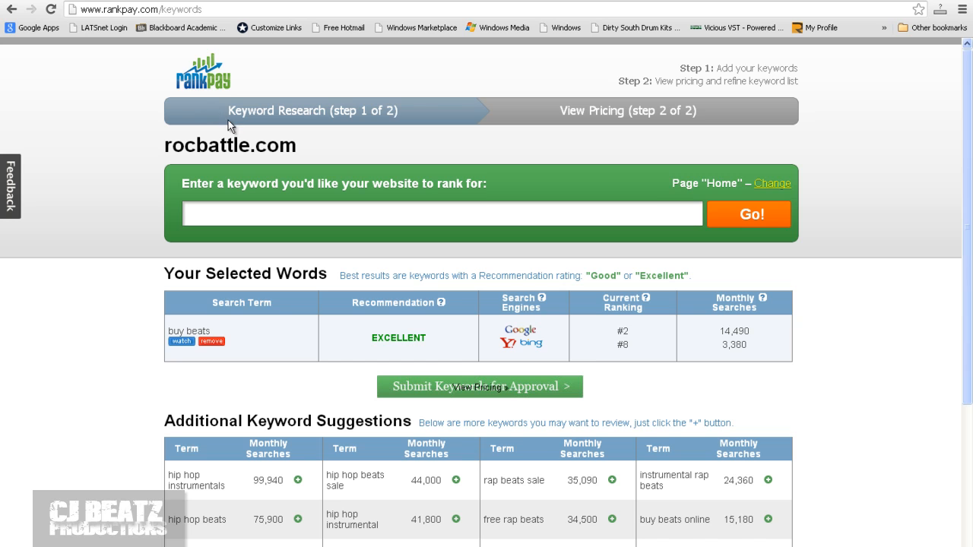
pyautogui.moveTo(223, 97)
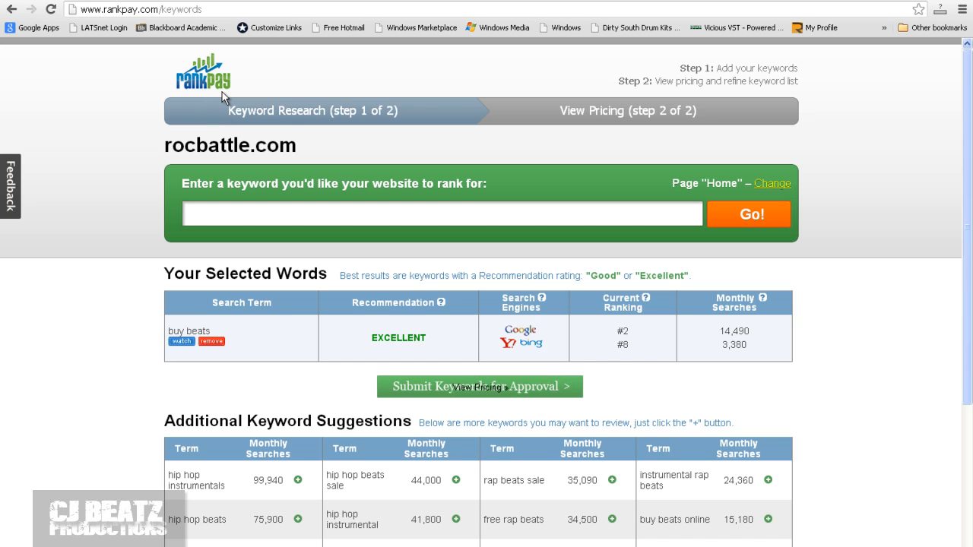
pyautogui.moveTo(255, 105)
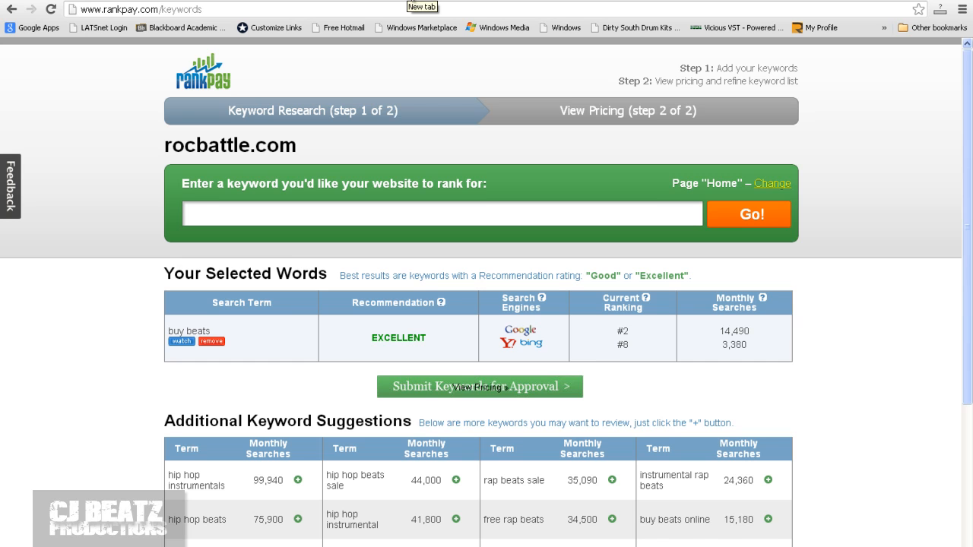
pyautogui.click(423, 6)
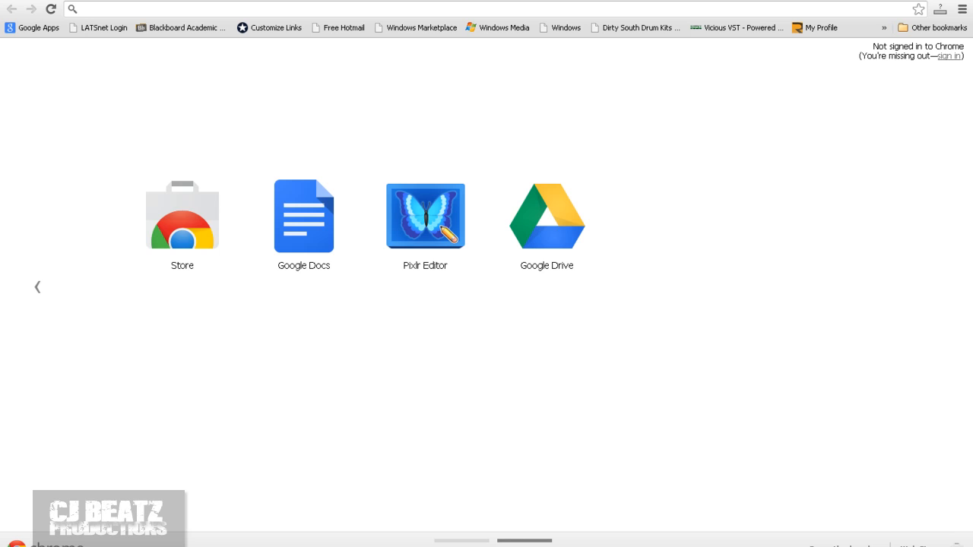
pyautogui.moveTo(921, 68)
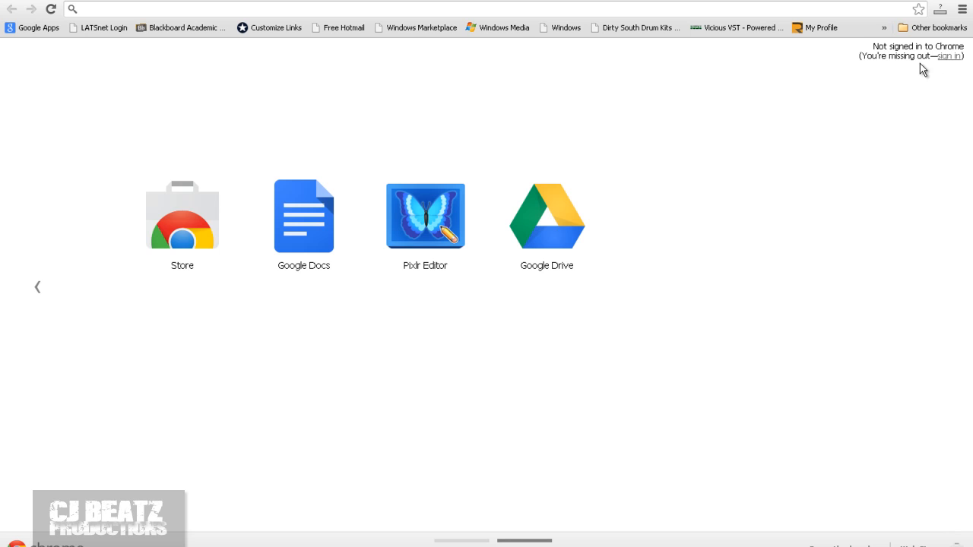
pyautogui.click(337, 27)
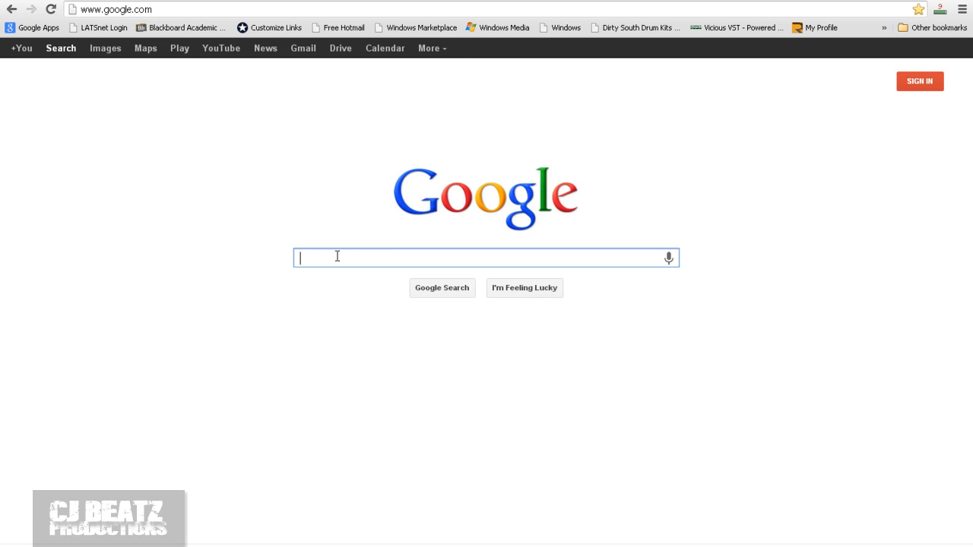
pyautogui.write('buy hip ho')
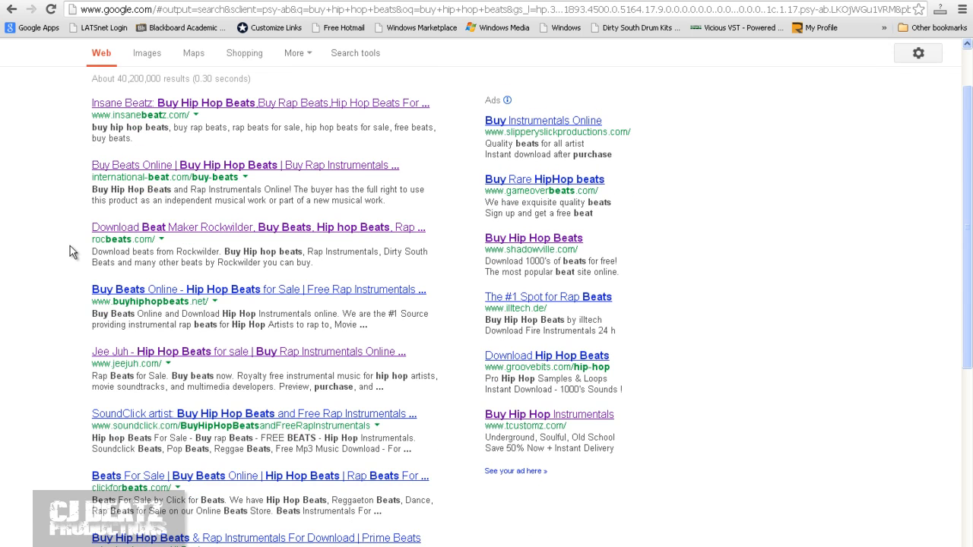
pyautogui.scroll(-3)
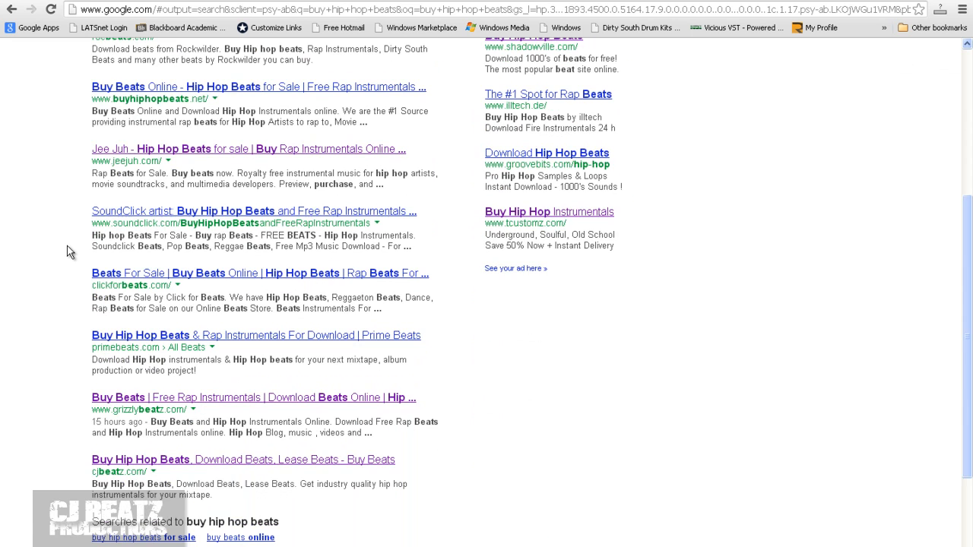
pyautogui.moveTo(149, 464)
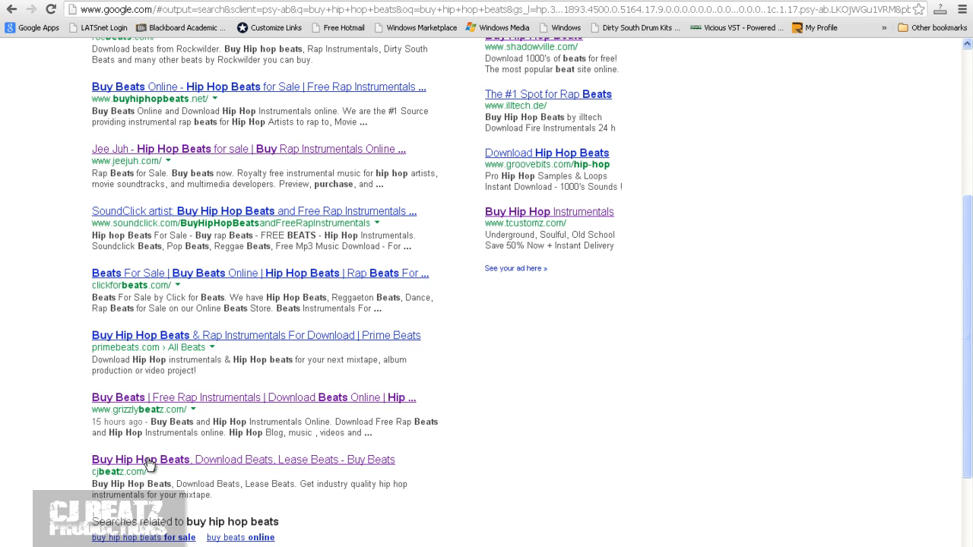
pyautogui.moveTo(166, 485)
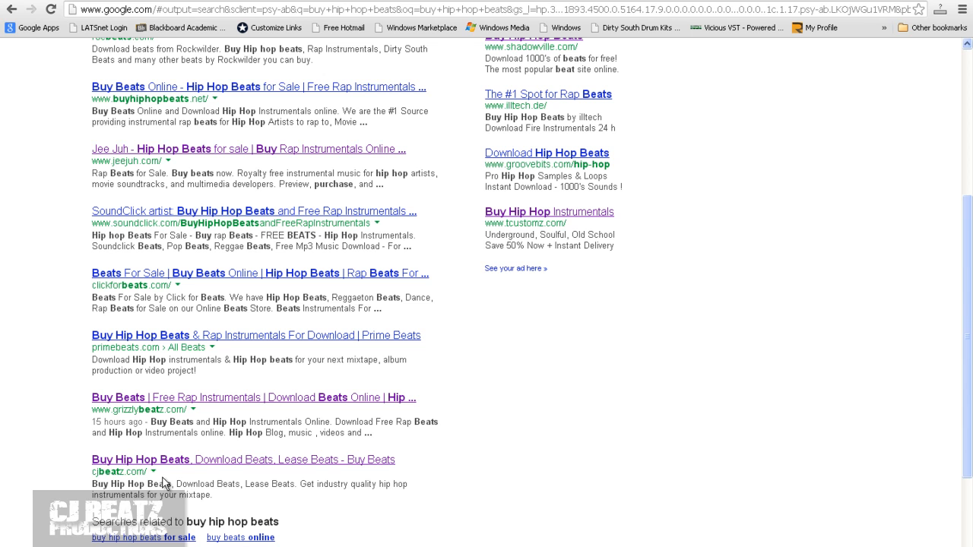
pyautogui.moveTo(170, 471)
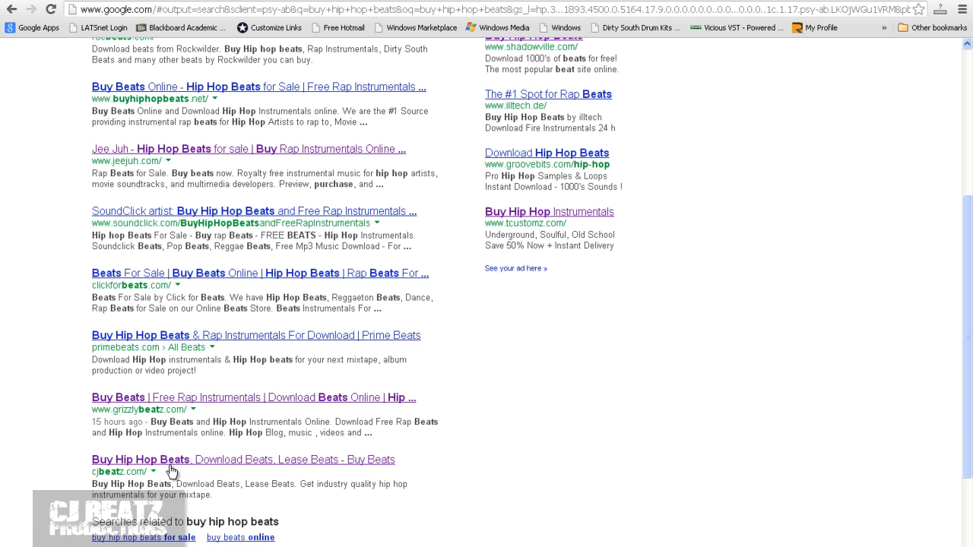
pyautogui.moveTo(189, 484)
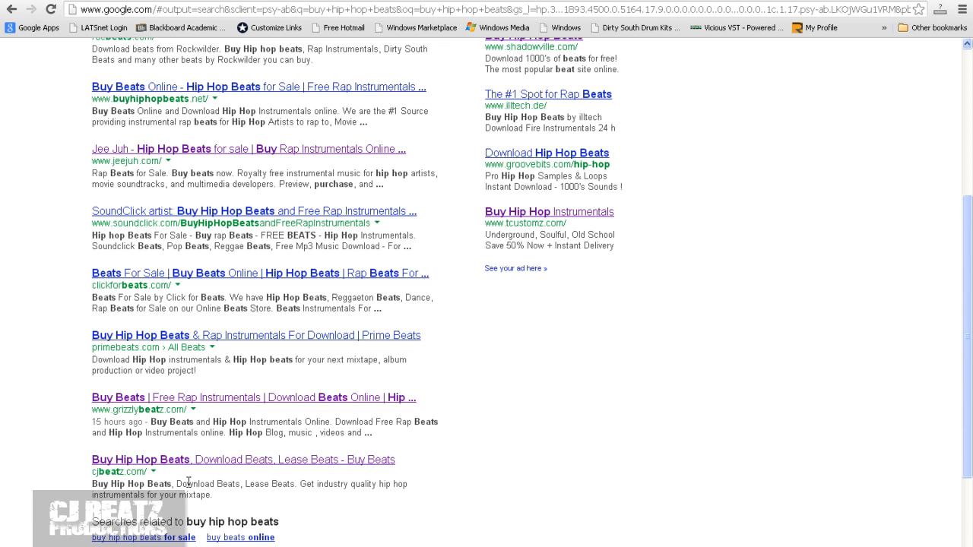
pyautogui.scroll(-3)
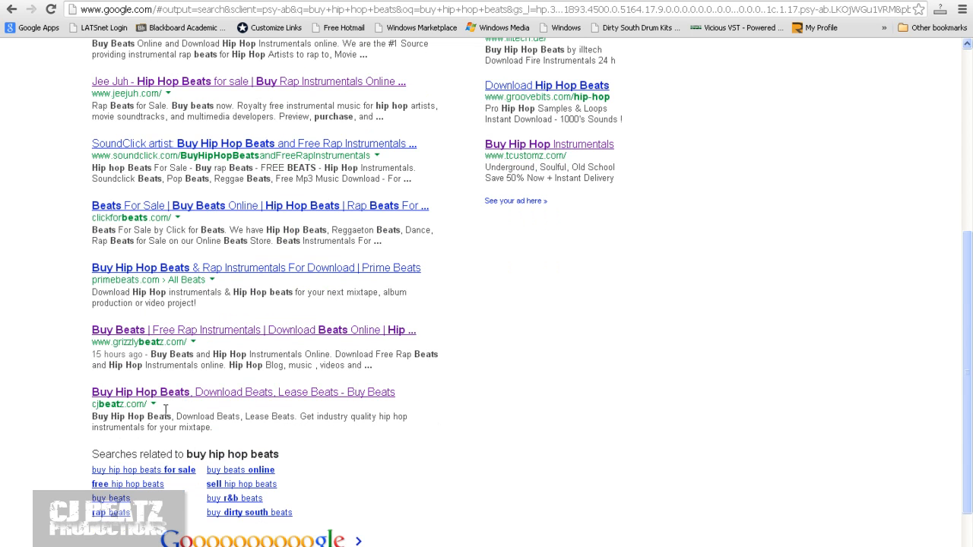
pyautogui.moveTo(82, 408)
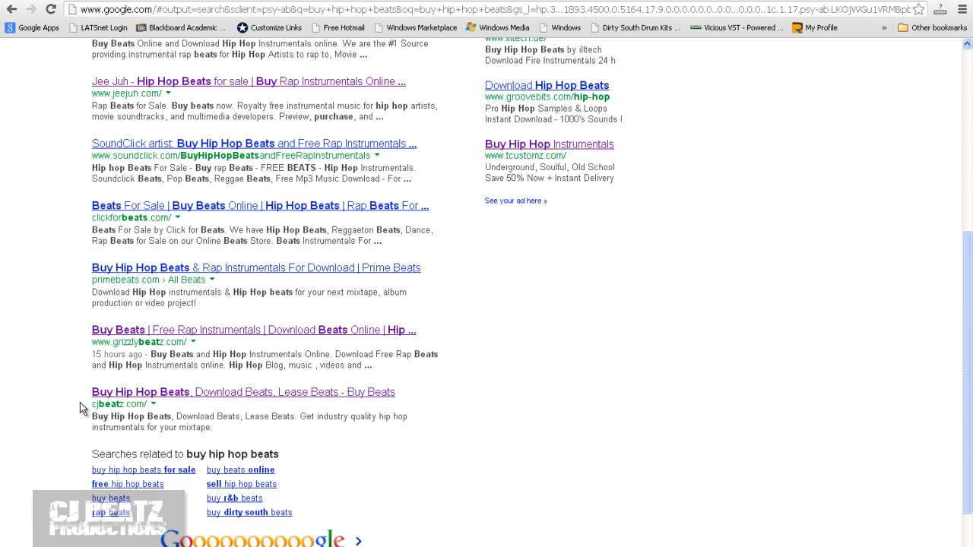
pyautogui.moveTo(222, 416)
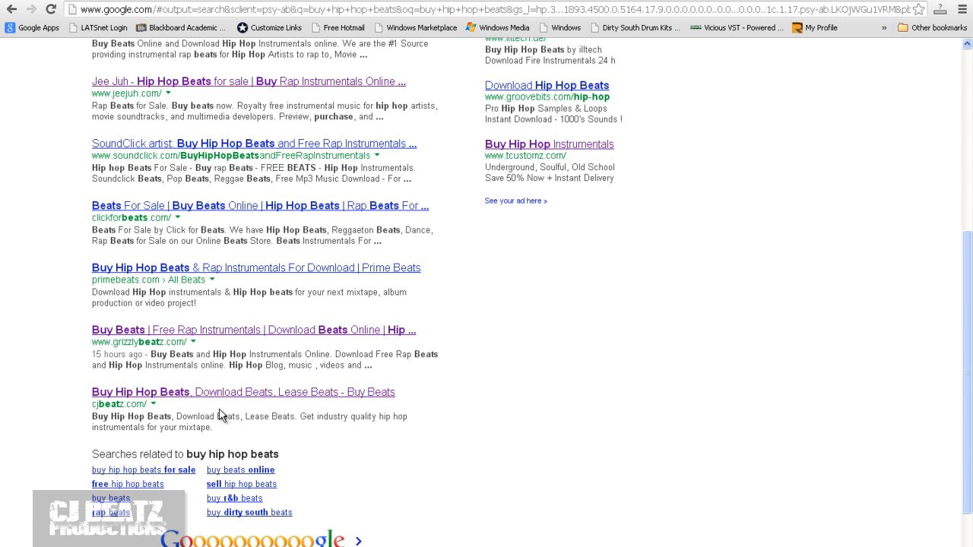
pyautogui.scroll(-3)
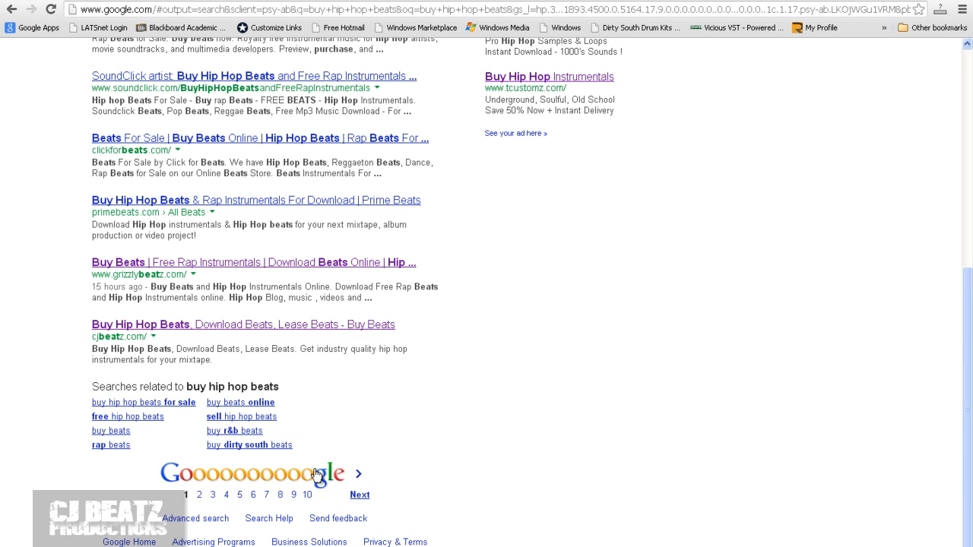
pyautogui.moveTo(350, 495)
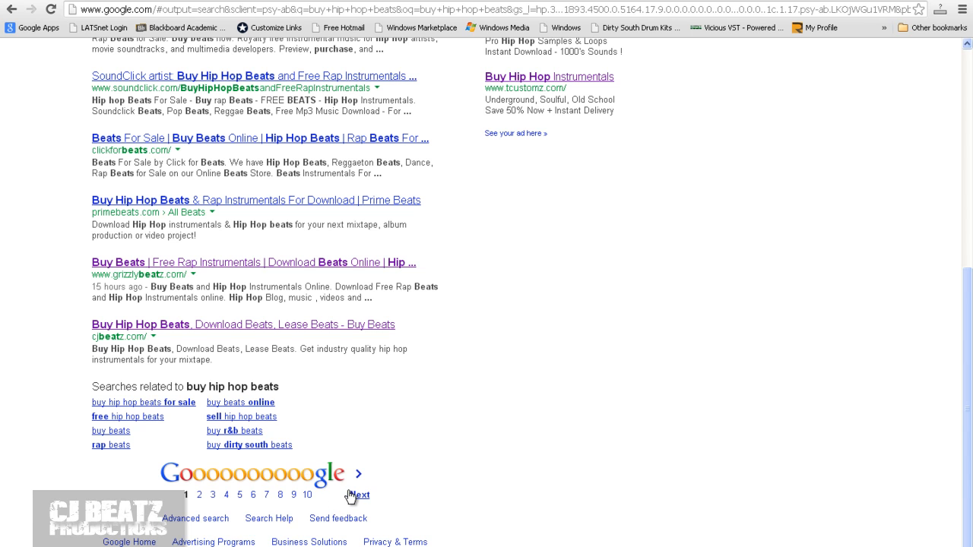
pyautogui.moveTo(288, 483)
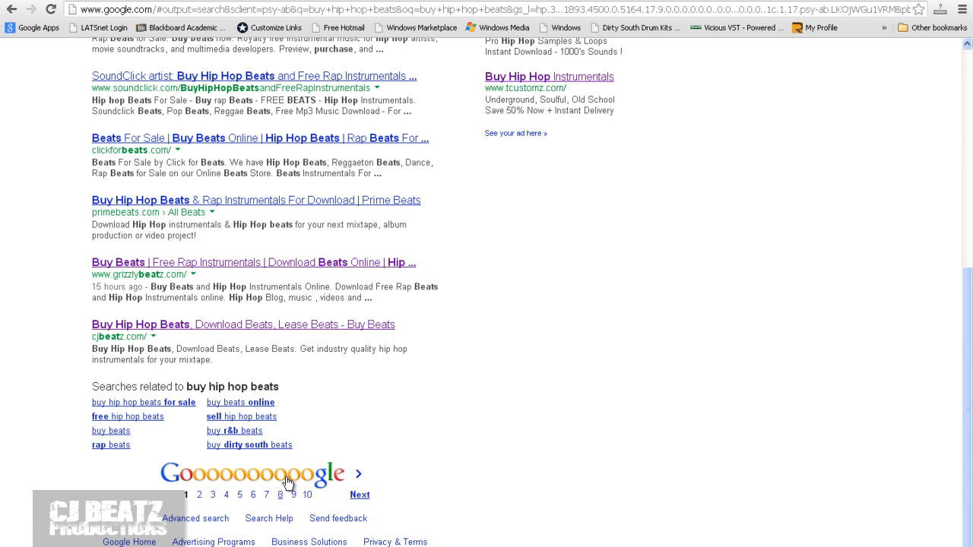
pyautogui.moveTo(67, 379)
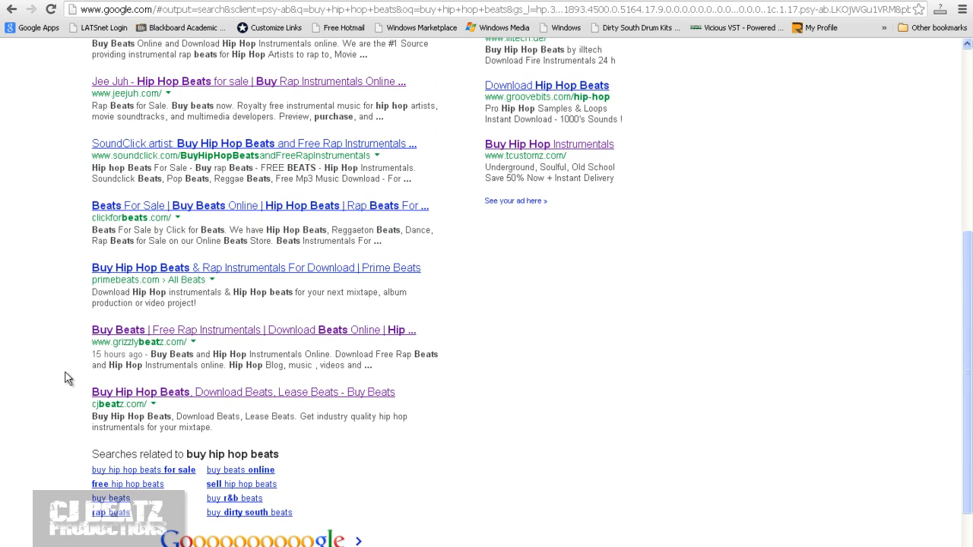
# Step: Search Google for 'keyword tool', reach the AdWords Keyword Tool and enter 'buy hip hop beats'
pyautogui.scroll(3)
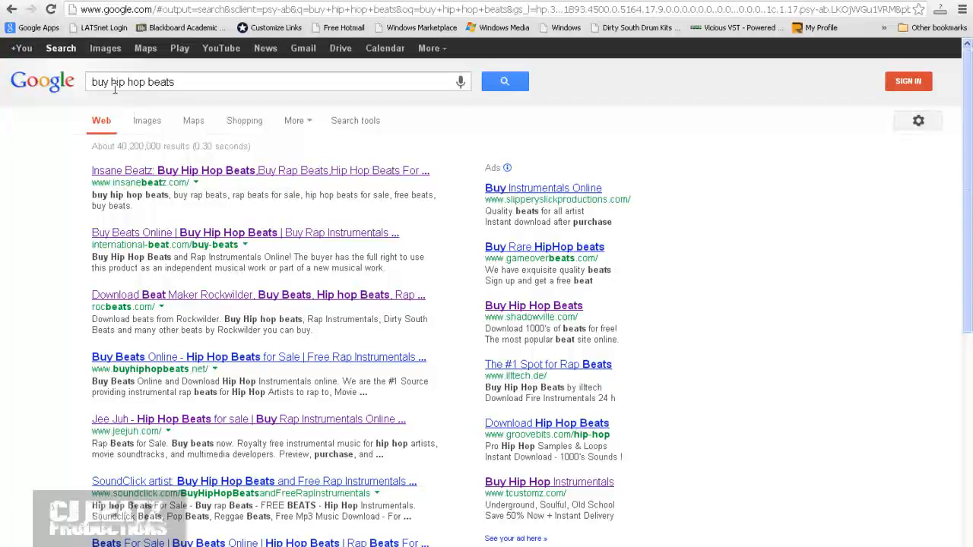
pyautogui.moveTo(184, 82)
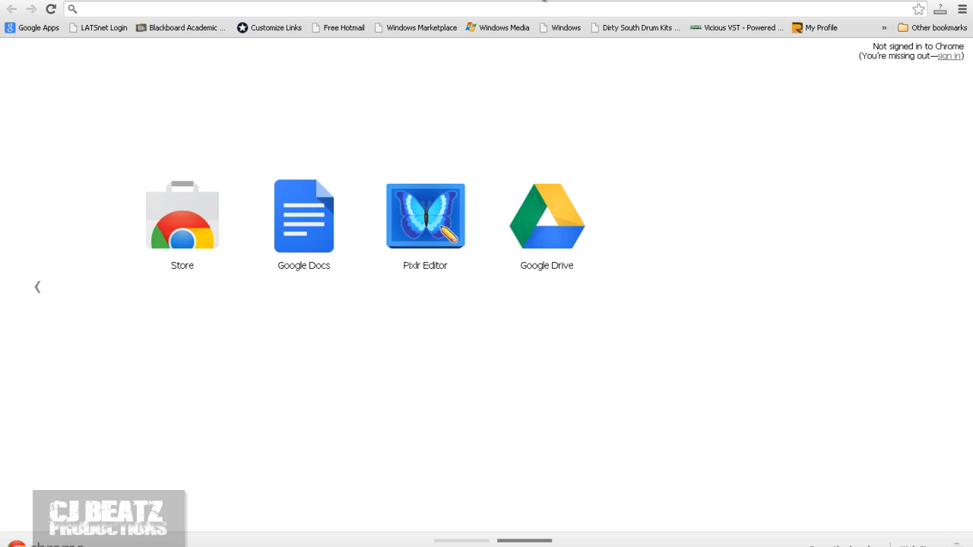
pyautogui.write('key')
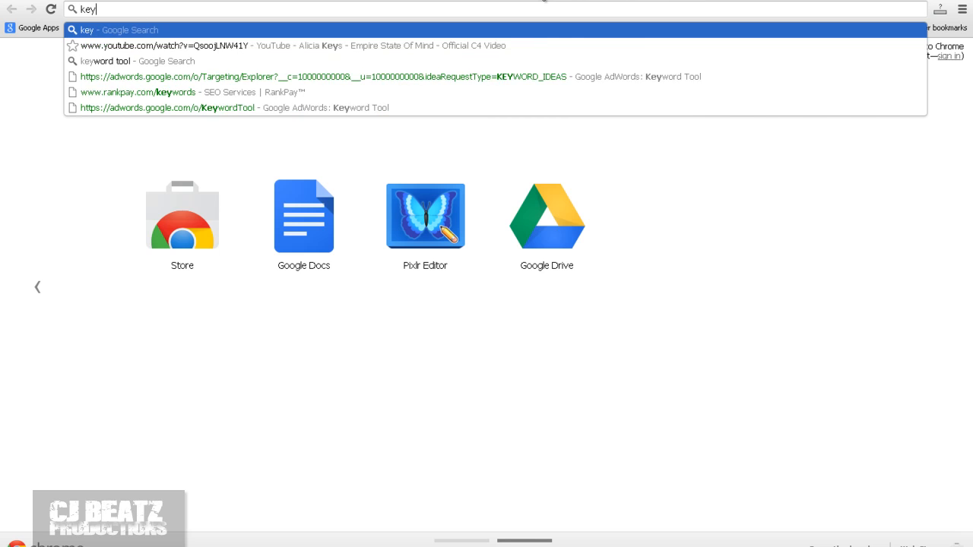
pyautogui.click(121, 61)
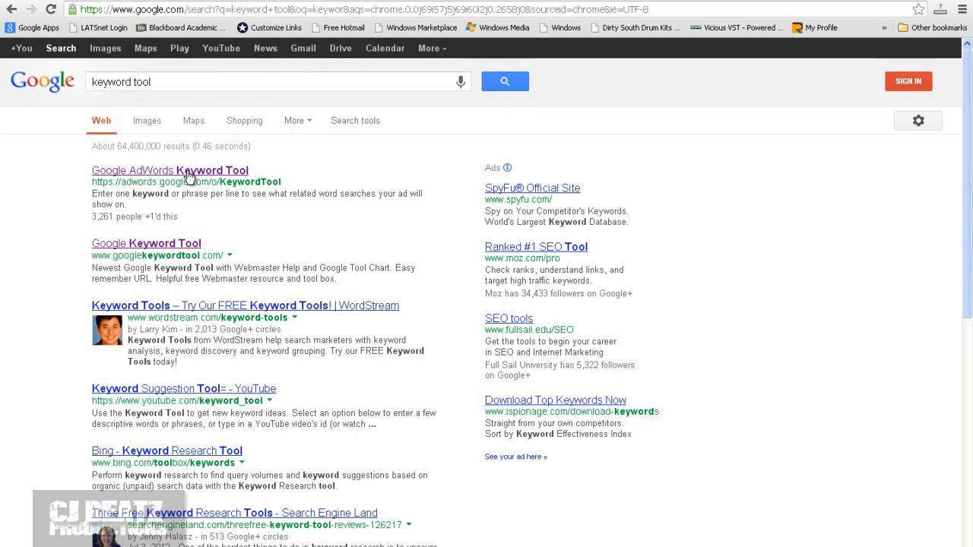
pyautogui.click(170, 170)
pyautogui.write('buy hip h')
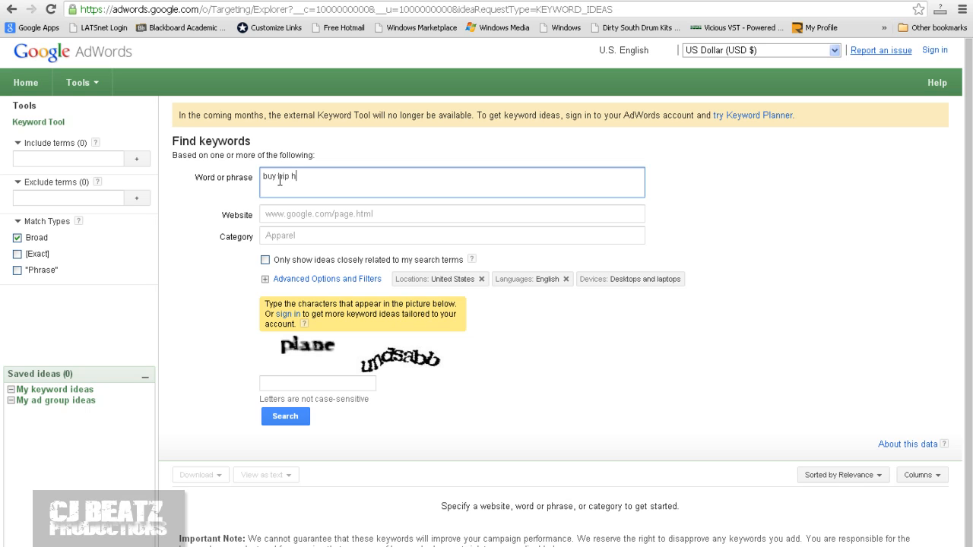
pyautogui.write('op beats')
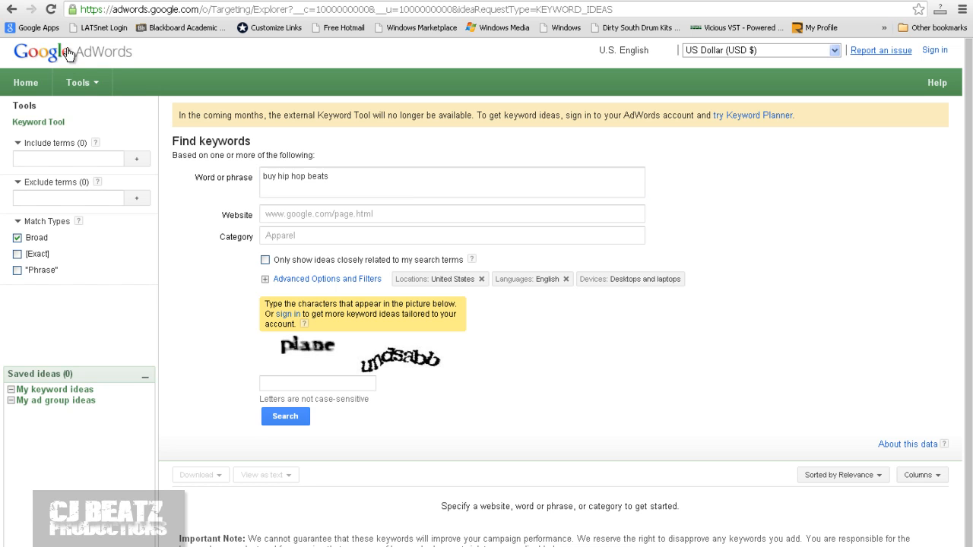
pyautogui.moveTo(135, 82)
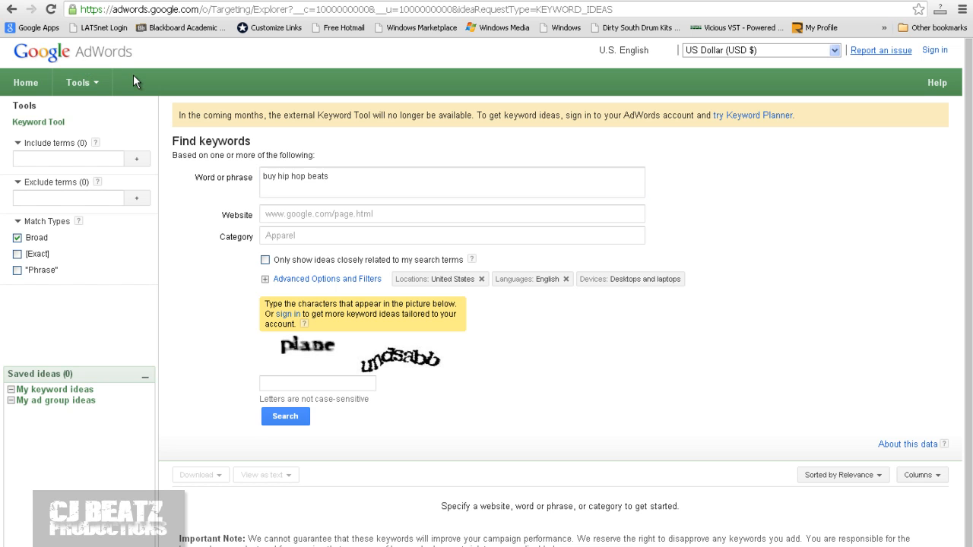
pyautogui.moveTo(212, 109)
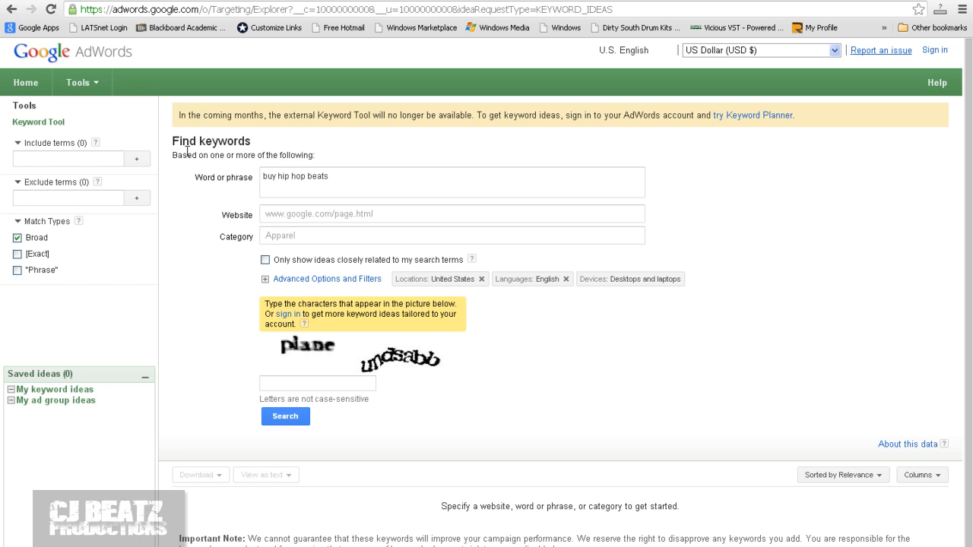
pyautogui.moveTo(122, 83)
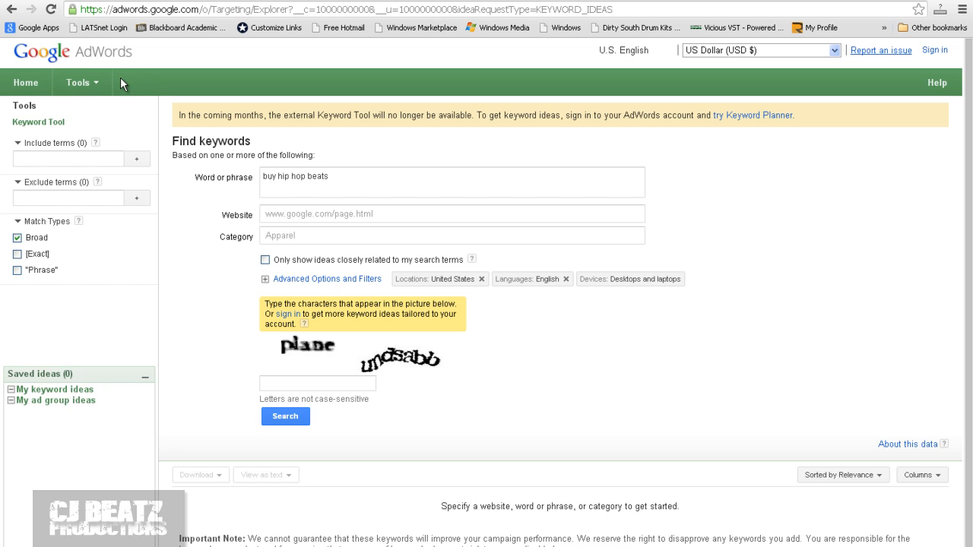
pyautogui.moveTo(240, 219)
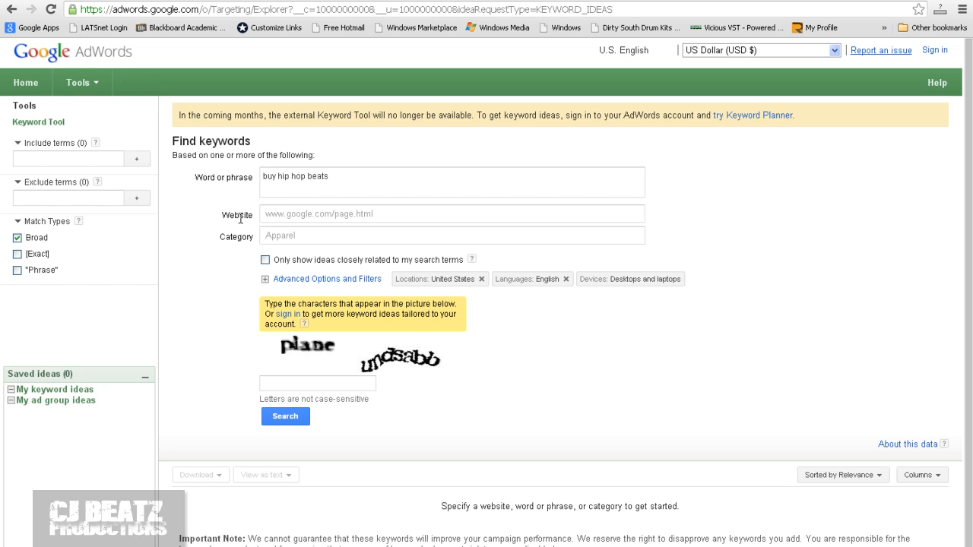
# Step: Set the website to cjbeatz.com, answer the CAPTCHA and submit the keyword idea search
pyautogui.click(452, 213)
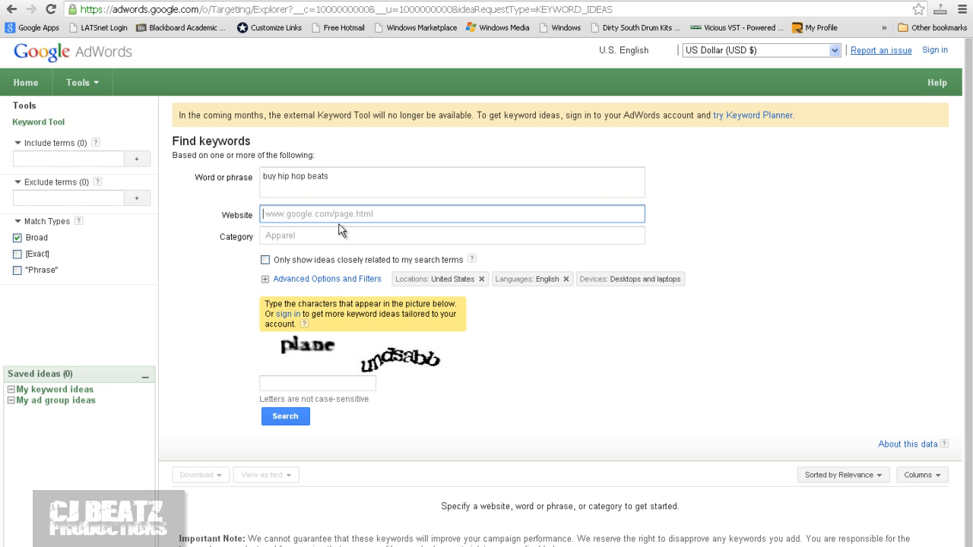
pyautogui.moveTo(317, 219)
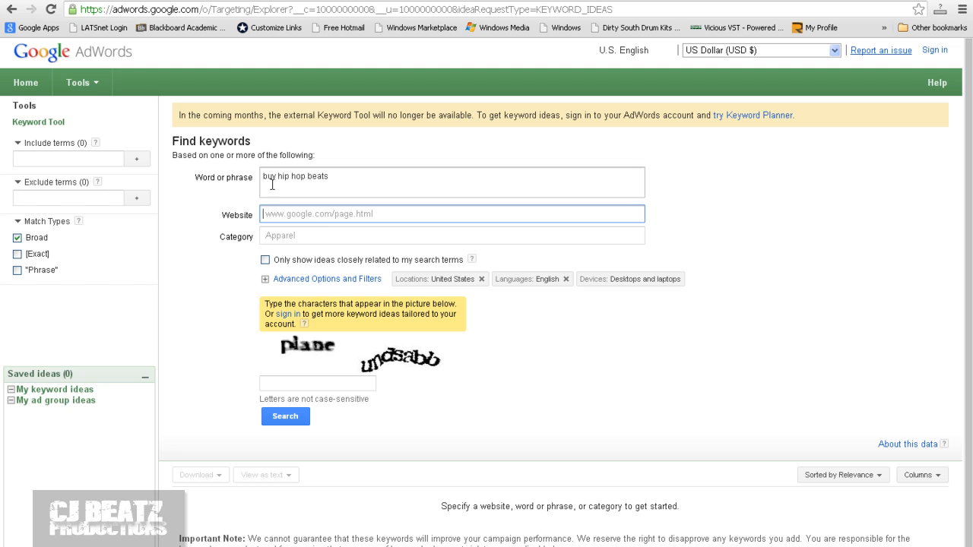
pyautogui.write('cjbeatz.com')
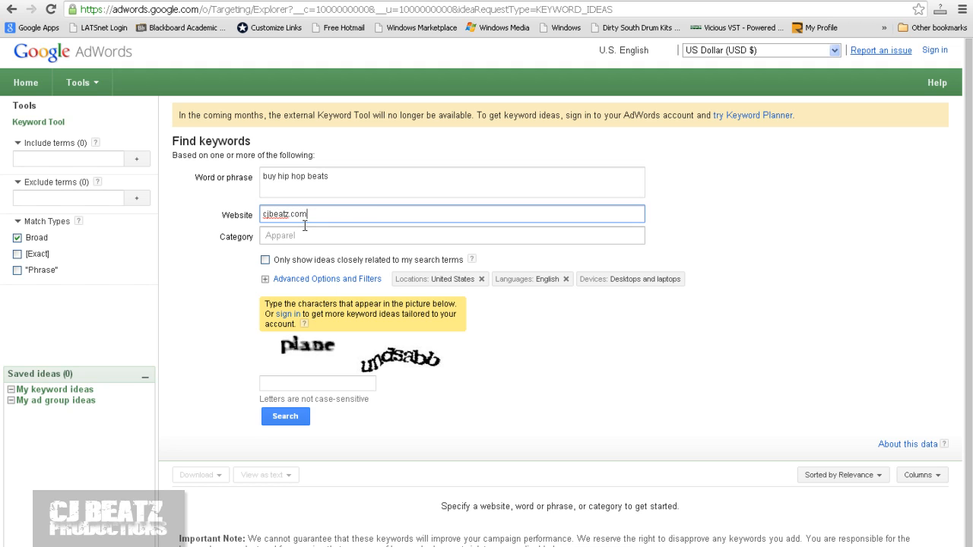
pyautogui.click(316, 383)
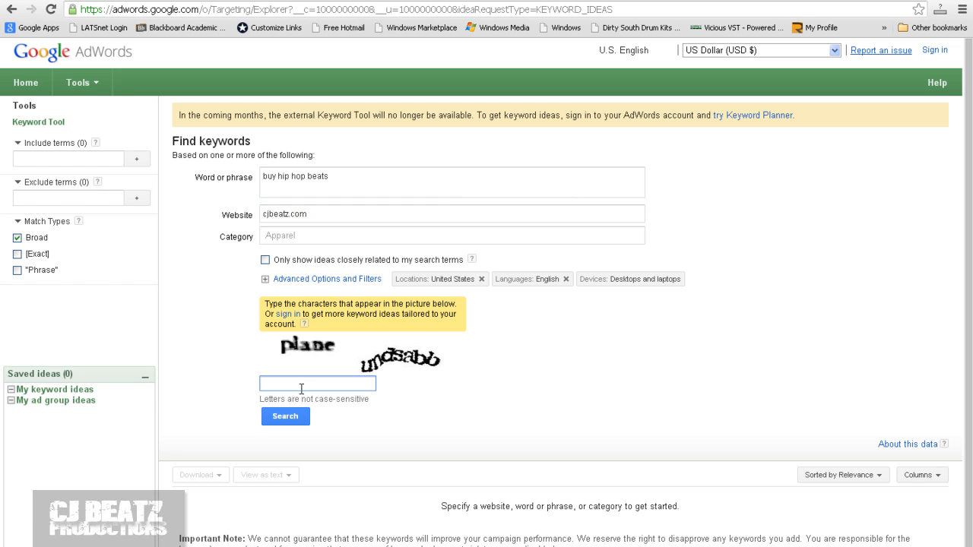
pyautogui.write('plane')
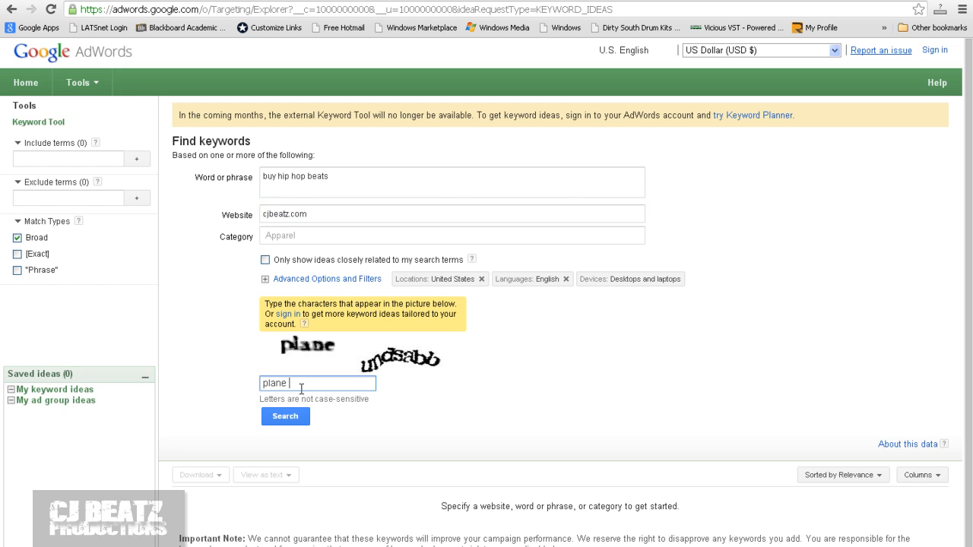
pyautogui.write('undsabb')
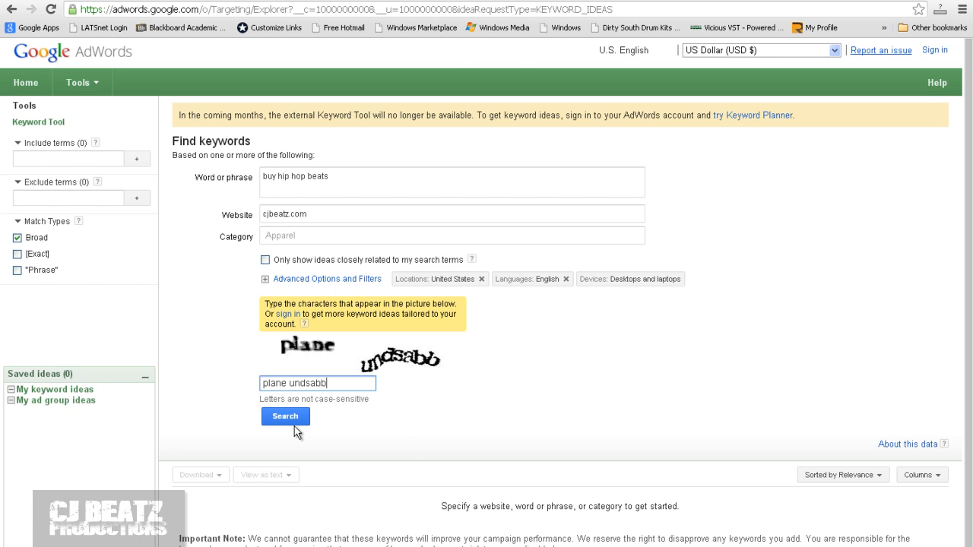
pyautogui.click(285, 417)
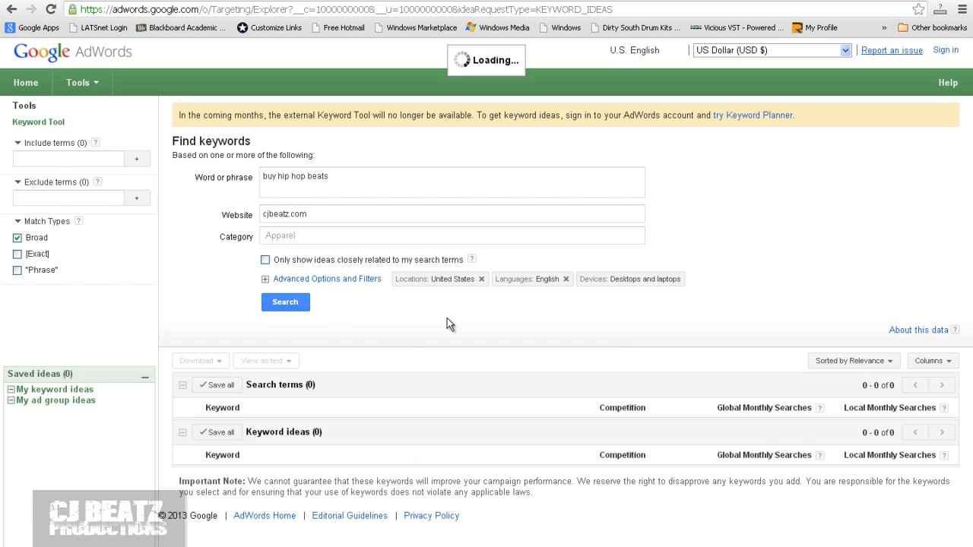
pyautogui.click(286, 301)
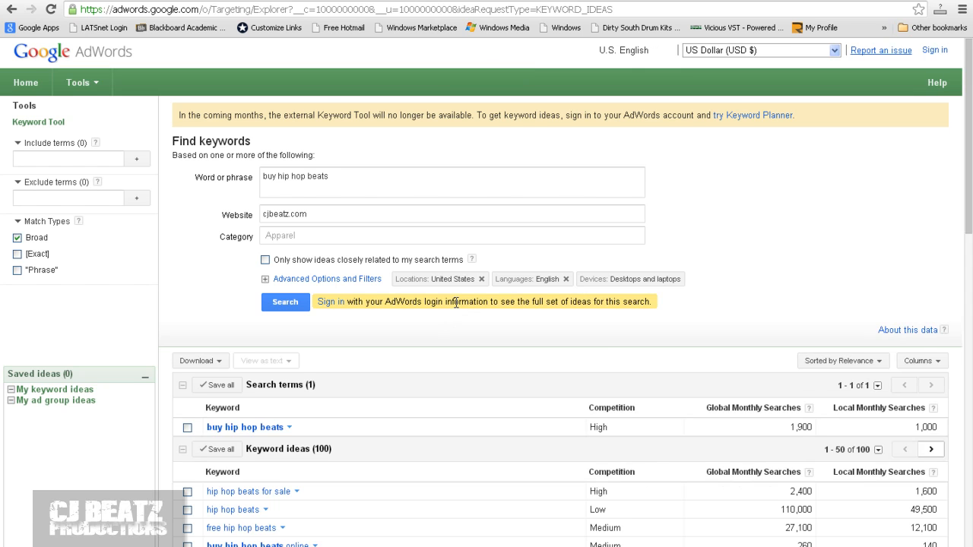
pyautogui.scroll(-3)
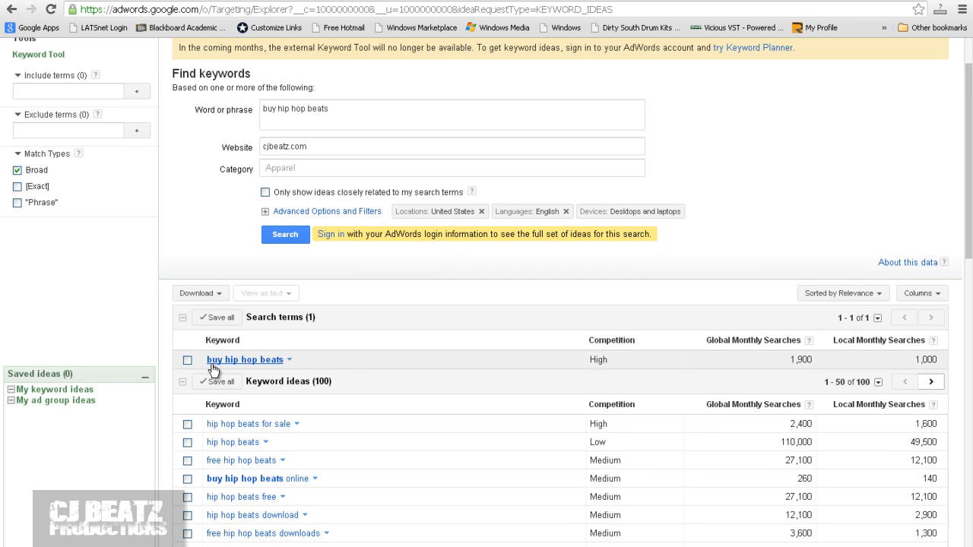
pyautogui.moveTo(587, 347)
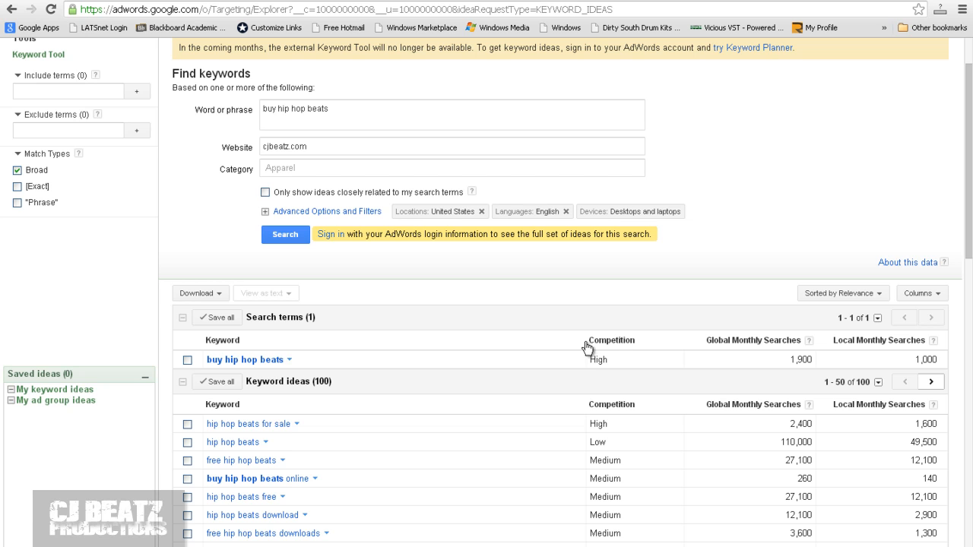
pyautogui.moveTo(629, 346)
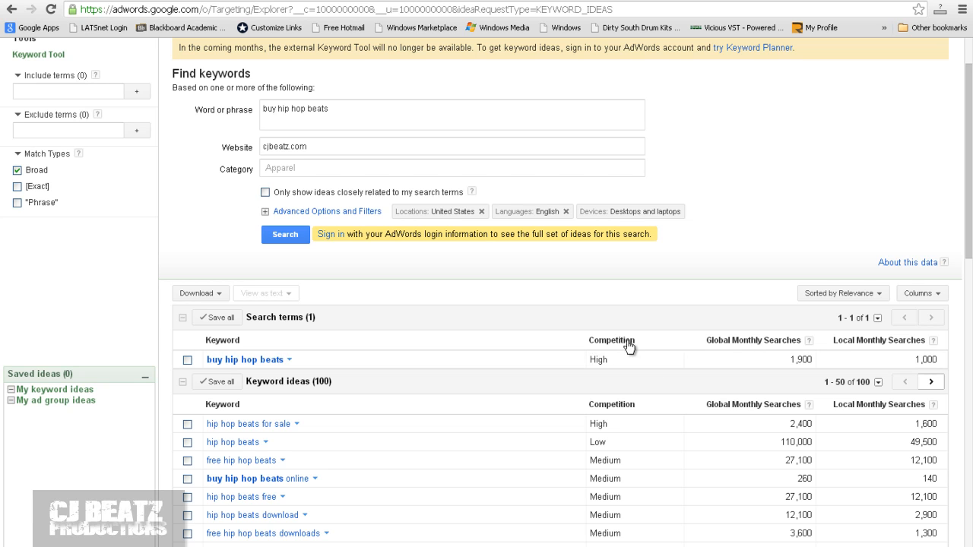
pyautogui.moveTo(596, 378)
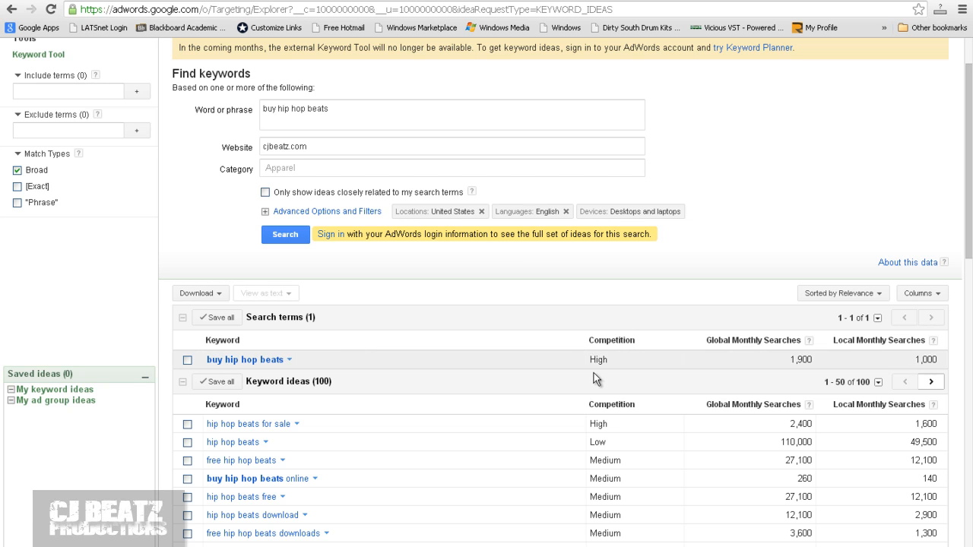
pyautogui.moveTo(721, 349)
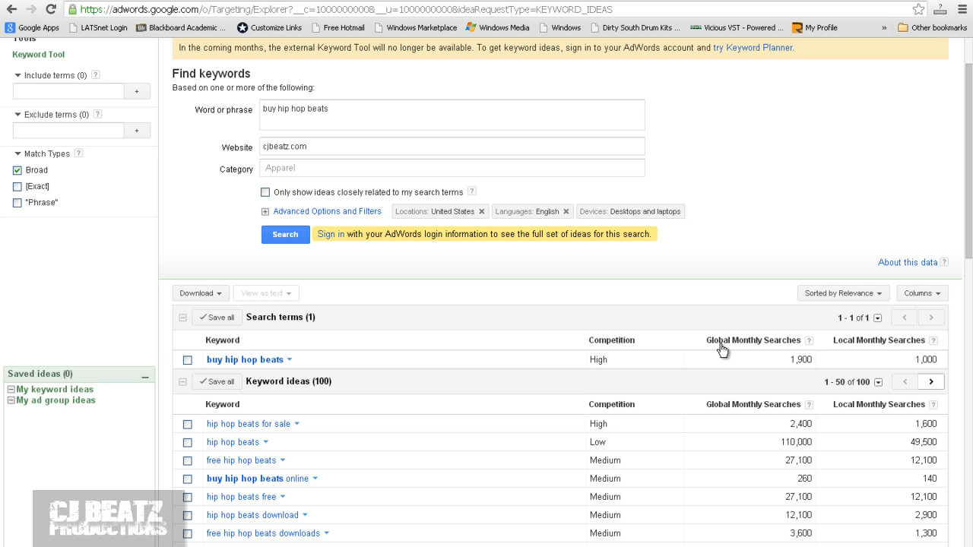
pyautogui.moveTo(806, 381)
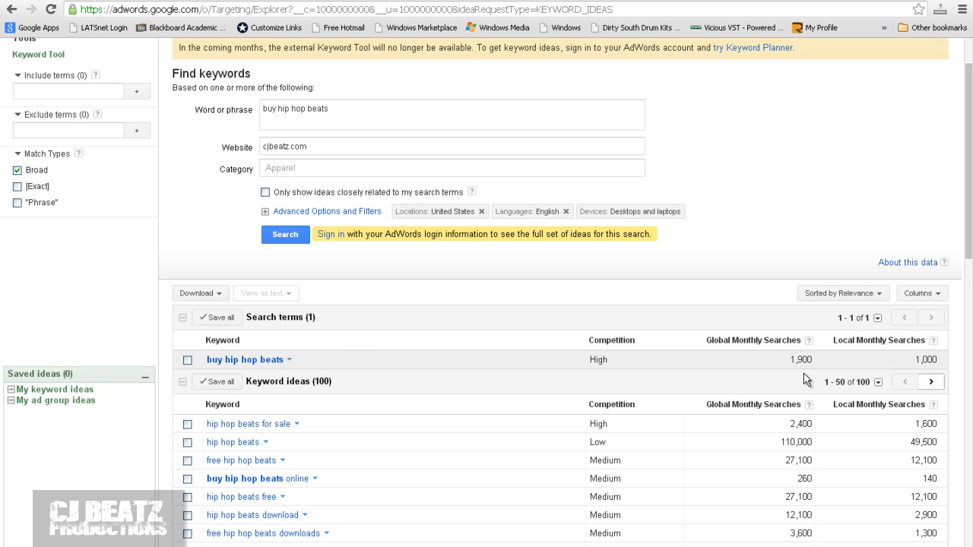
pyautogui.moveTo(937, 377)
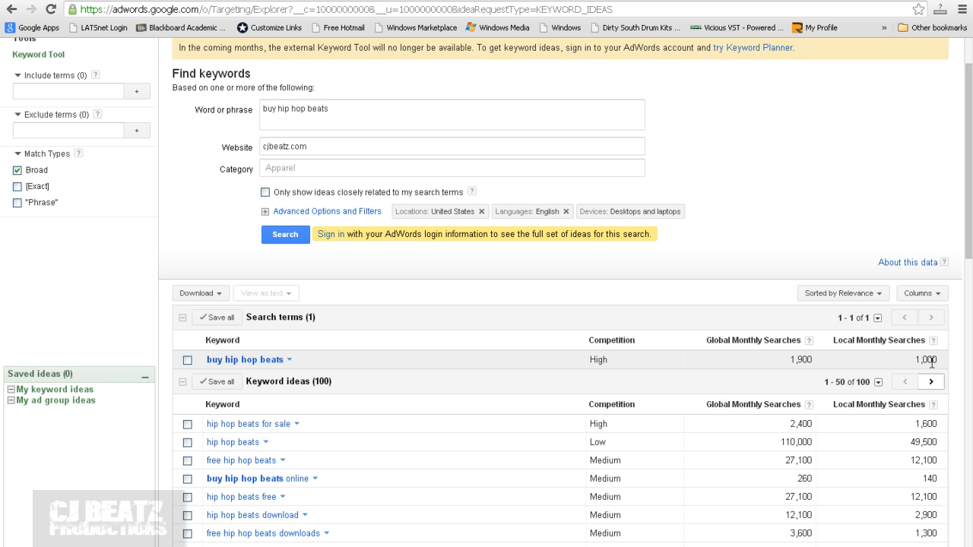
pyautogui.moveTo(809, 365)
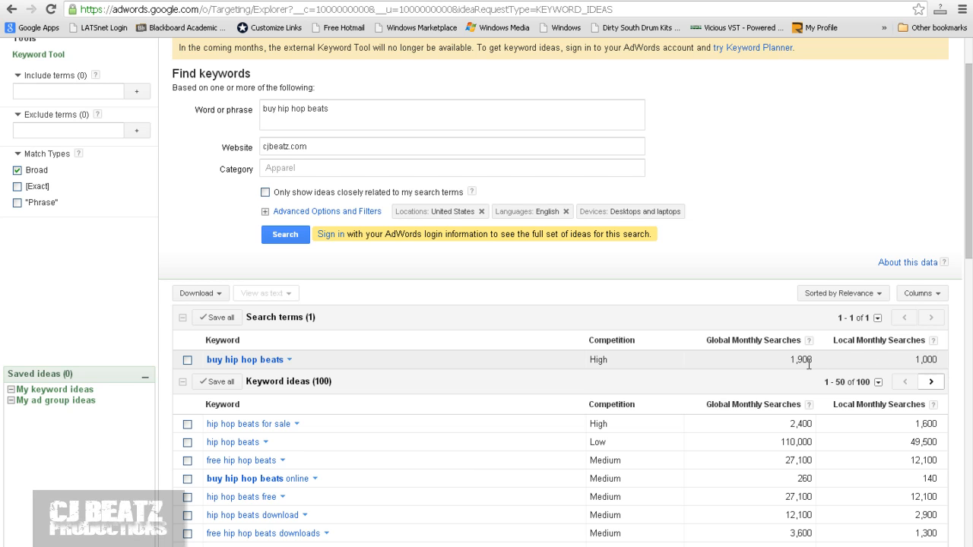
pyautogui.moveTo(827, 365)
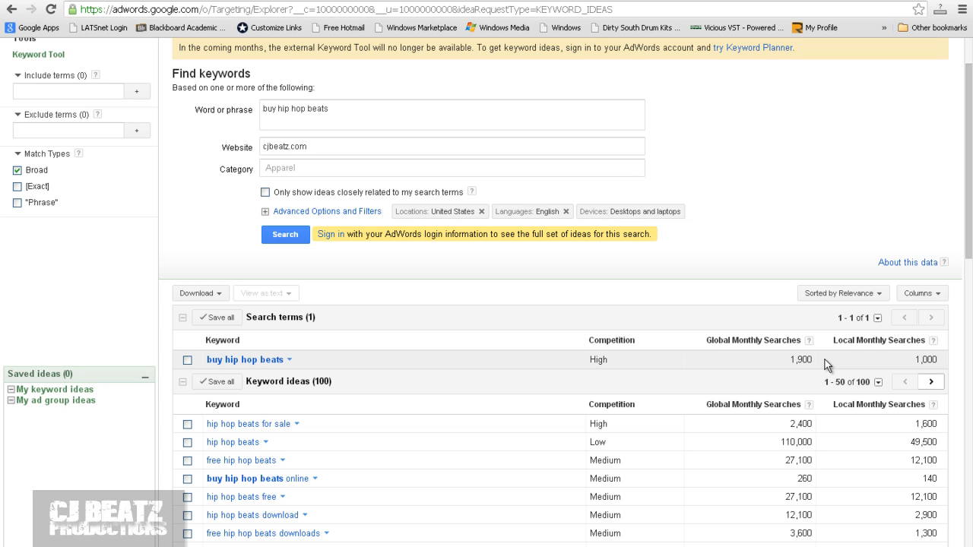
pyautogui.moveTo(814, 371)
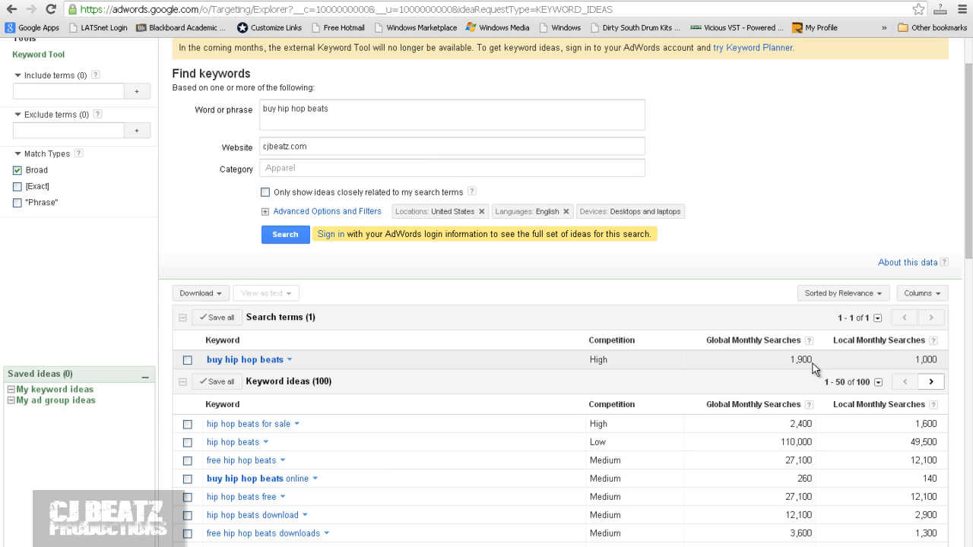
pyautogui.moveTo(849, 362)
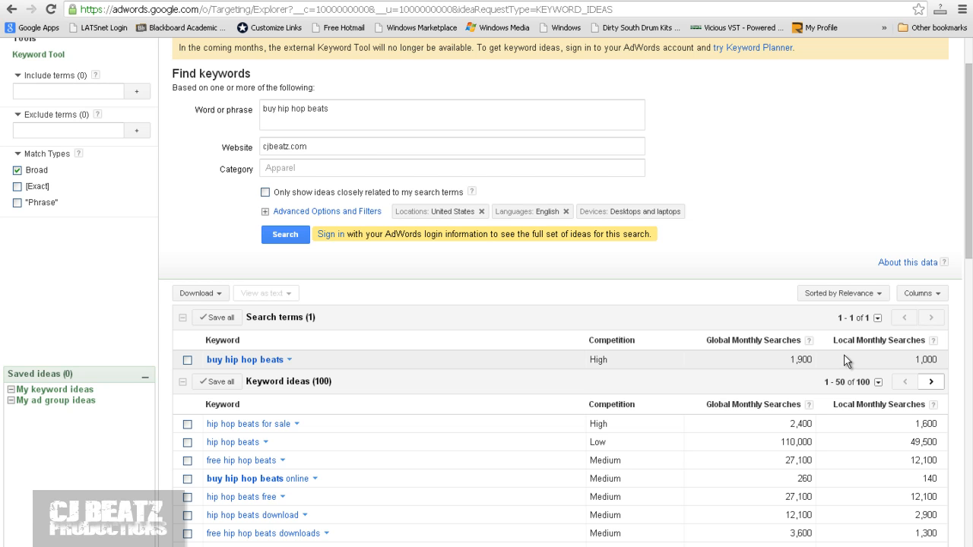
pyautogui.moveTo(829, 350)
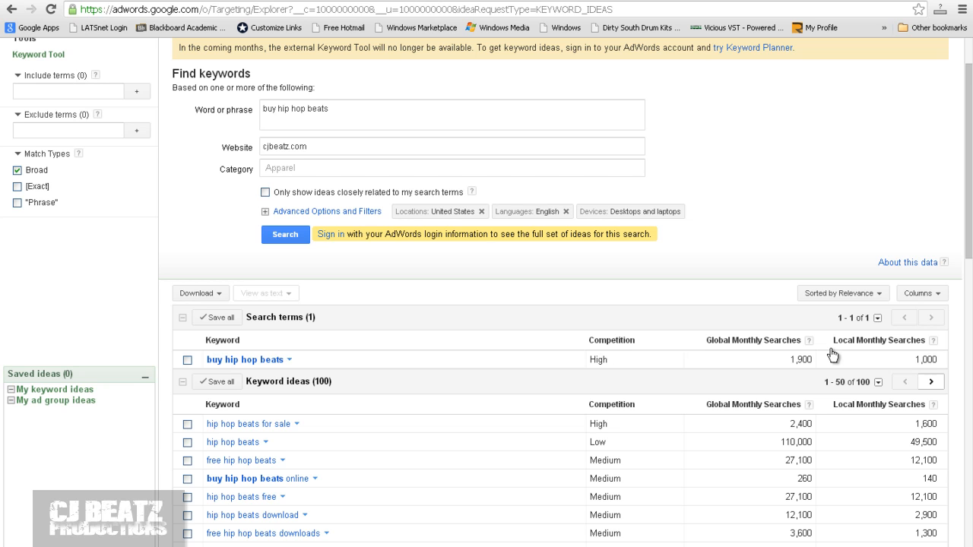
pyautogui.scroll(3)
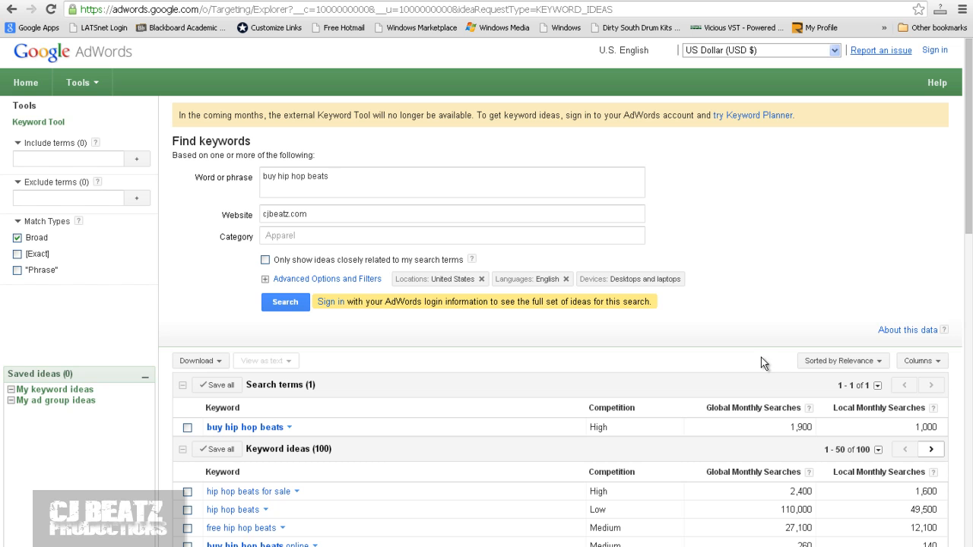
pyautogui.moveTo(298, 177)
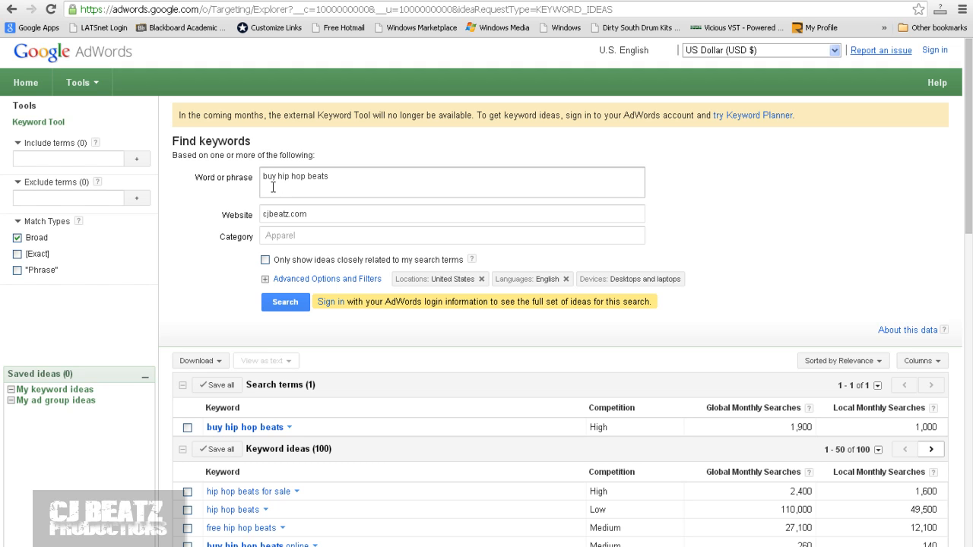
pyautogui.moveTo(280, 189)
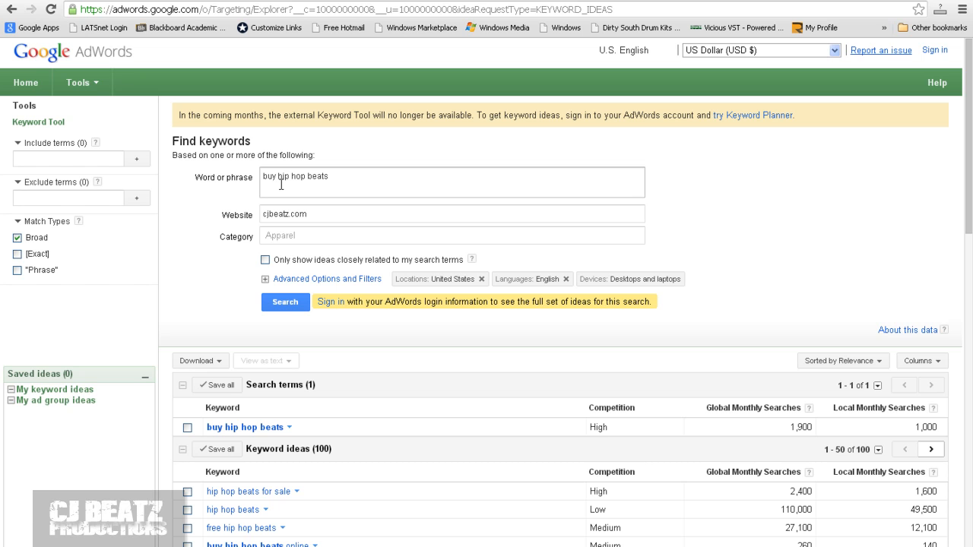
pyautogui.moveTo(344, 182)
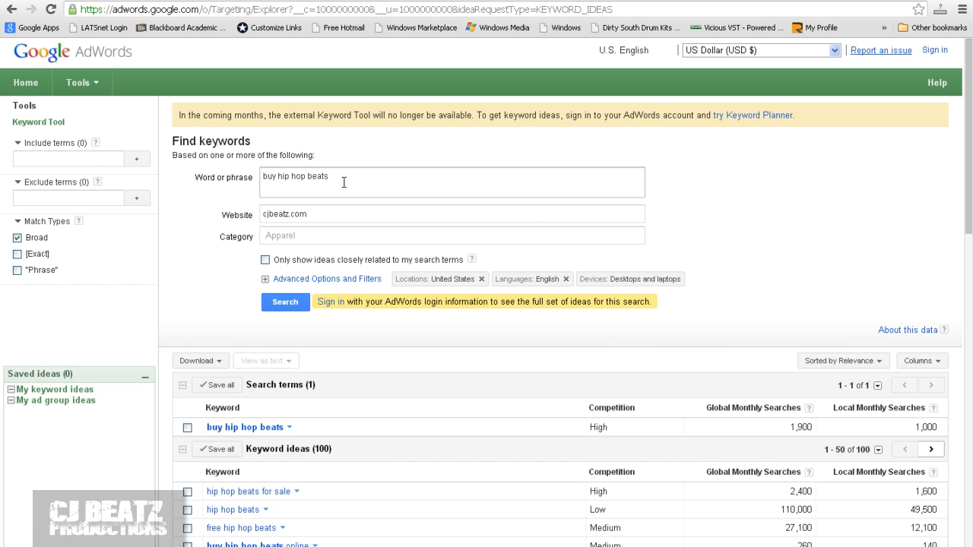
pyautogui.scroll(-3)
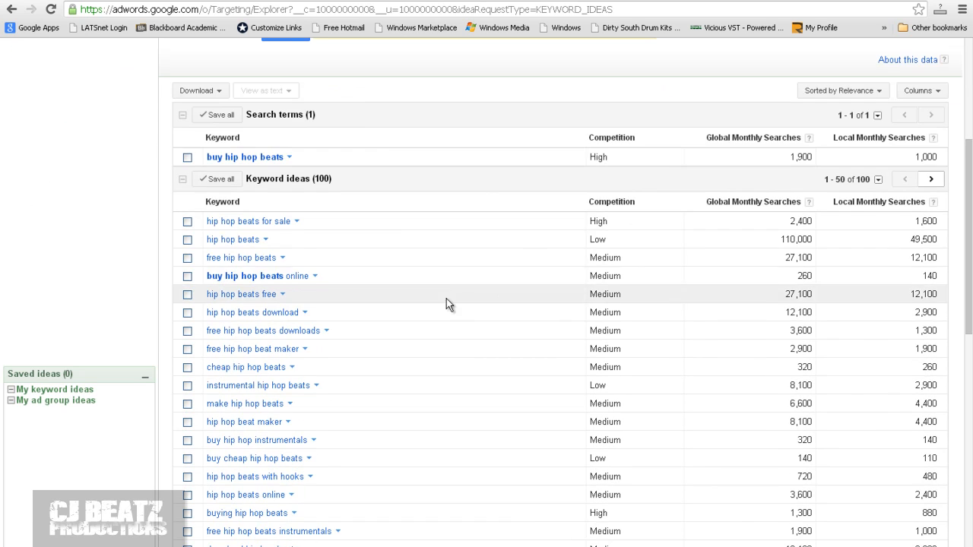
pyautogui.scroll(3)
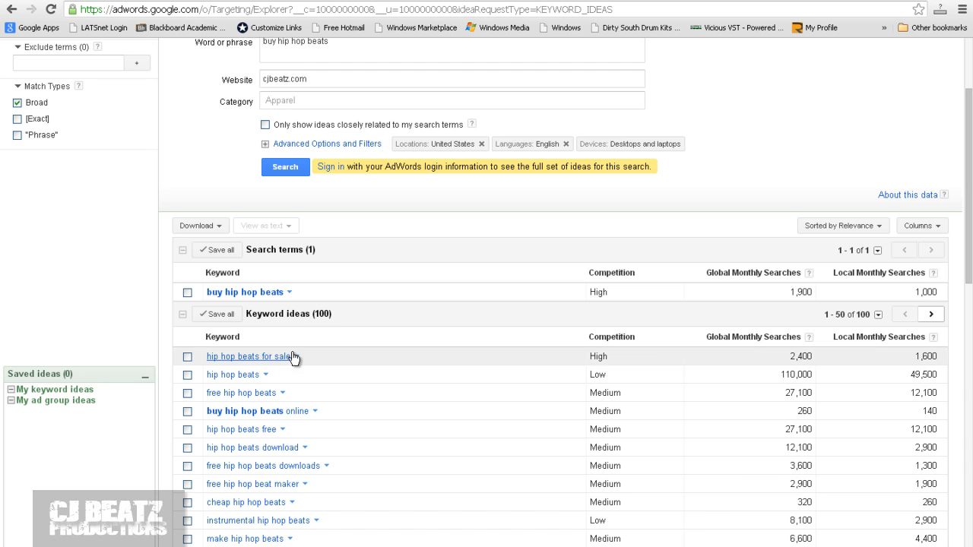
pyautogui.moveTo(271, 357)
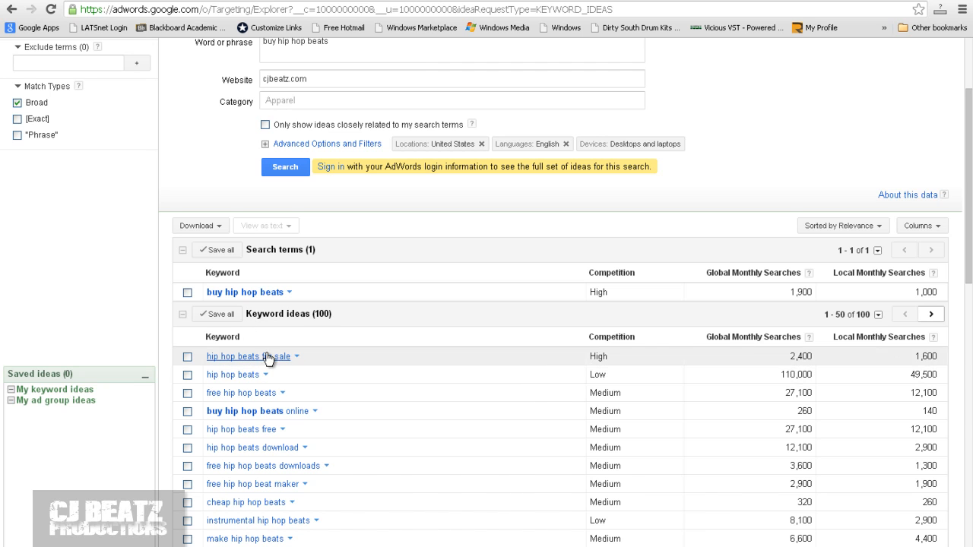
pyautogui.moveTo(266, 383)
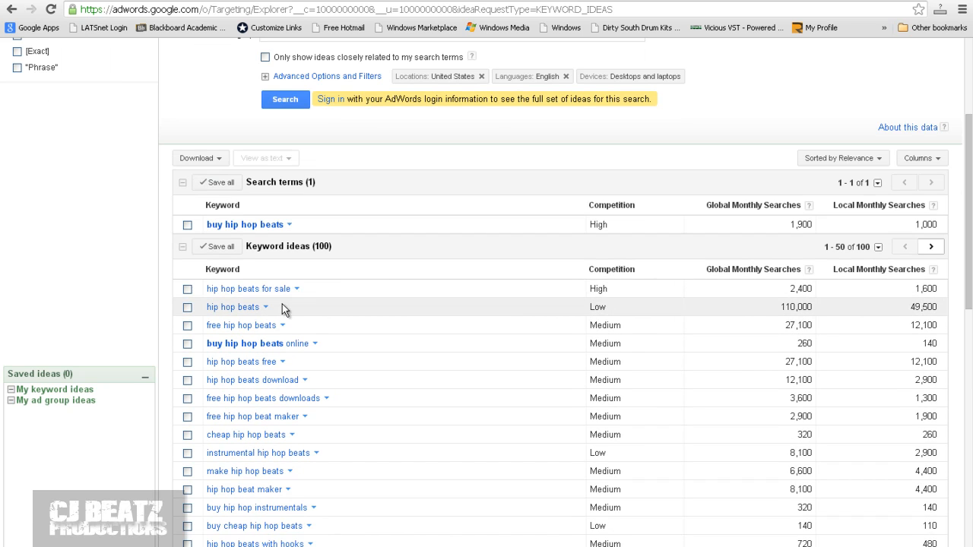
pyautogui.moveTo(274, 281)
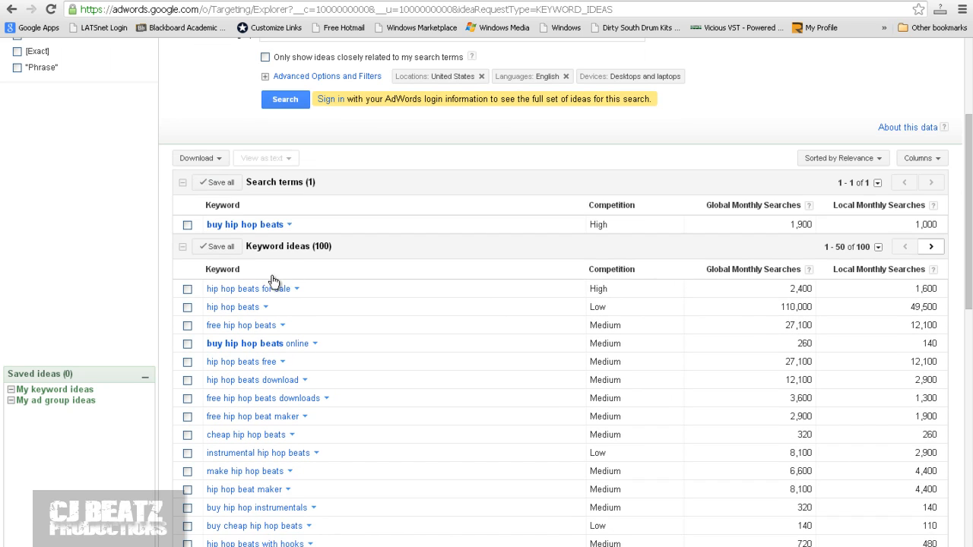
pyautogui.moveTo(236, 307)
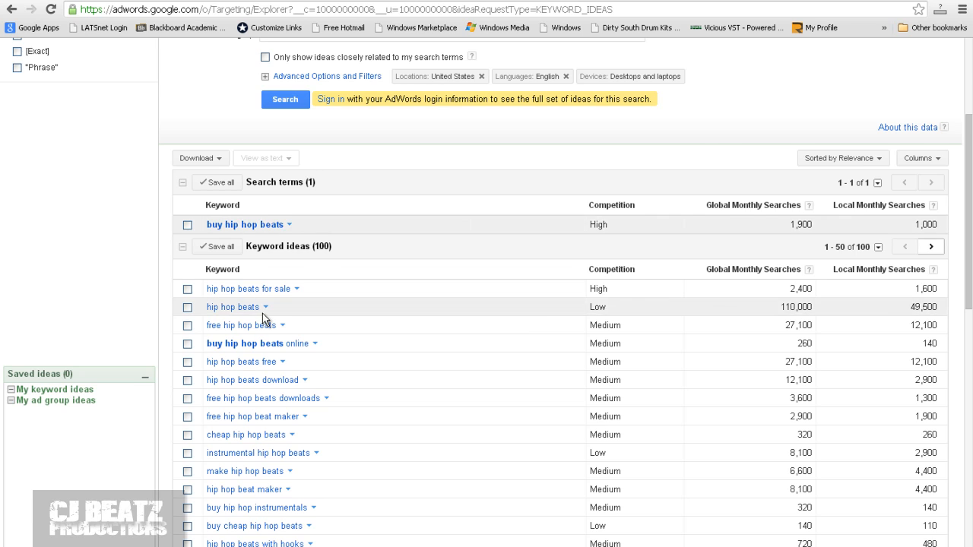
pyautogui.scroll(-3)
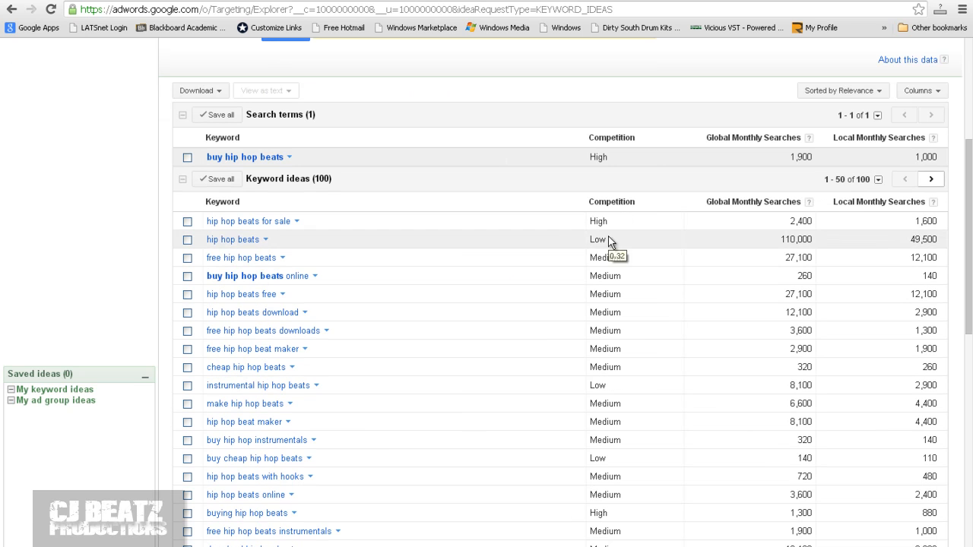
pyautogui.moveTo(536, 252)
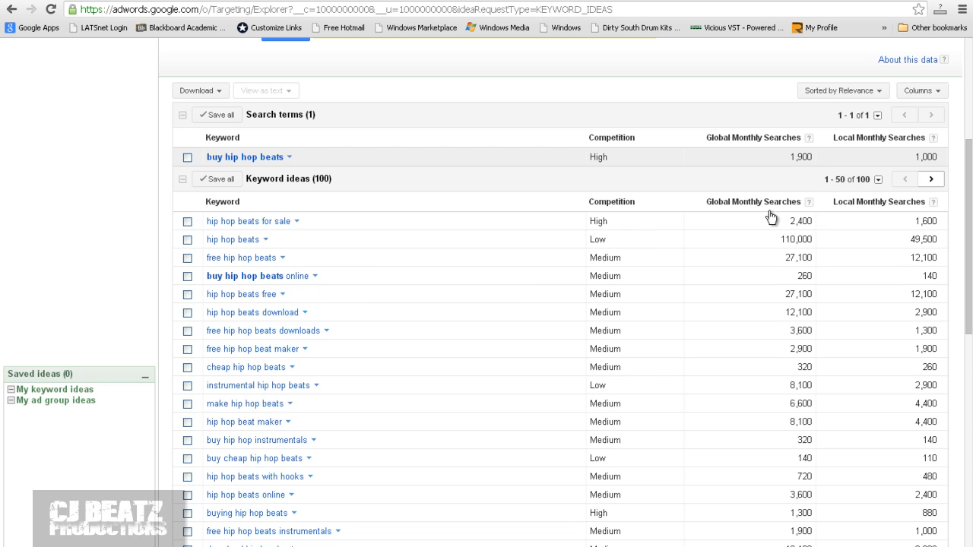
pyautogui.moveTo(815, 219)
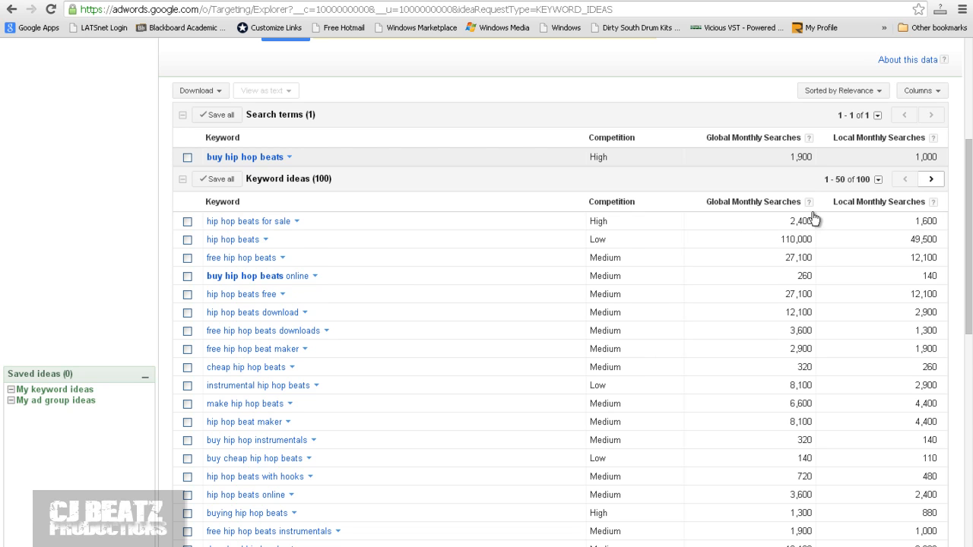
pyautogui.moveTo(787, 251)
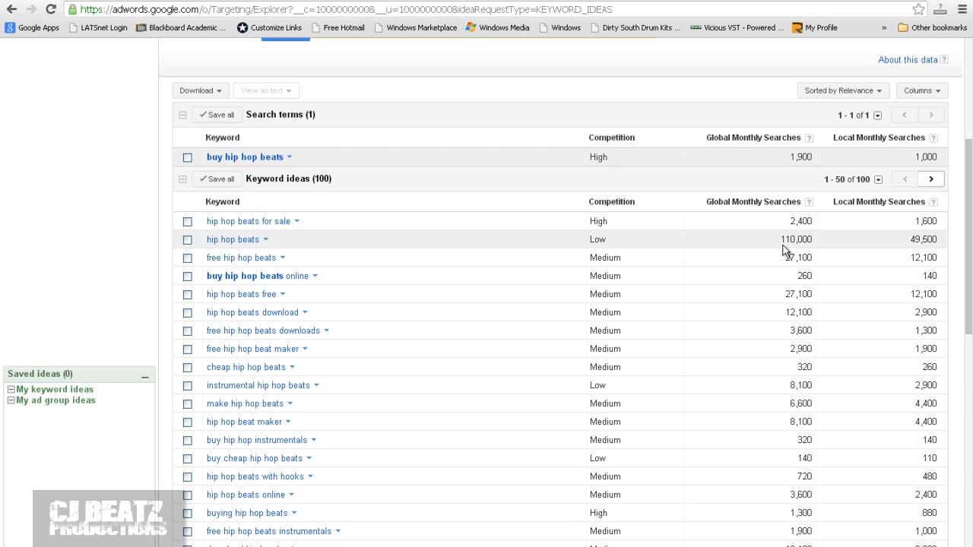
pyautogui.doubleClick(788, 239)
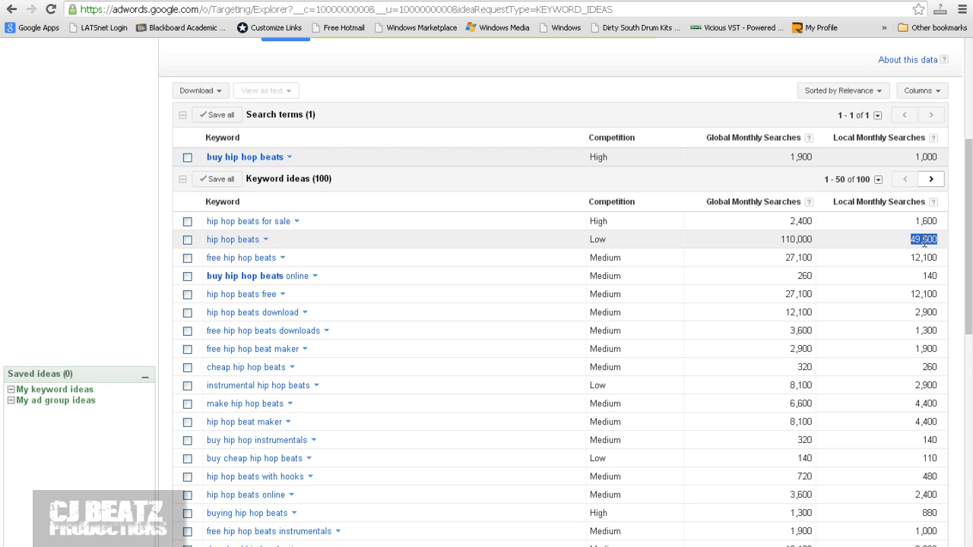
pyautogui.moveTo(870, 256)
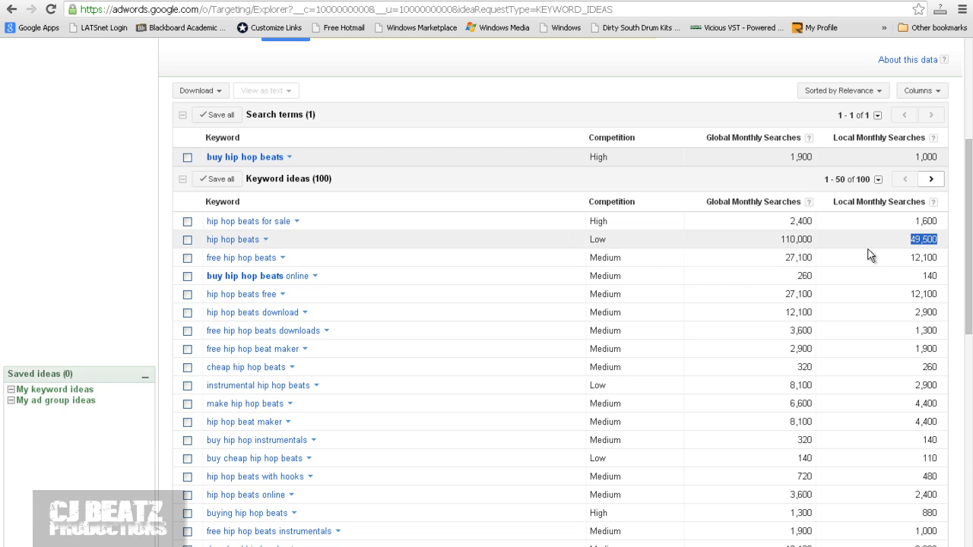
pyautogui.moveTo(905, 253)
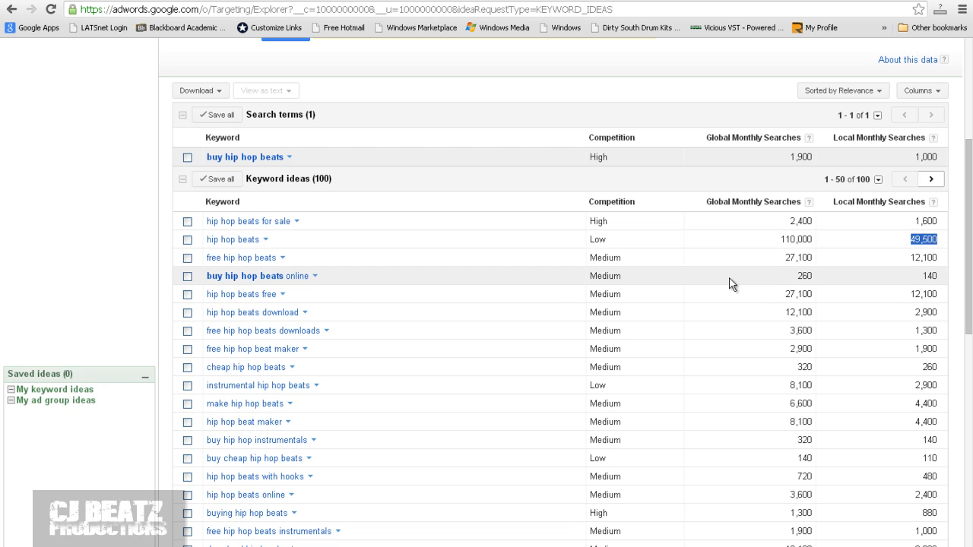
pyautogui.moveTo(677, 255)
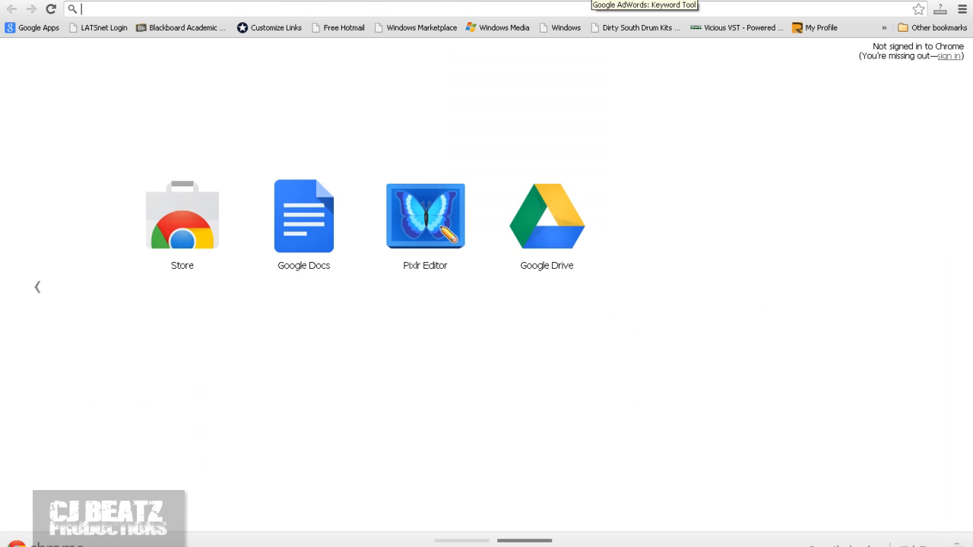
pyautogui.moveTo(523, 7)
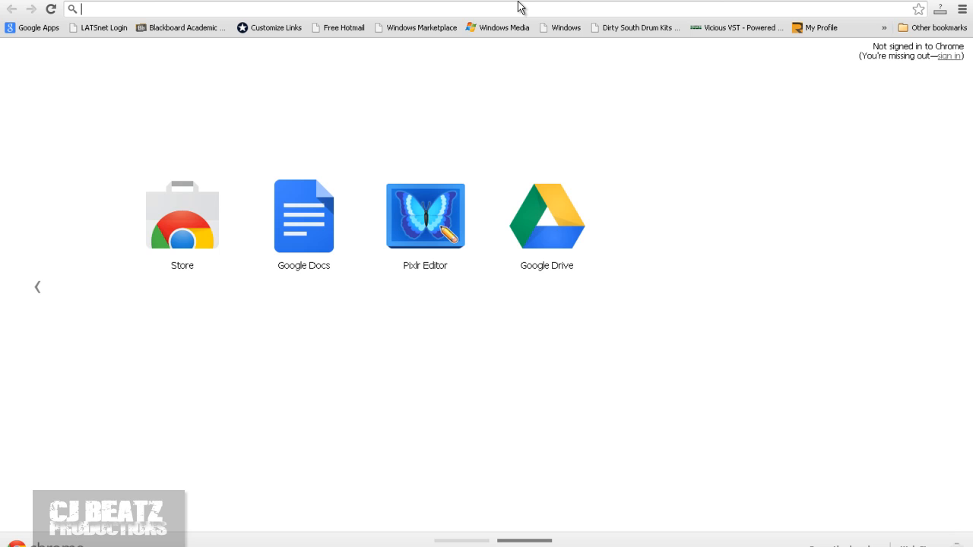
# Step: Search Google for 'hip hop beats' in a new tab
pyautogui.write('hip hop beats')
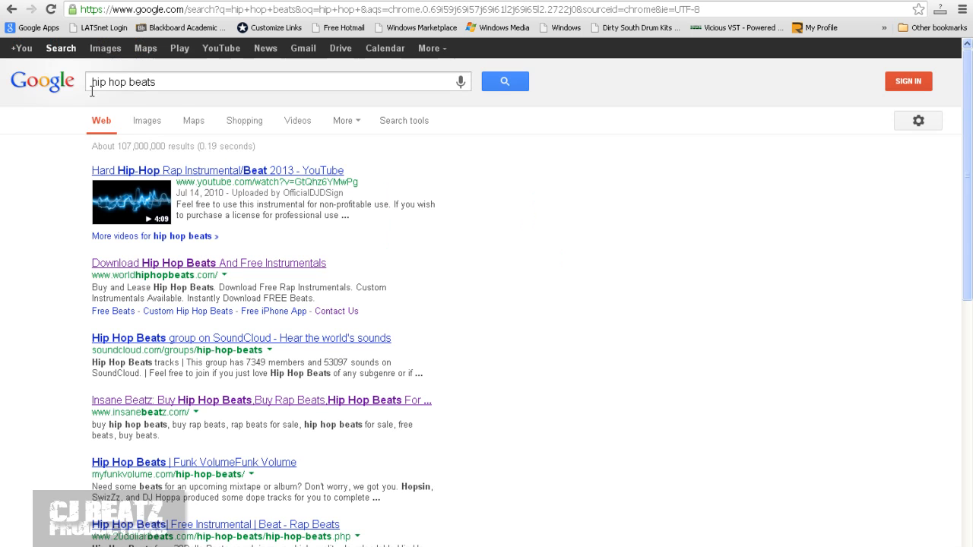
pyautogui.moveTo(140, 158)
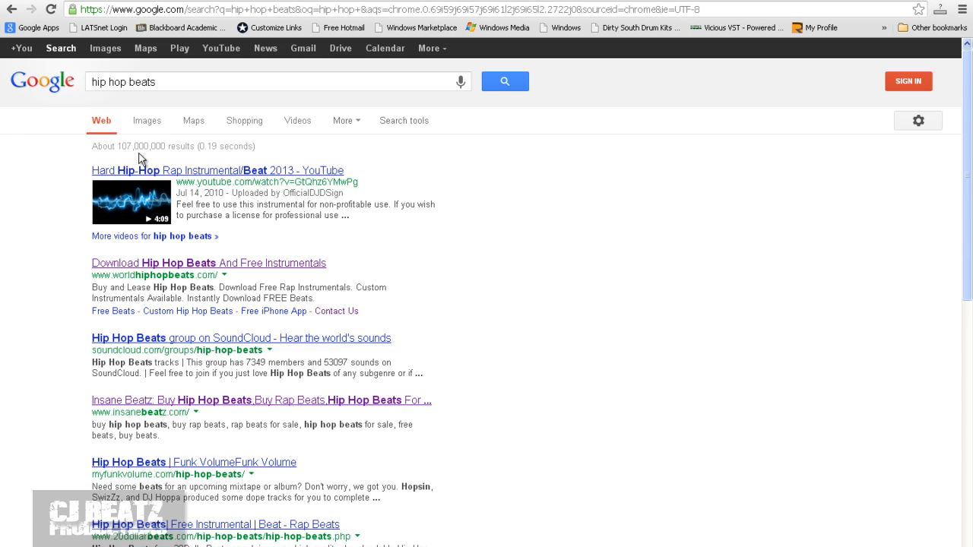
# Step: Scan the first two pages of 'hip hop beats' results
pyautogui.scroll(-3)
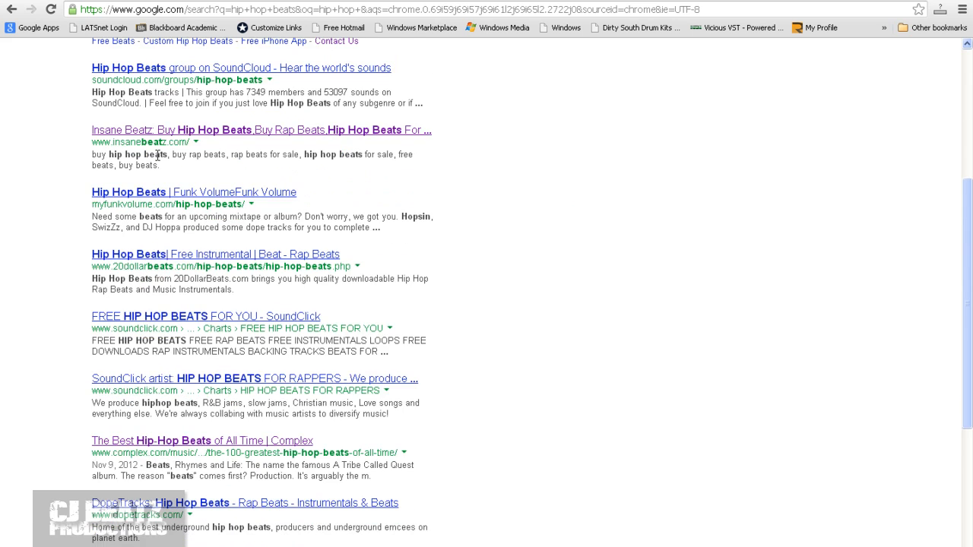
pyautogui.scroll(-3)
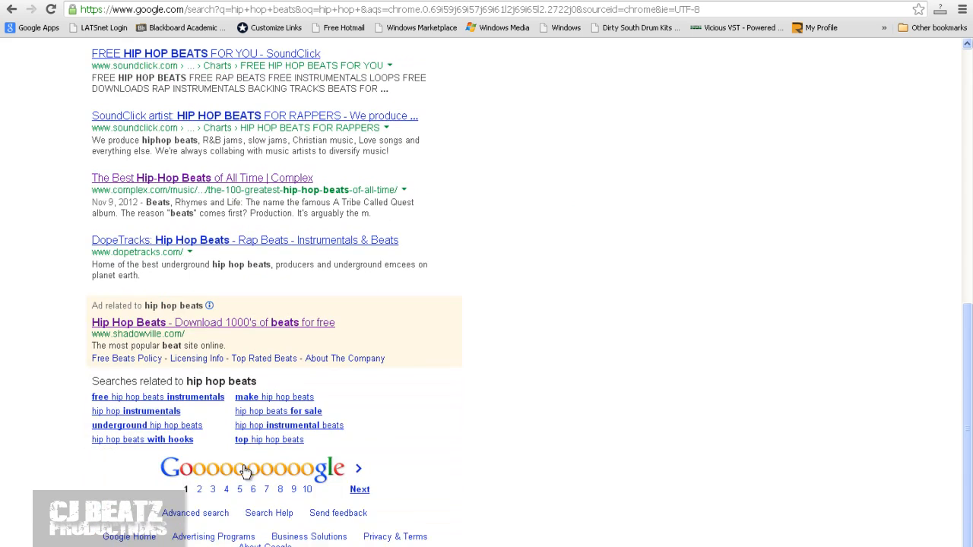
pyautogui.click(199, 489)
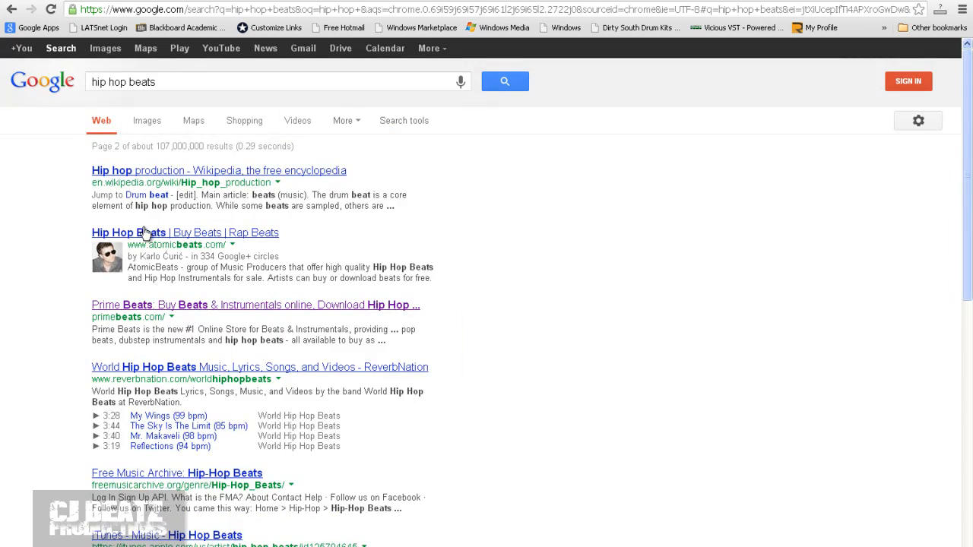
pyautogui.scroll(-3)
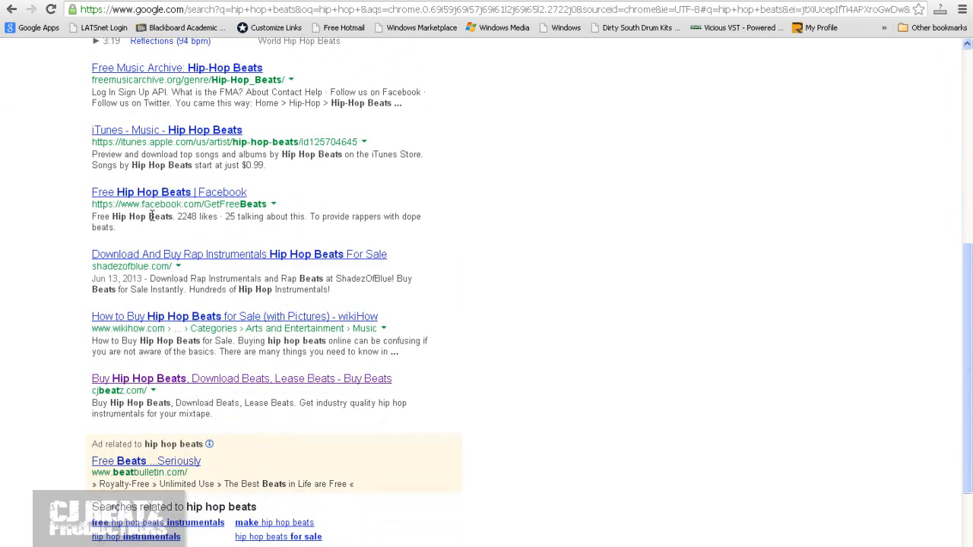
pyautogui.scroll(-3)
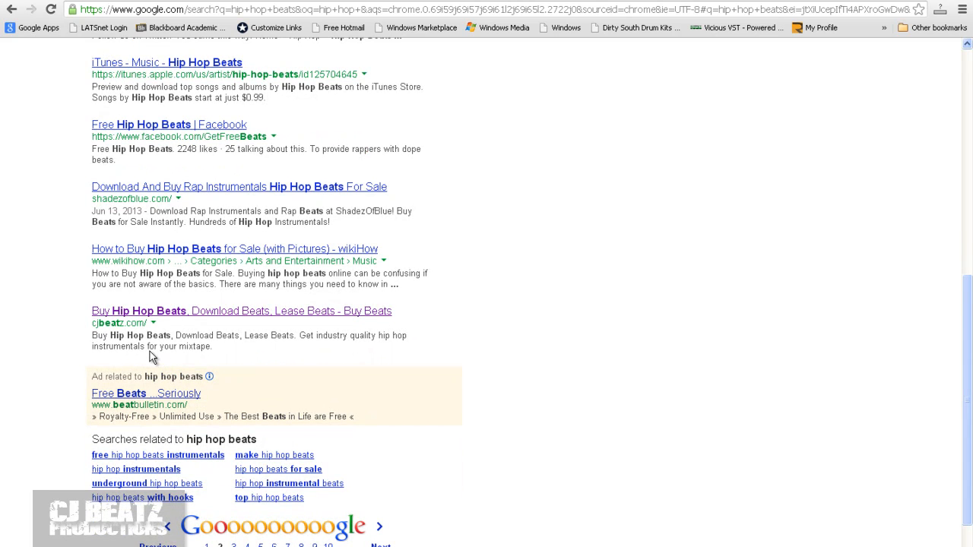
pyautogui.scroll(-3)
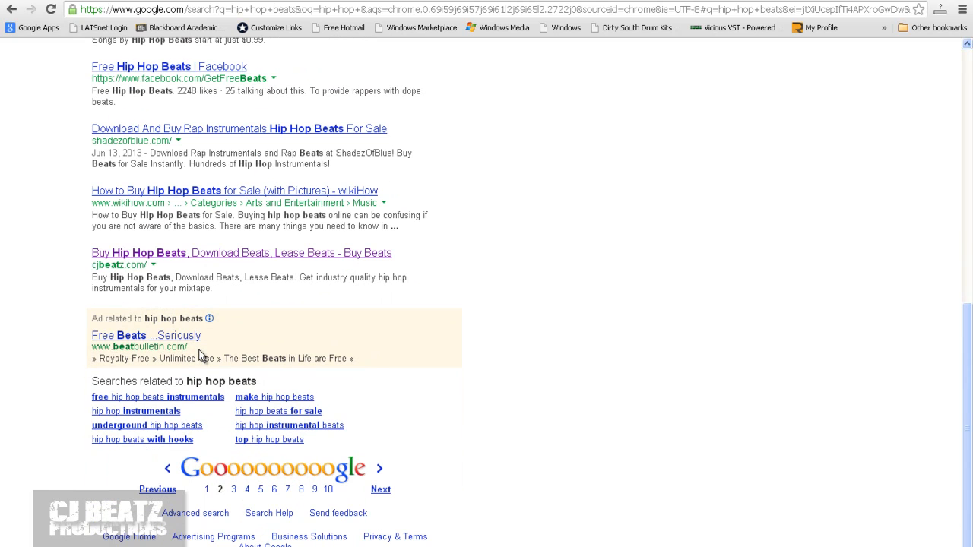
pyautogui.scroll(3)
pyautogui.write('buy hip hop beats')
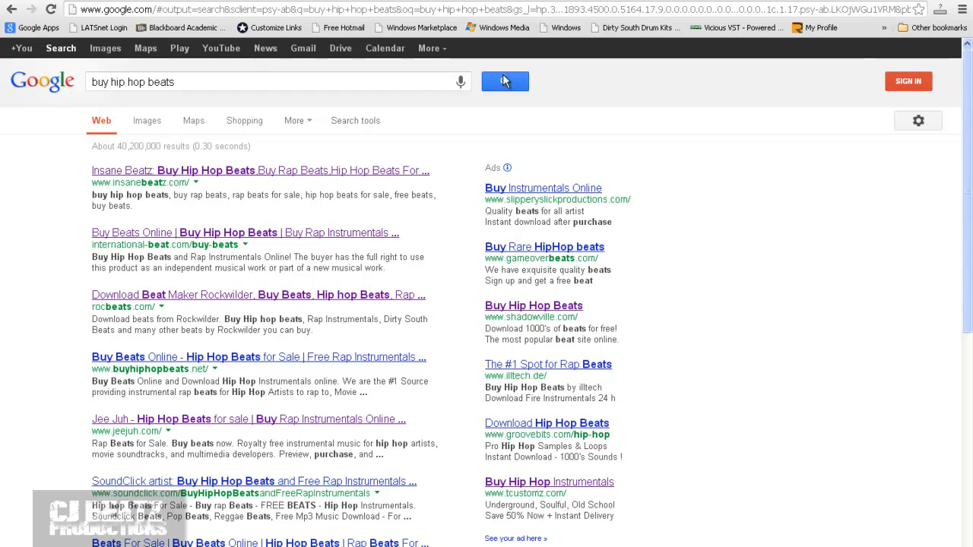
pyautogui.moveTo(304, 242)
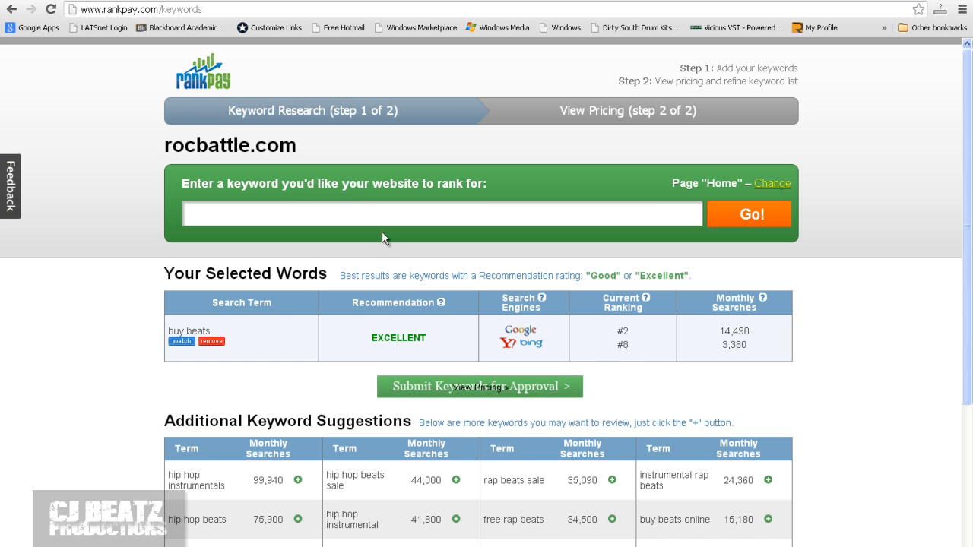
pyautogui.moveTo(341, 160)
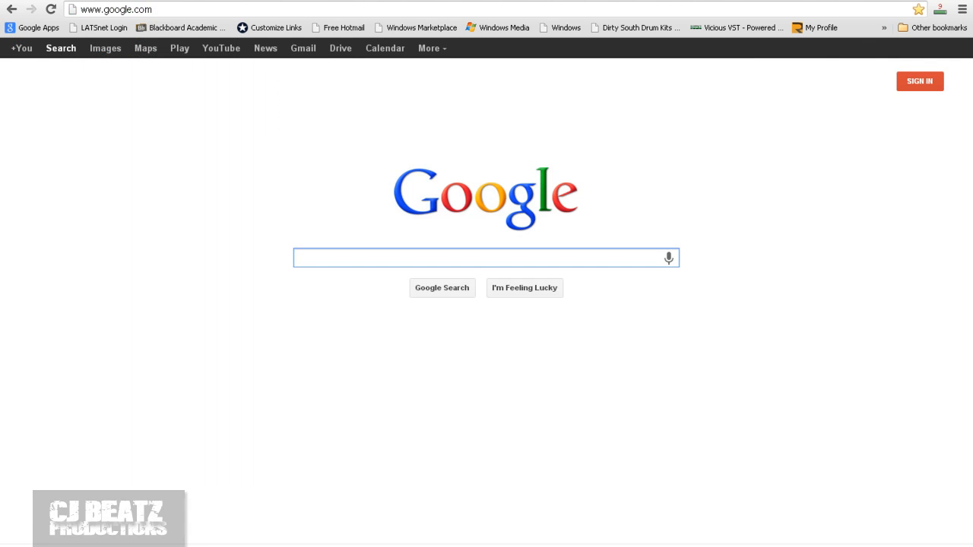
pyautogui.moveTo(319, 137)
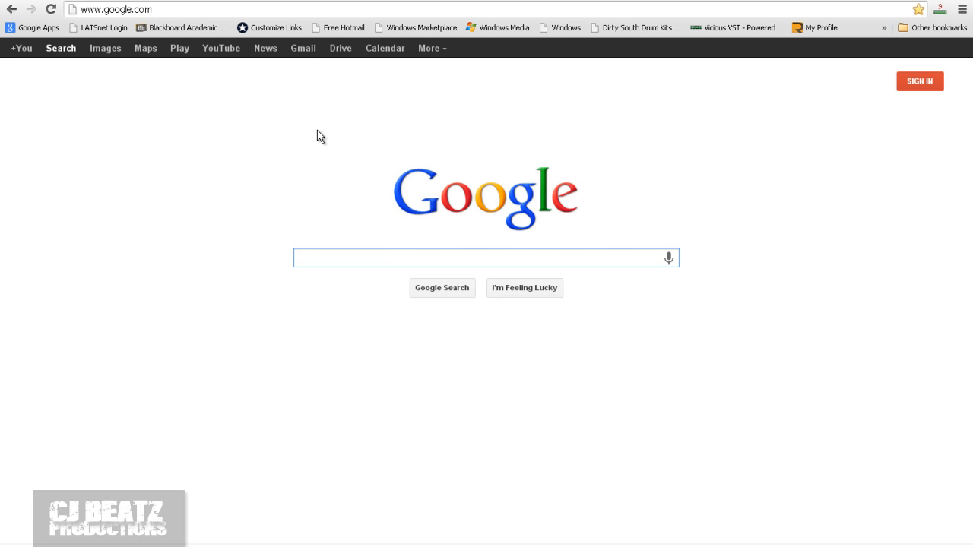
pyautogui.click(487, 258)
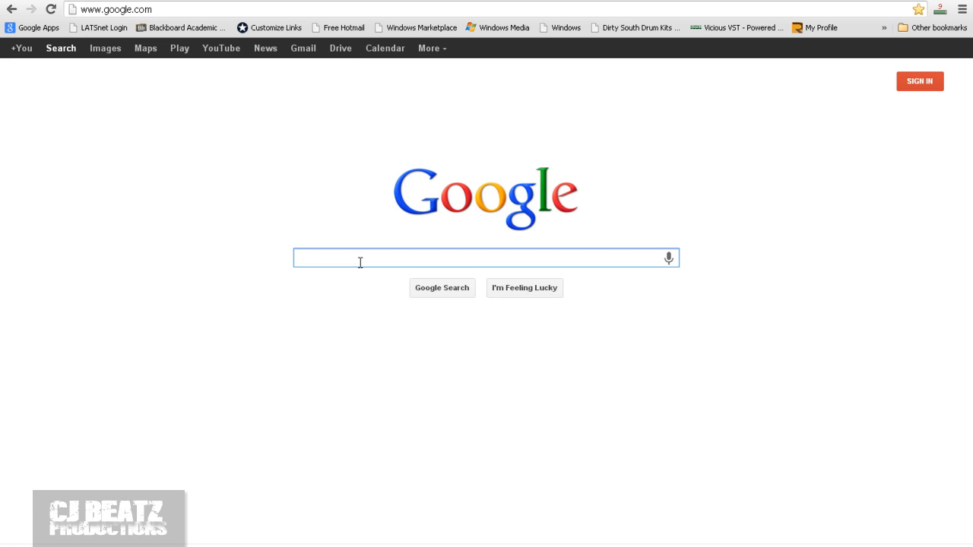
pyautogui.click(486, 259)
pyautogui.write('"')
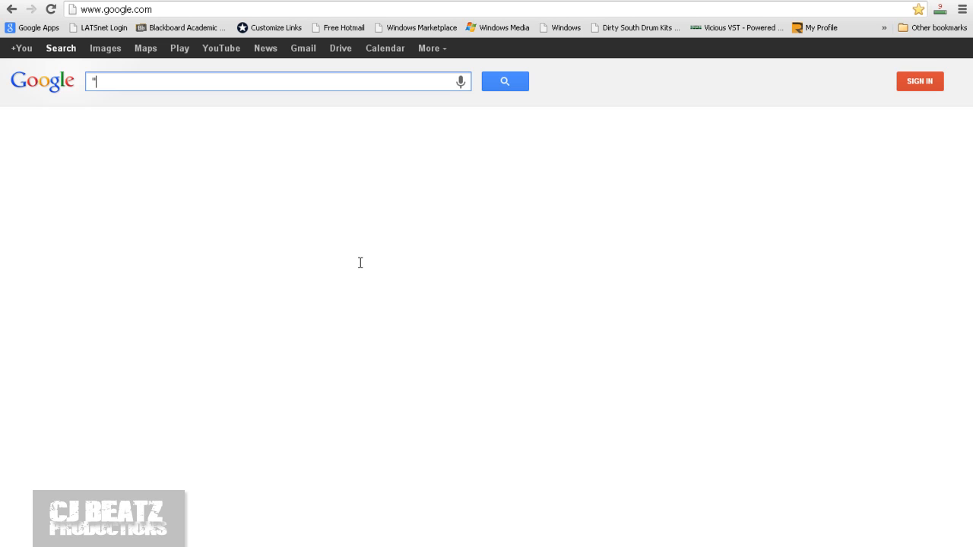
# Step: Search Google for "link exchange" beats.com
pyautogui.write('link exchange"')
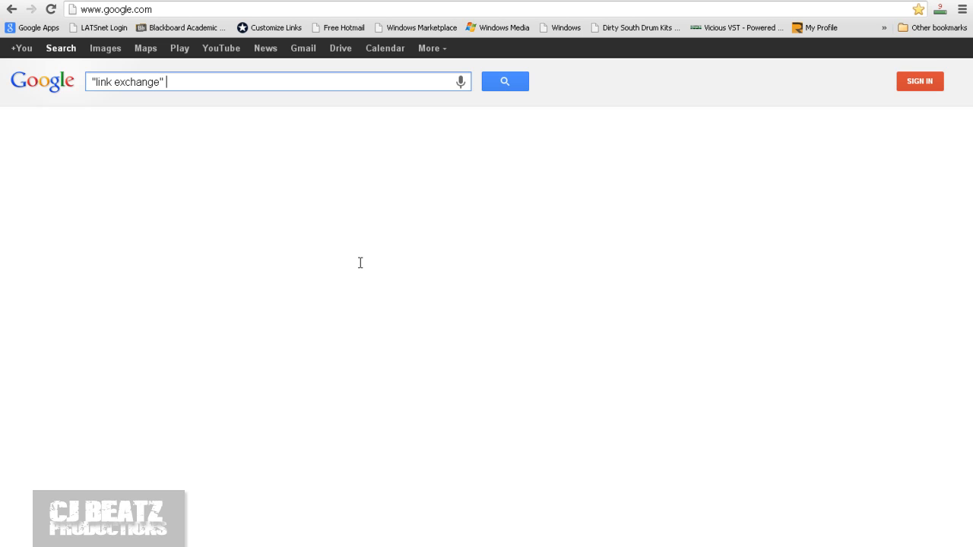
pyautogui.write('beats')
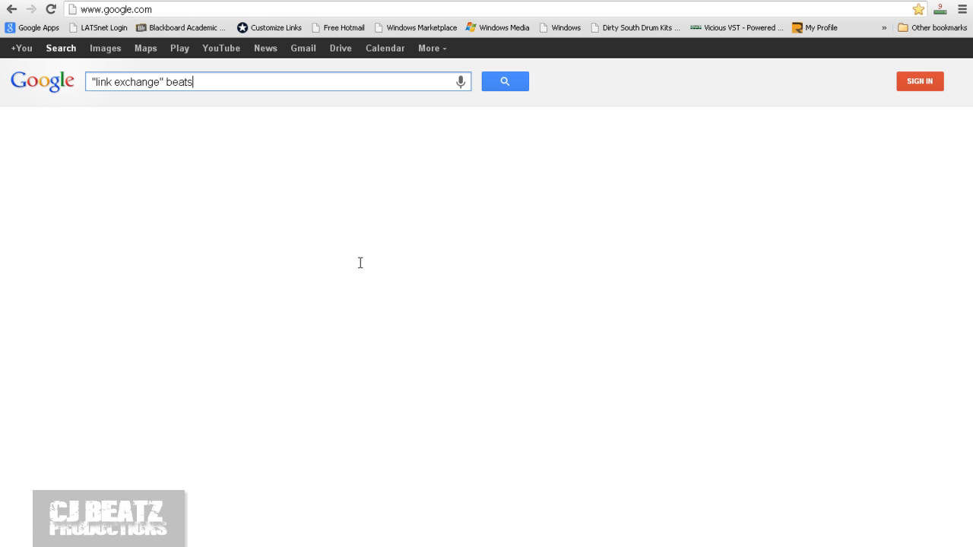
pyautogui.write('.com')
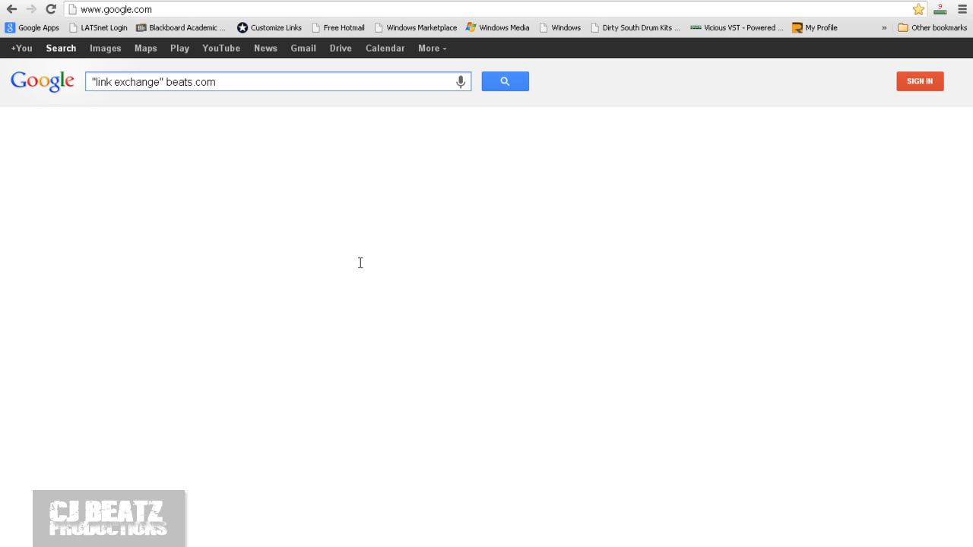
pyautogui.click(505, 83)
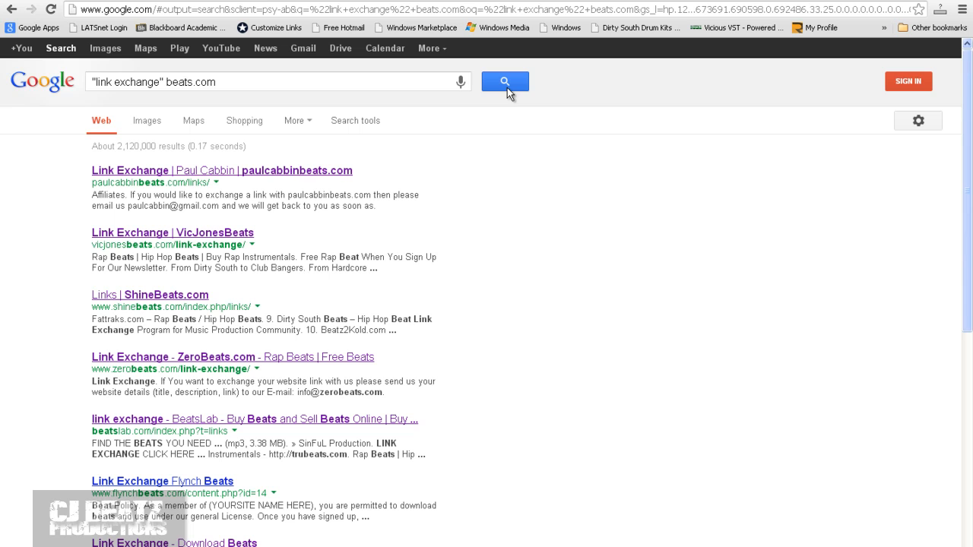
pyautogui.moveTo(303, 170)
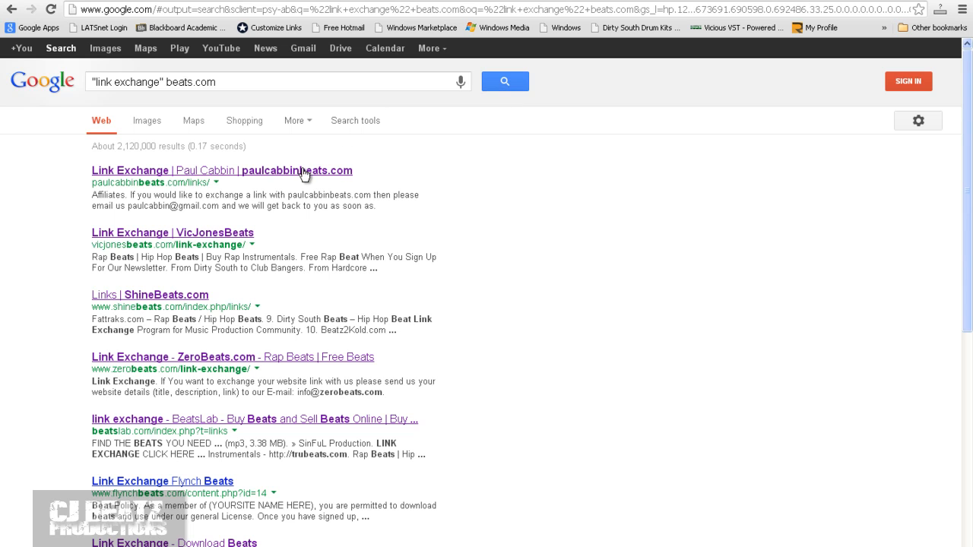
pyautogui.moveTo(95, 189)
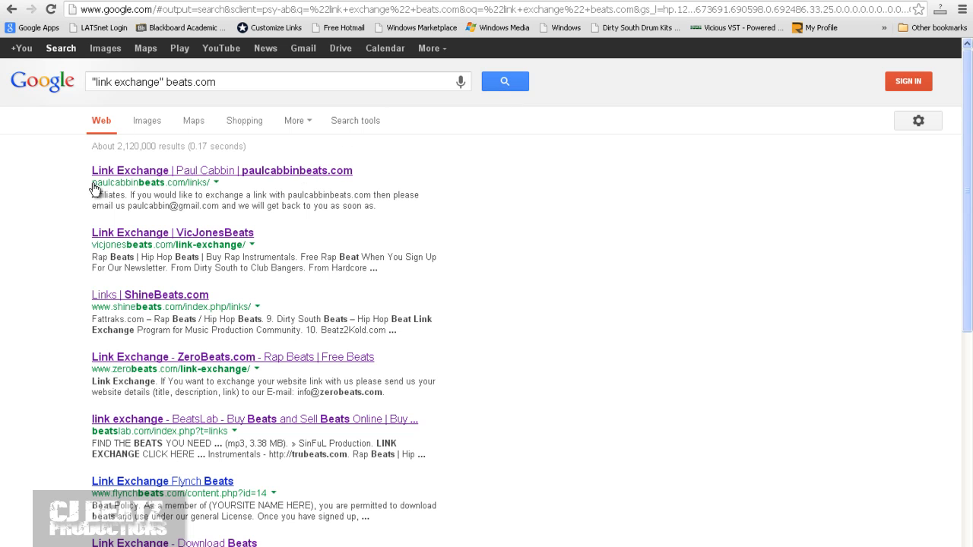
# Step: Scan the beats.com link-exchange results, then edit the query toward beatz.com
pyautogui.scroll(-3)
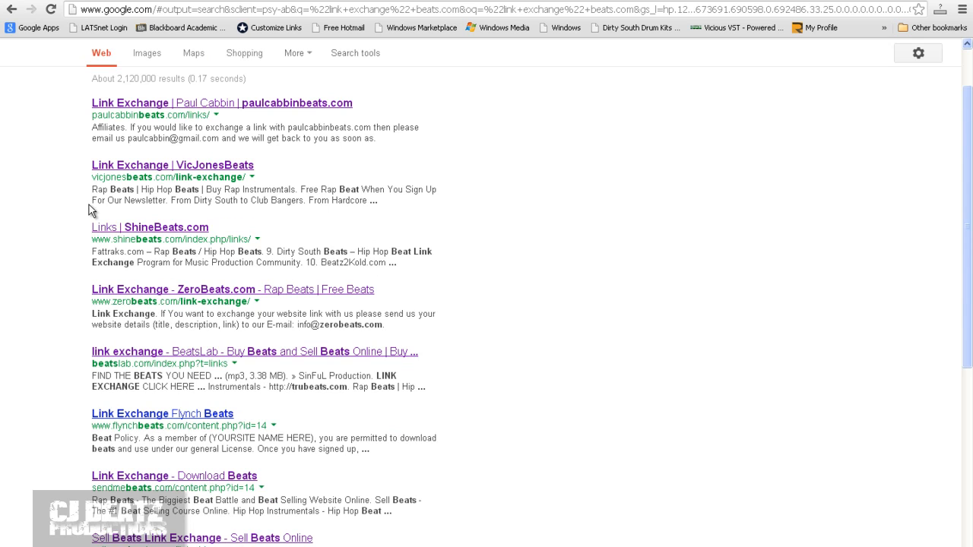
pyautogui.moveTo(191, 127)
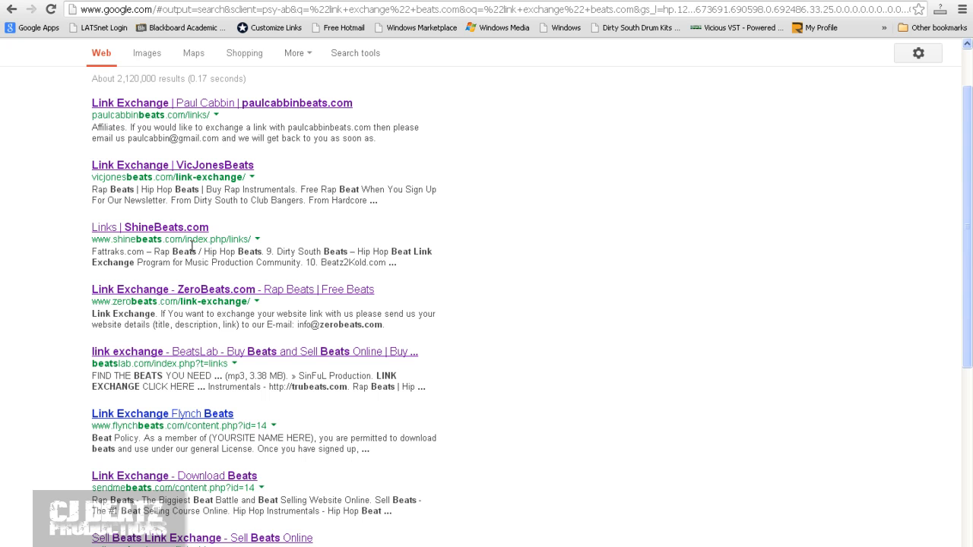
pyautogui.scroll(-3)
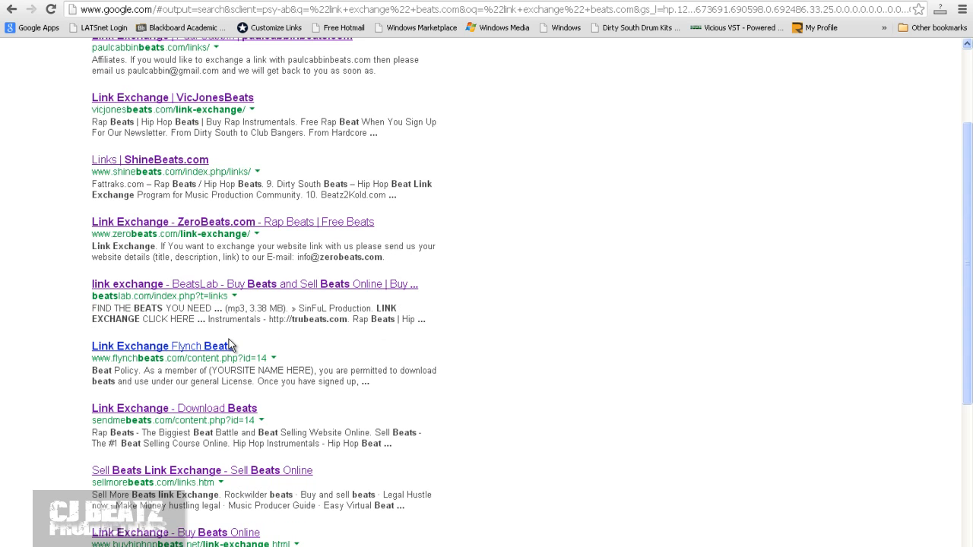
pyautogui.moveTo(169, 423)
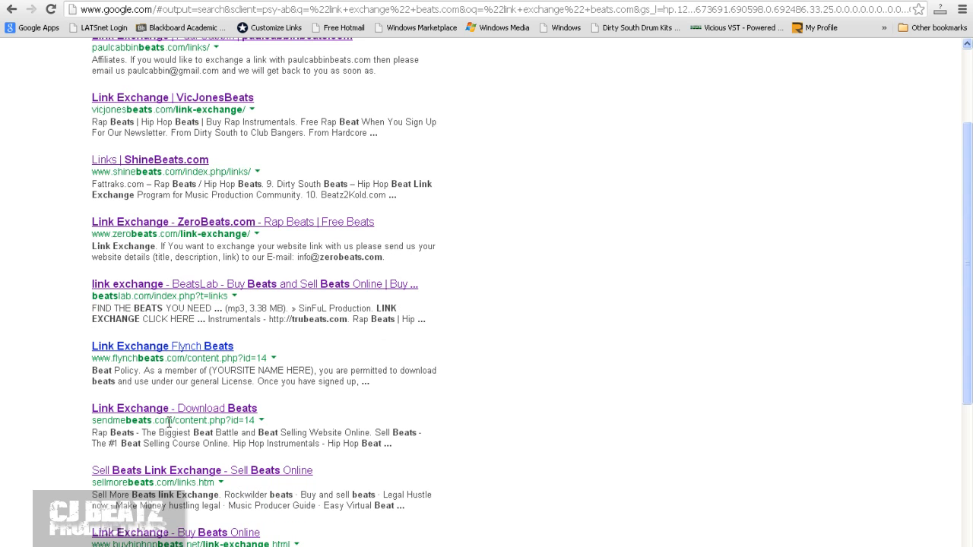
pyautogui.scroll(3)
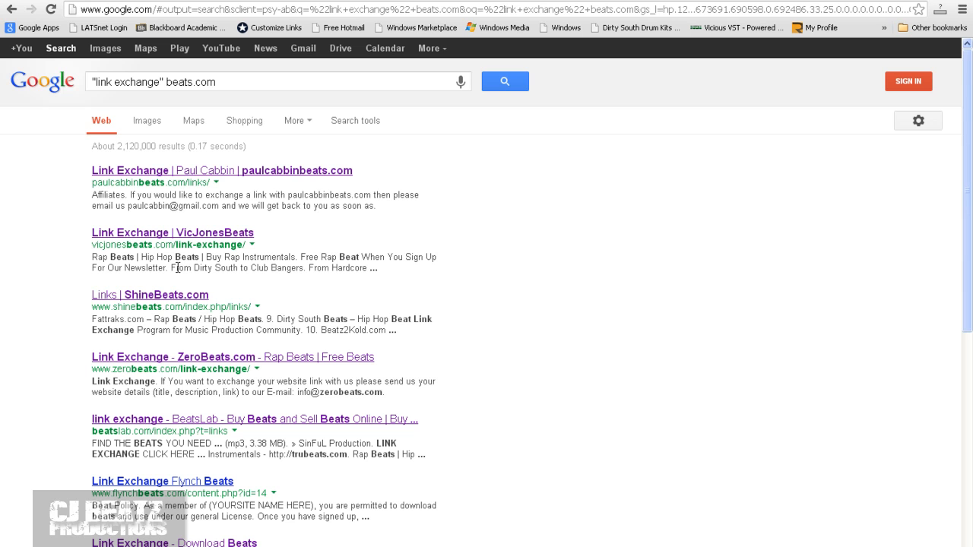
pyautogui.moveTo(180, 328)
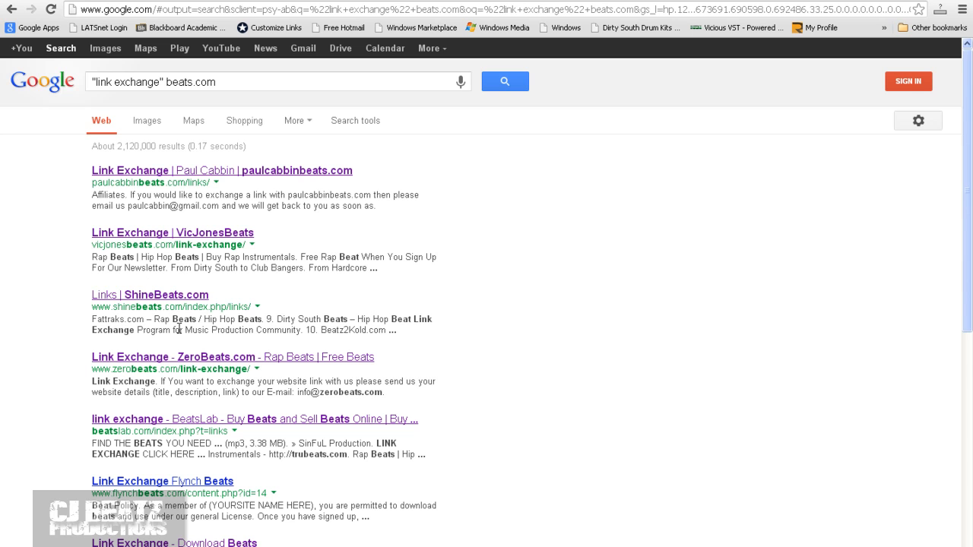
pyautogui.scroll(-3)
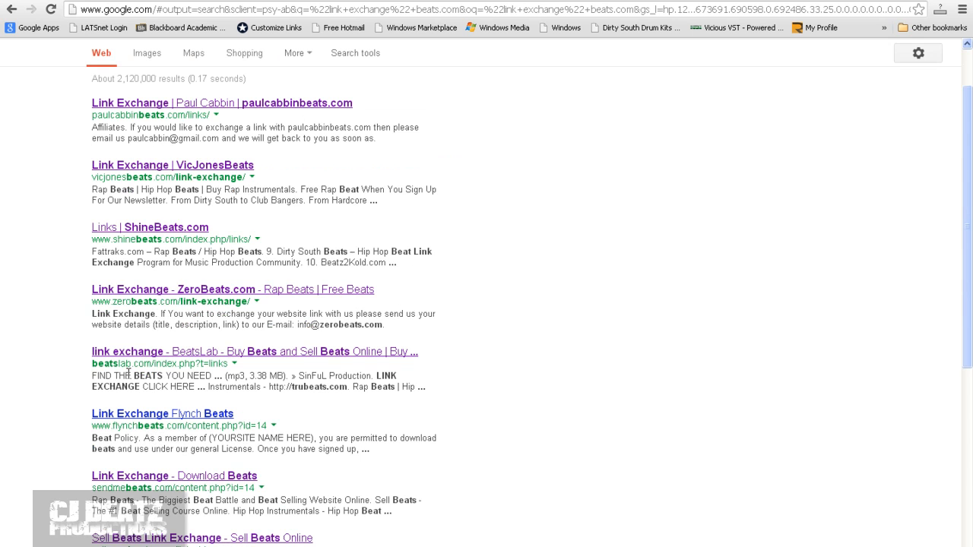
pyautogui.scroll(-3)
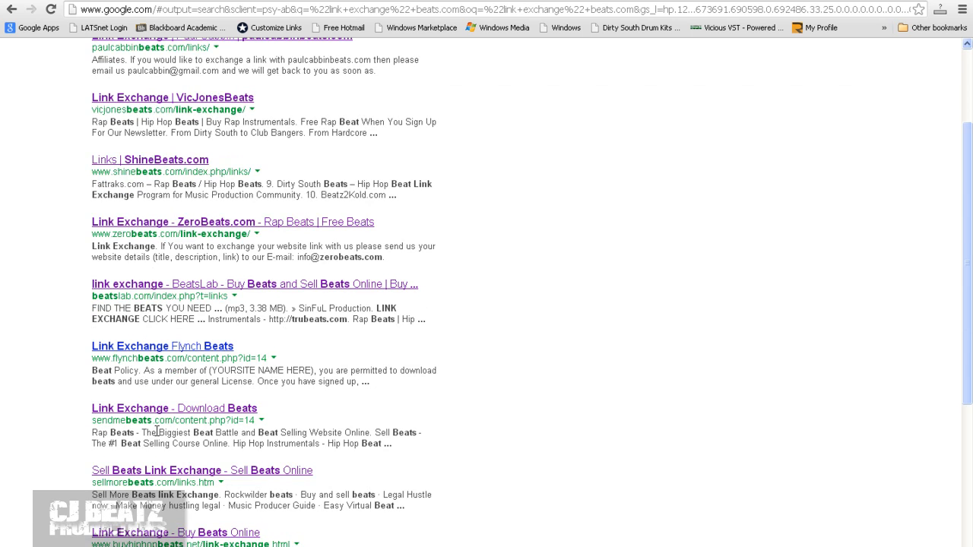
pyautogui.moveTo(182, 419)
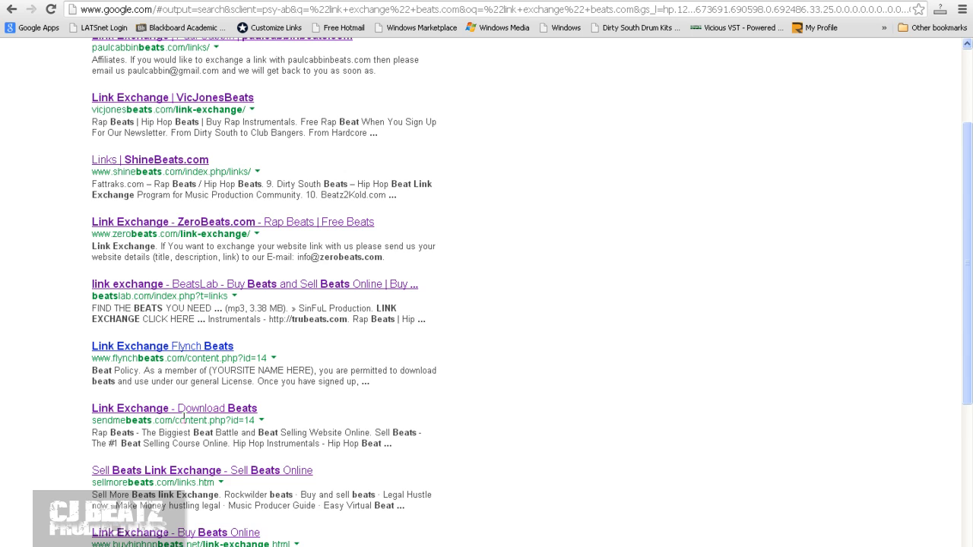
pyautogui.scroll(-3)
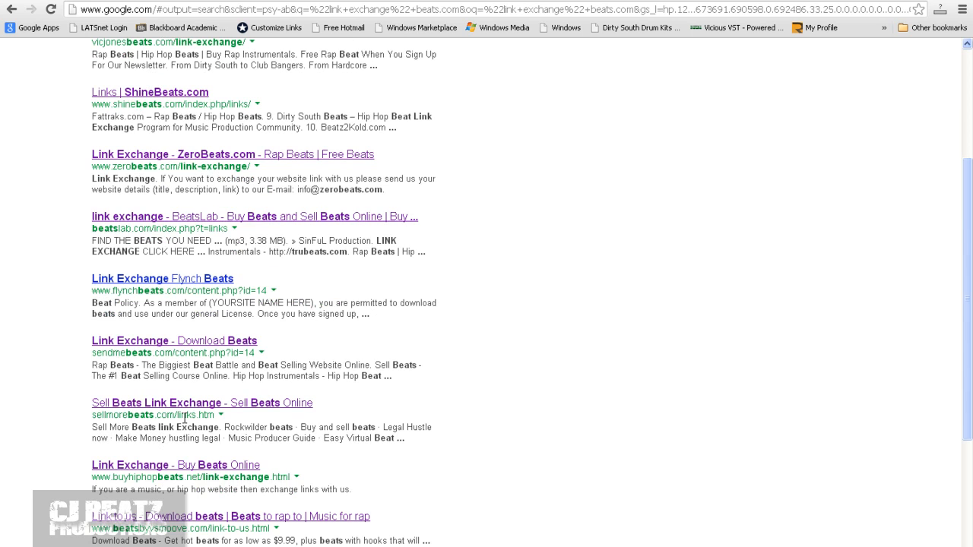
pyautogui.scroll(3)
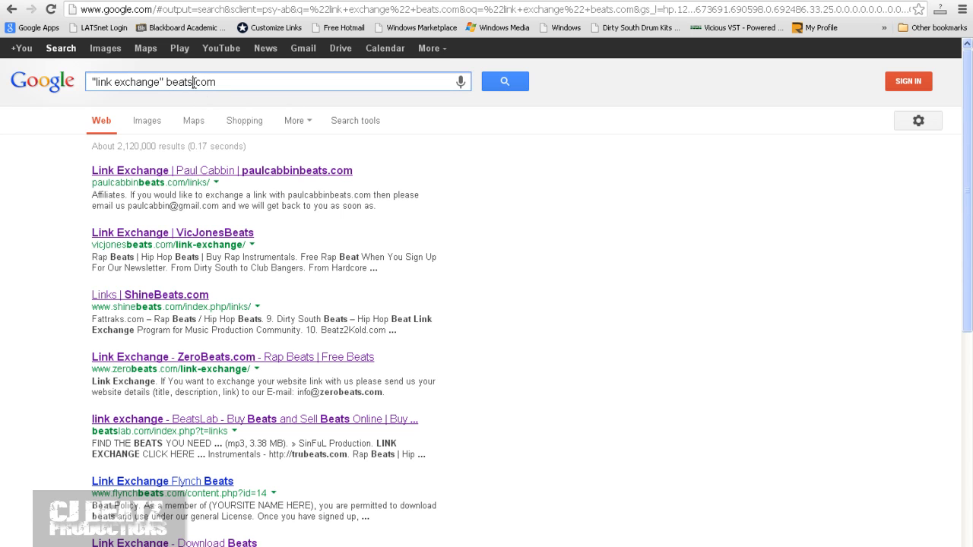
pyautogui.press('Backspace')
pyautogui.write('z')
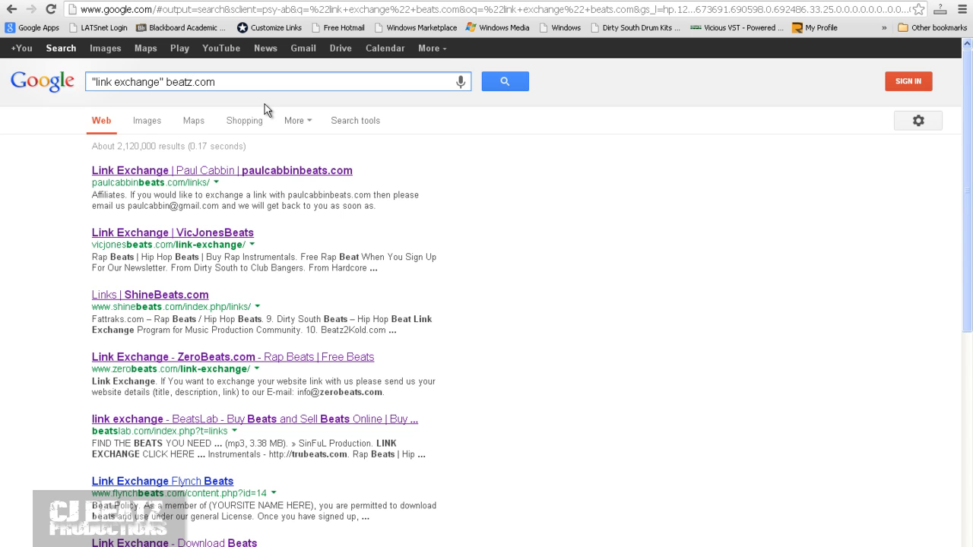
# Step: Run the "link exchange" beatz.com search and look through its results
pyautogui.click(505, 82)
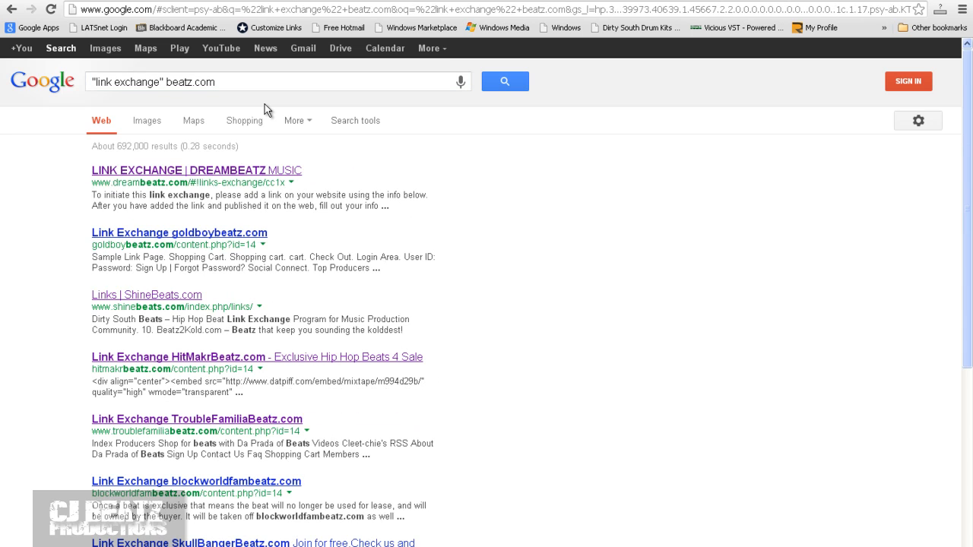
pyautogui.moveTo(185, 265)
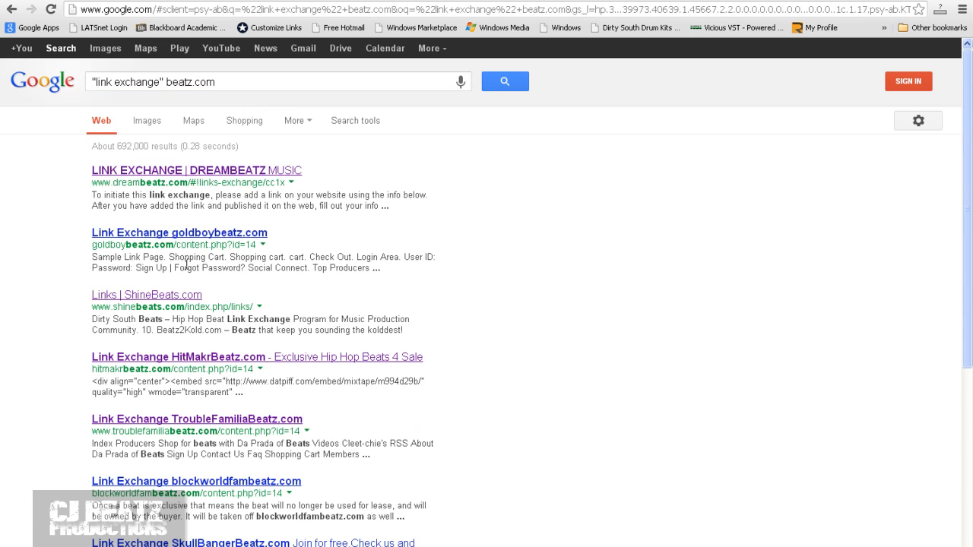
pyautogui.scroll(-3)
pyautogui.write('instrumentals')
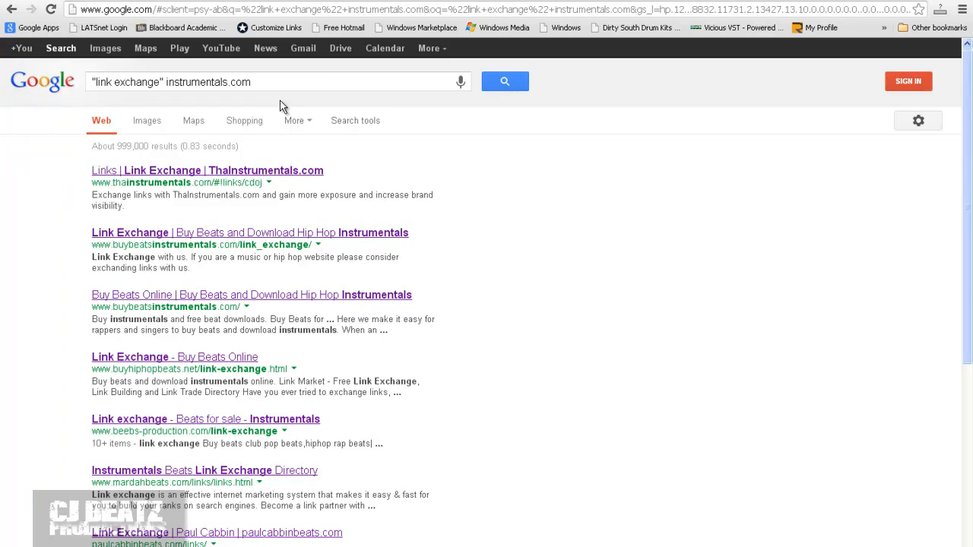
pyautogui.moveTo(227, 210)
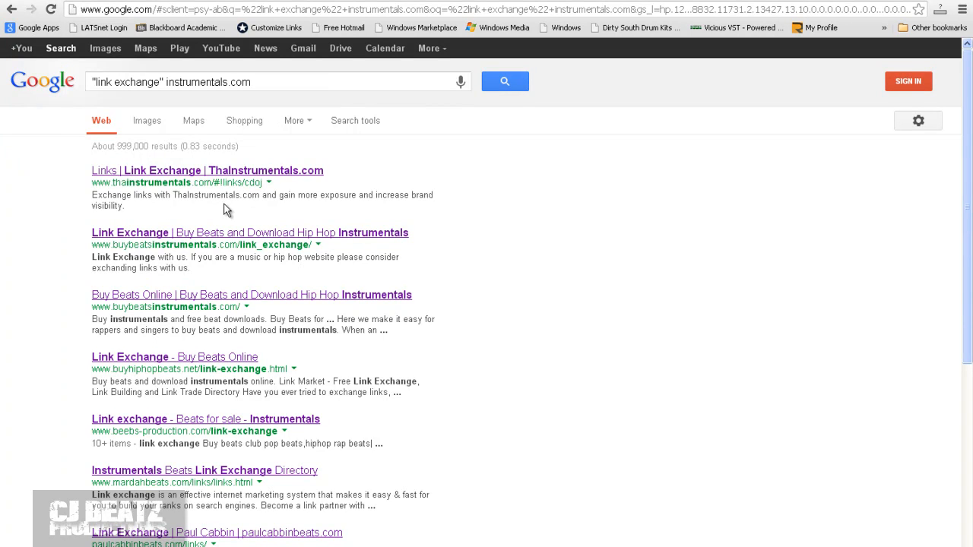
pyautogui.scroll(-3)
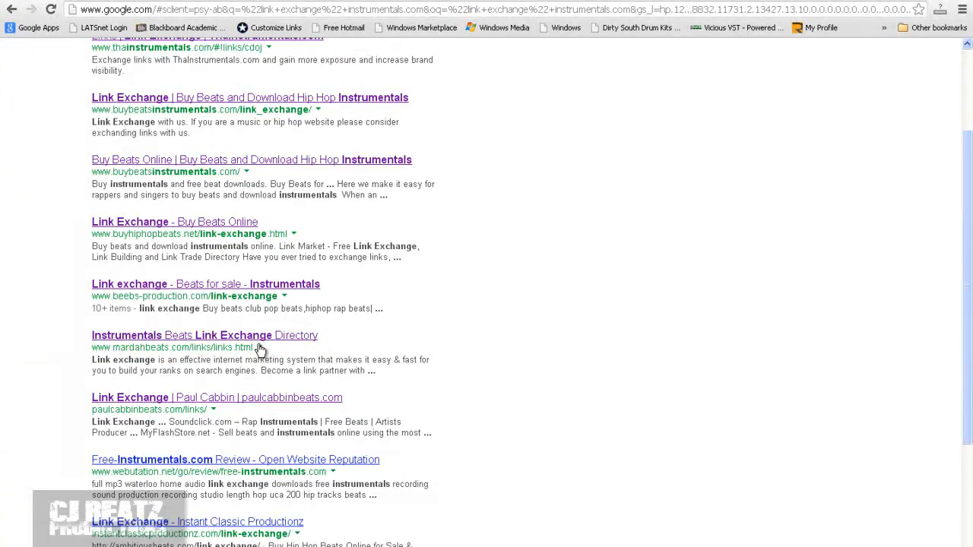
pyautogui.scroll(3)
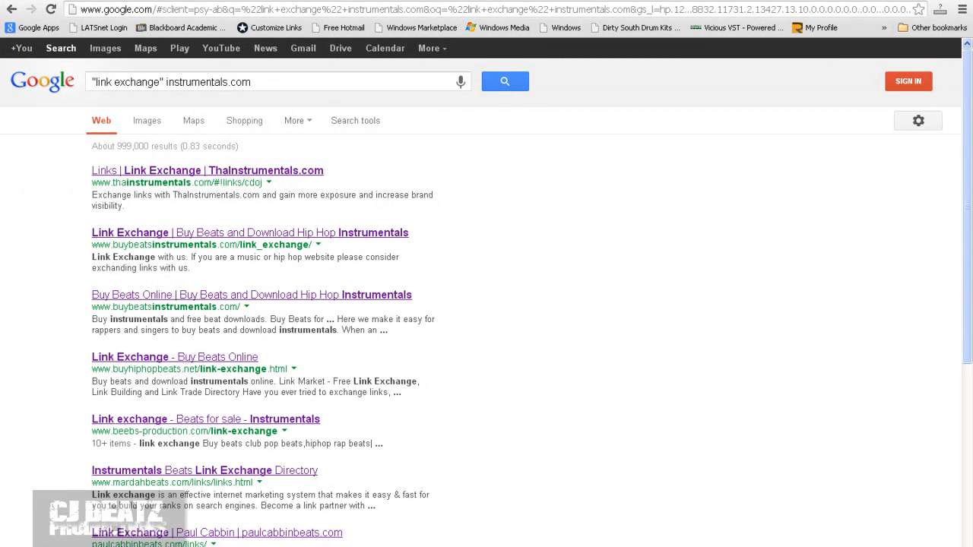
pyautogui.moveTo(384, 185)
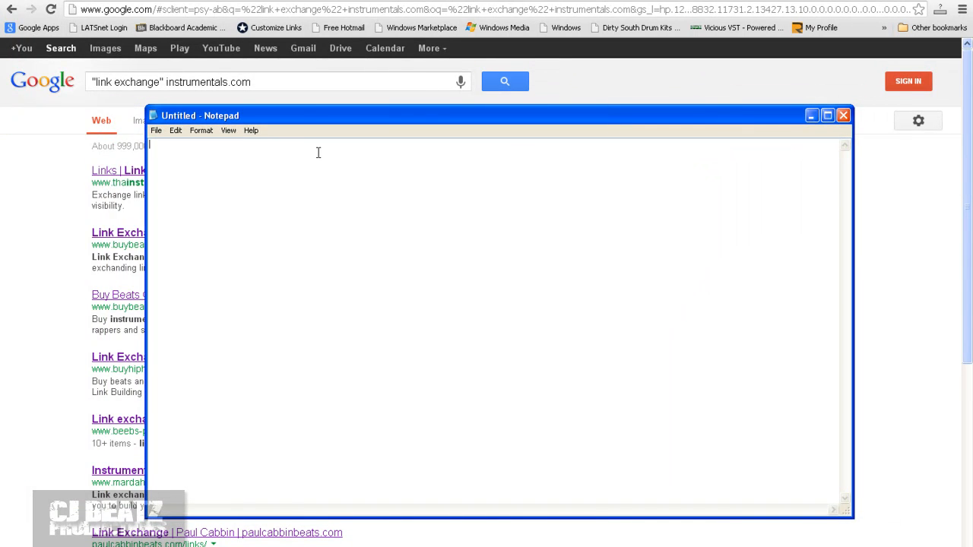
pyautogui.moveTo(224, 157)
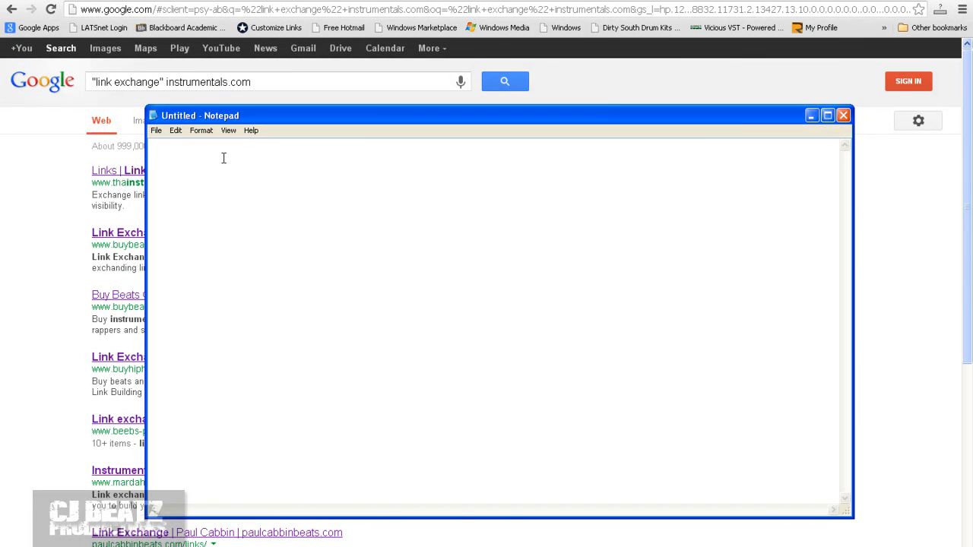
# Step: Type cjbeatz.com as the first line of a new Notepad note
pyautogui.write('cjbe')
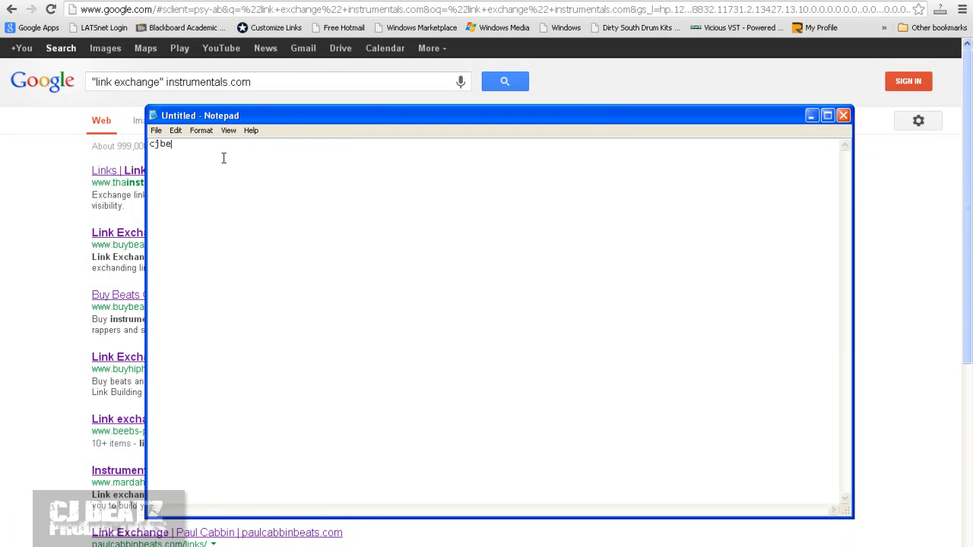
pyautogui.write('atz.com')
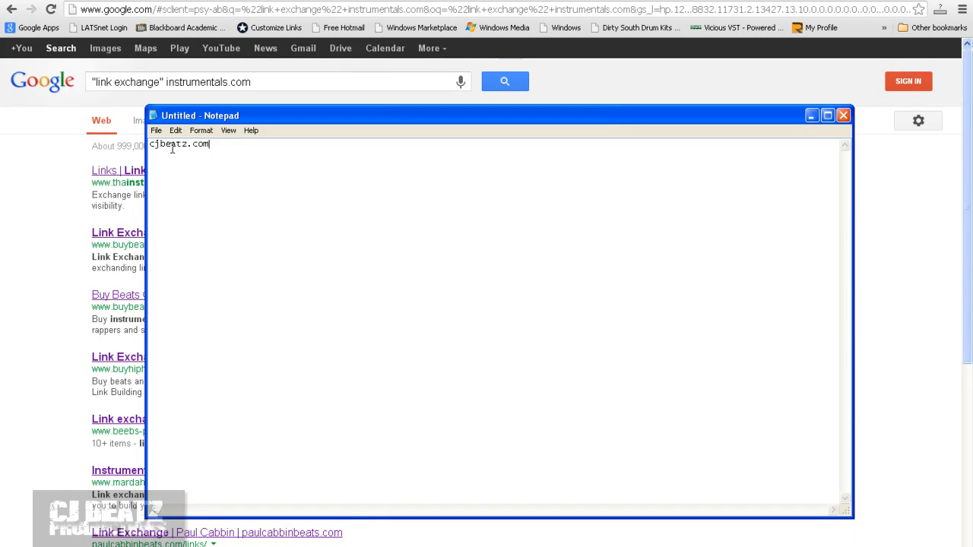
pyautogui.moveTo(234, 237)
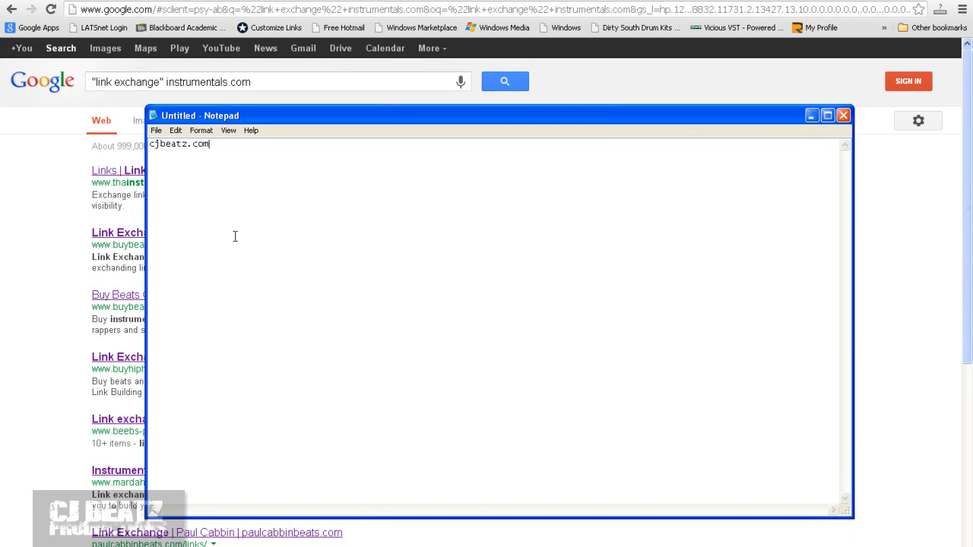
pyautogui.moveTo(76, 297)
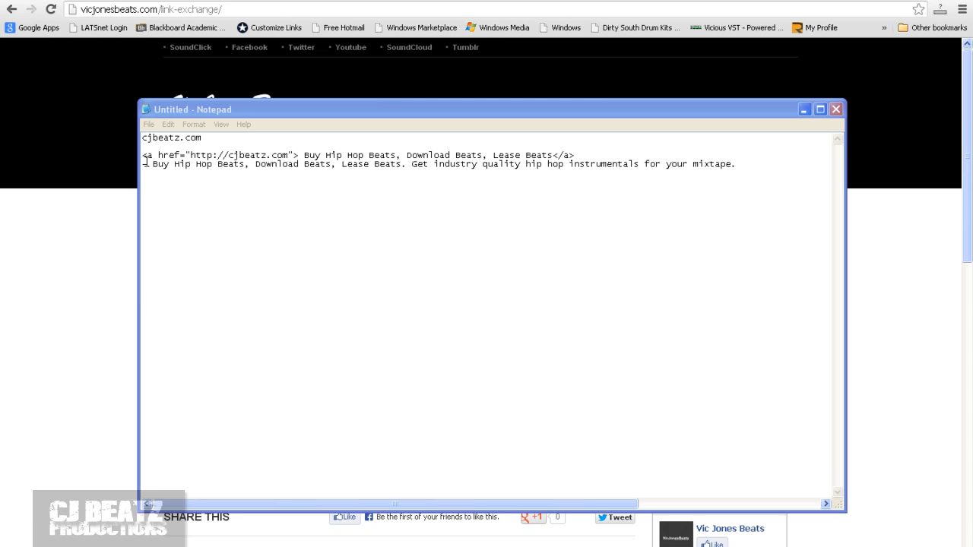
# Step: Highlight the 'Buy Hip Hop Beats' anchor keywords and 'instrumentals' in the cjbeatz.com link description
pyautogui.moveTo(143, 155); pyautogui.dragTo(688, 164)
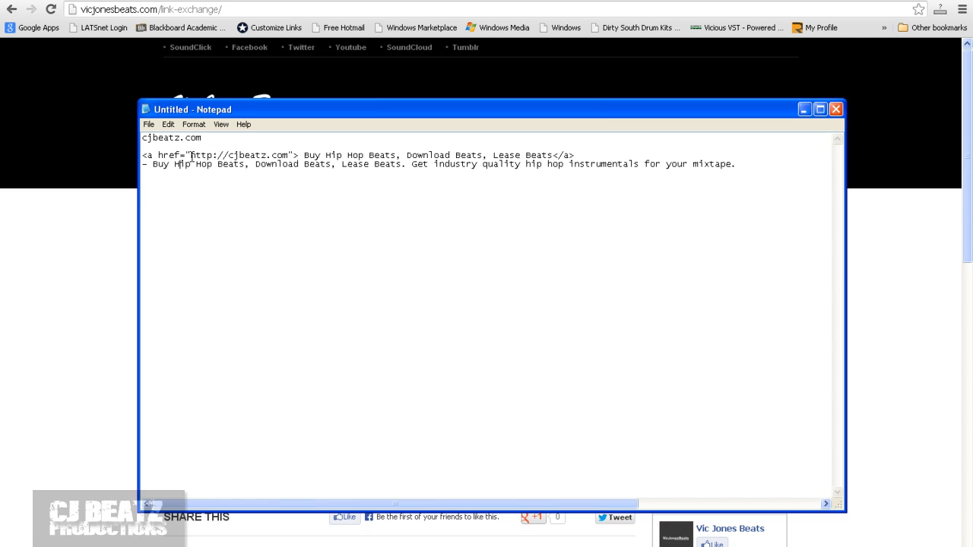
pyautogui.doubleClick(240, 155)
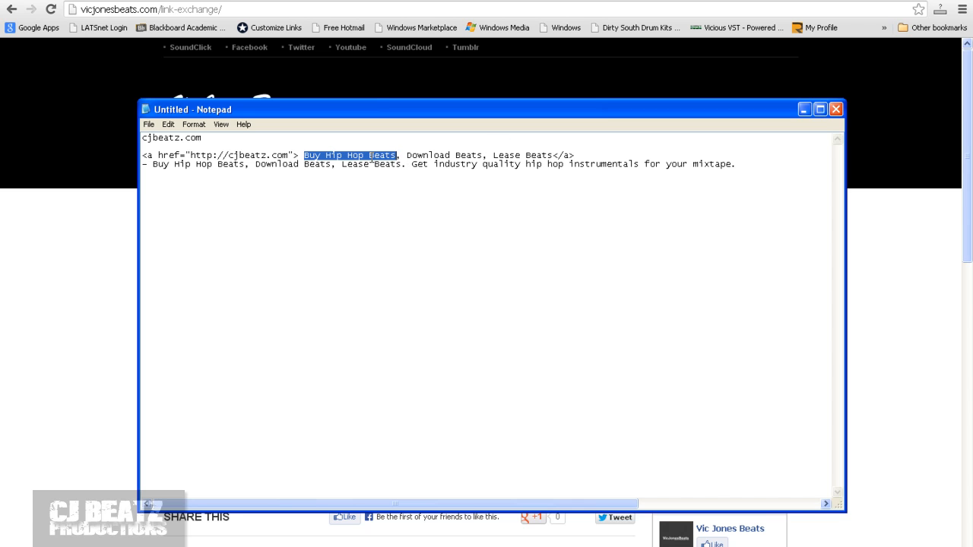
pyautogui.moveTo(567, 152)
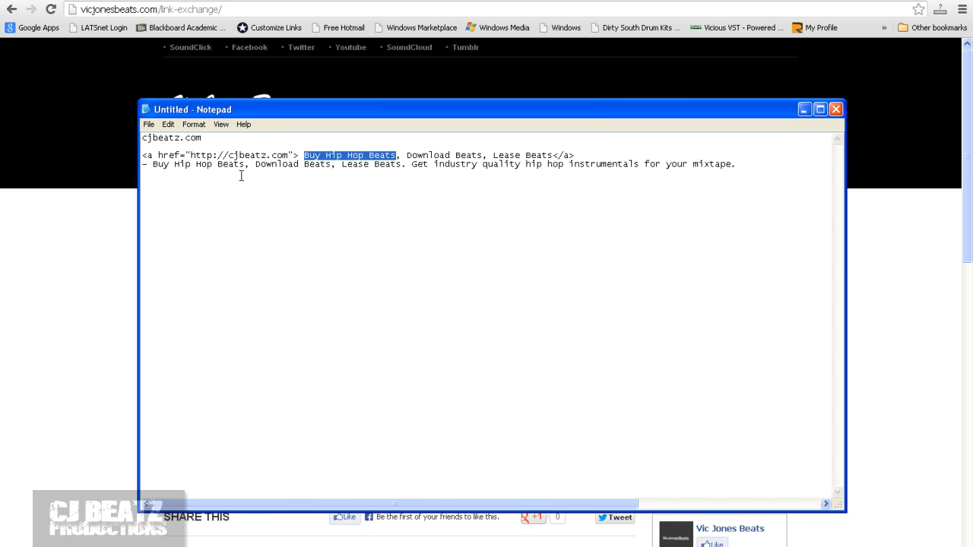
pyautogui.moveTo(315, 176)
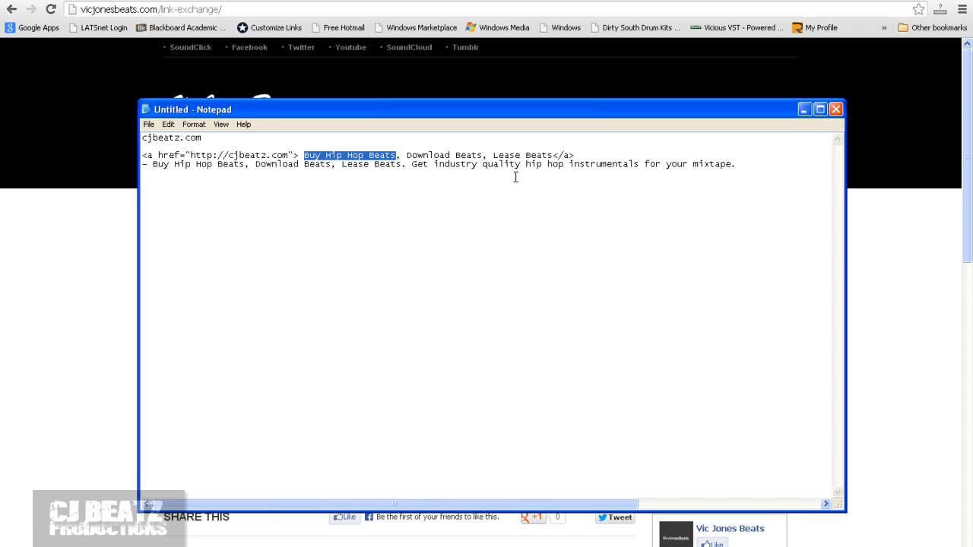
pyautogui.moveTo(656, 174)
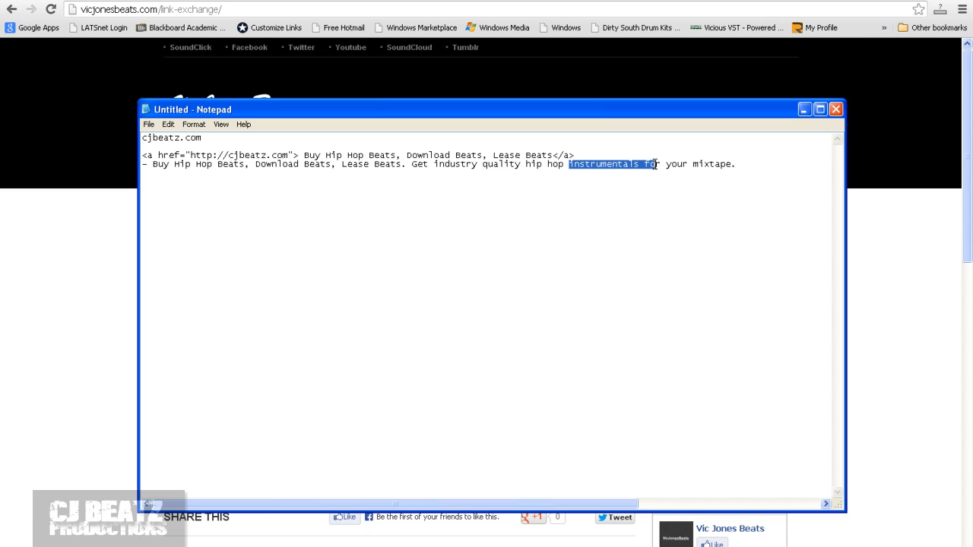
pyautogui.doubleClick(602, 164)
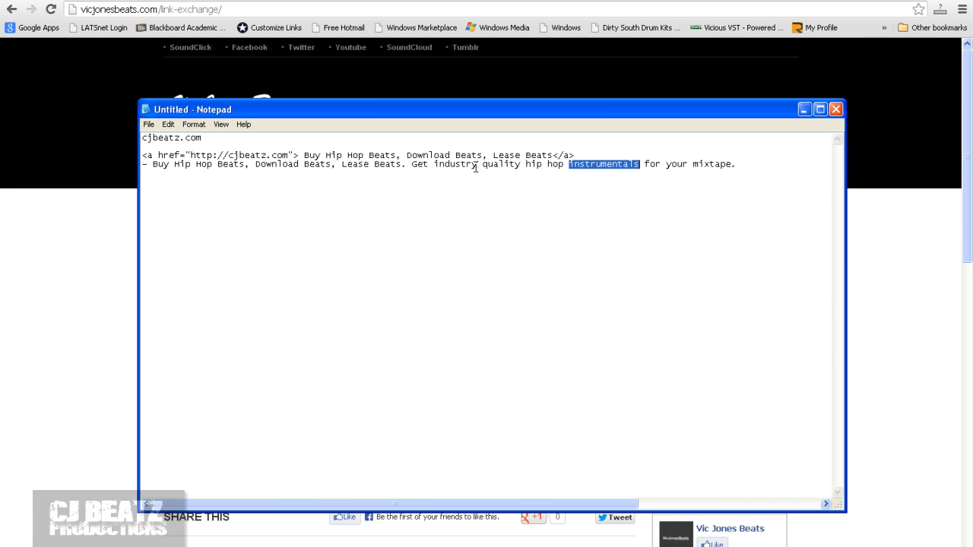
# Step: Bring the vicjonesbeats.com link exchange page listing CJBeatz.com to the front
pyautogui.click(837, 109)
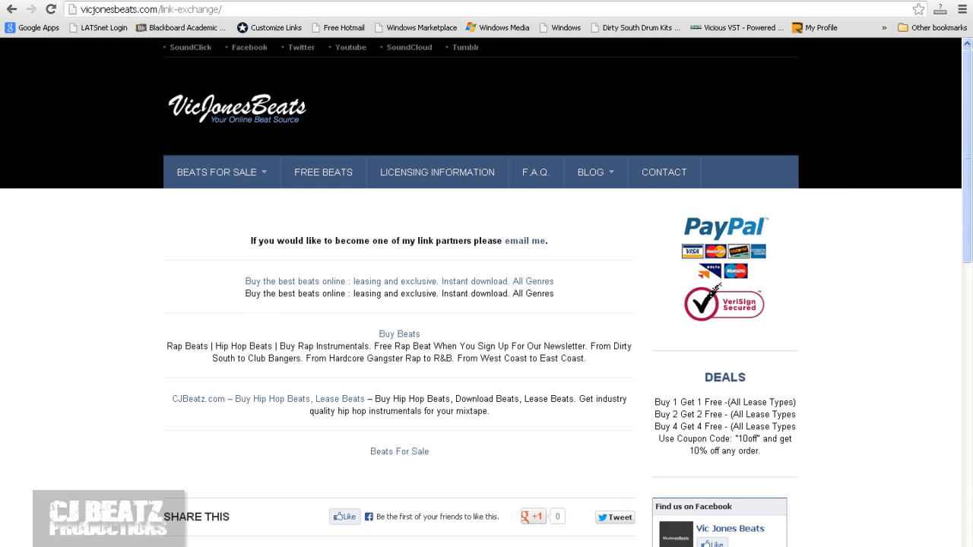
pyautogui.moveTo(231, 138)
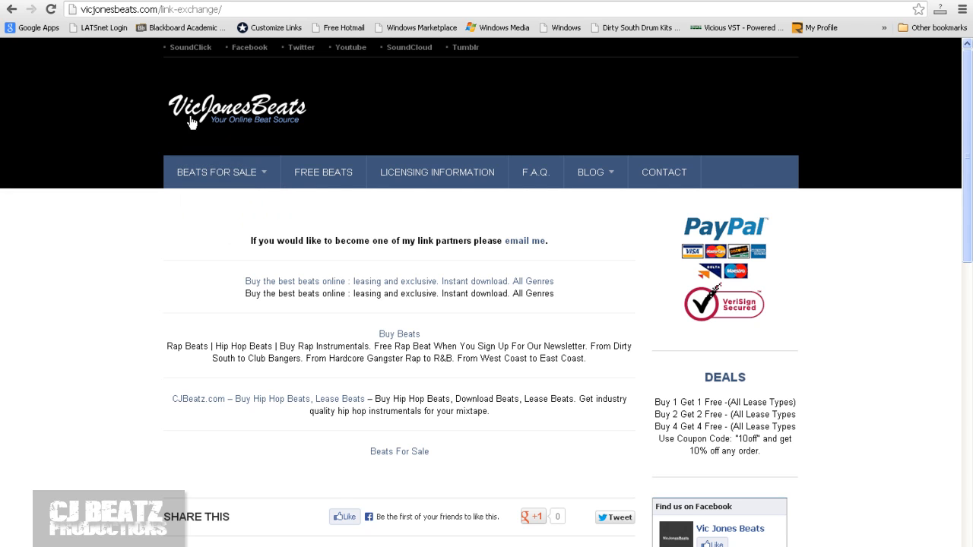
pyautogui.moveTo(313, 124)
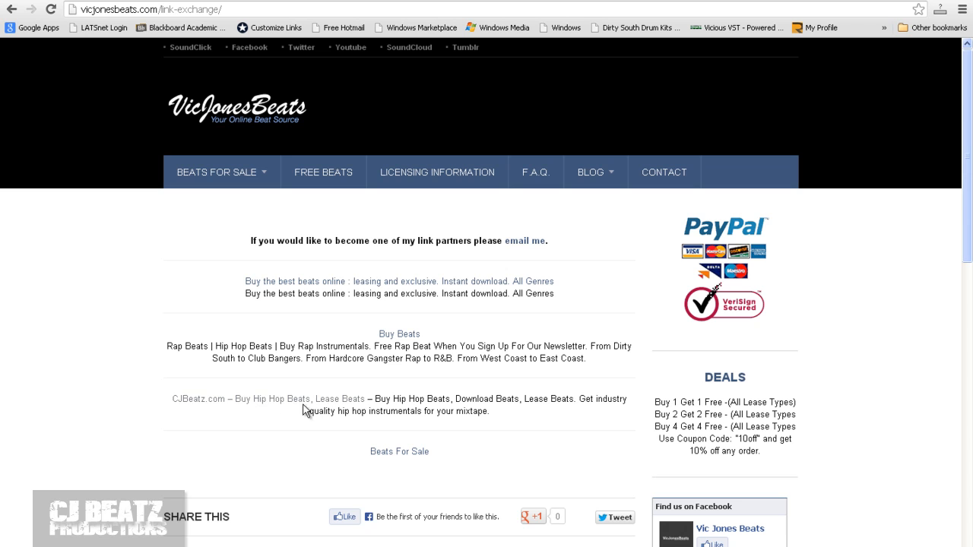
pyautogui.moveTo(264, 407)
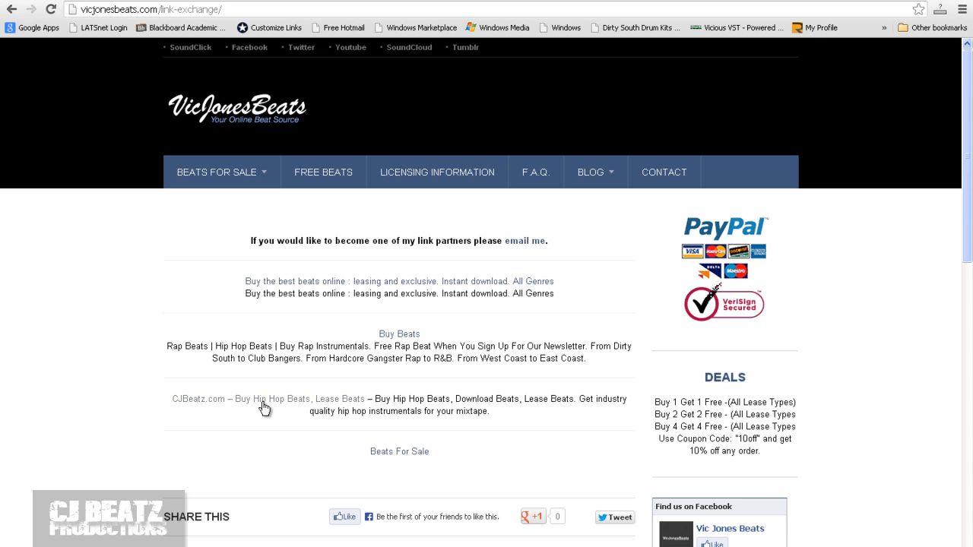
pyautogui.moveTo(265, 403)
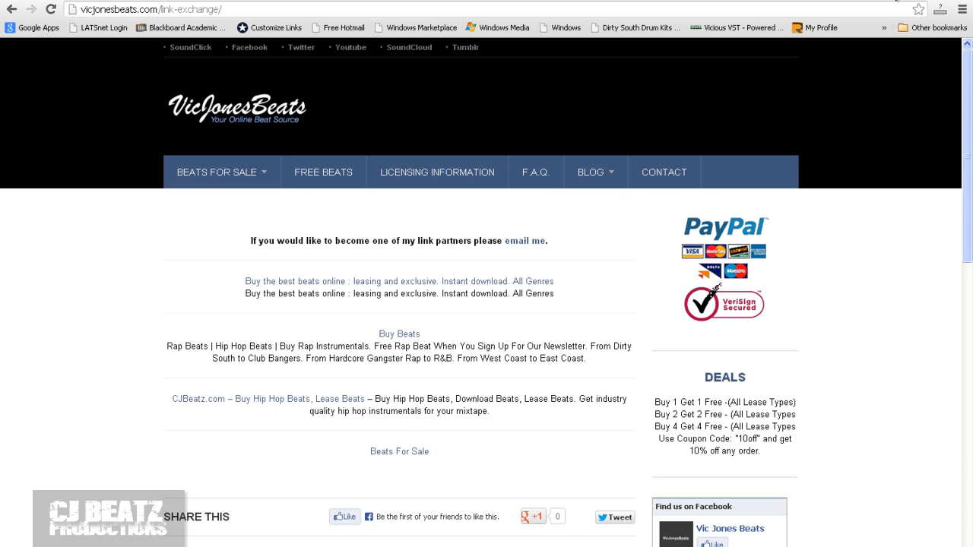
# Step: Load cjbeatz.com/links in a new tab to see its list of other beat-selling sites
pyautogui.click(896, 3)
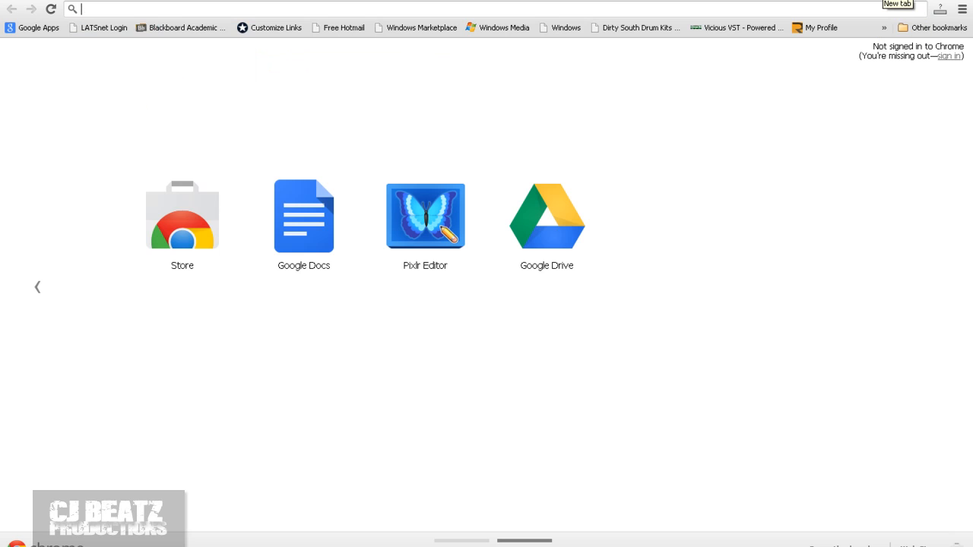
pyautogui.write('cjbeatz.com')
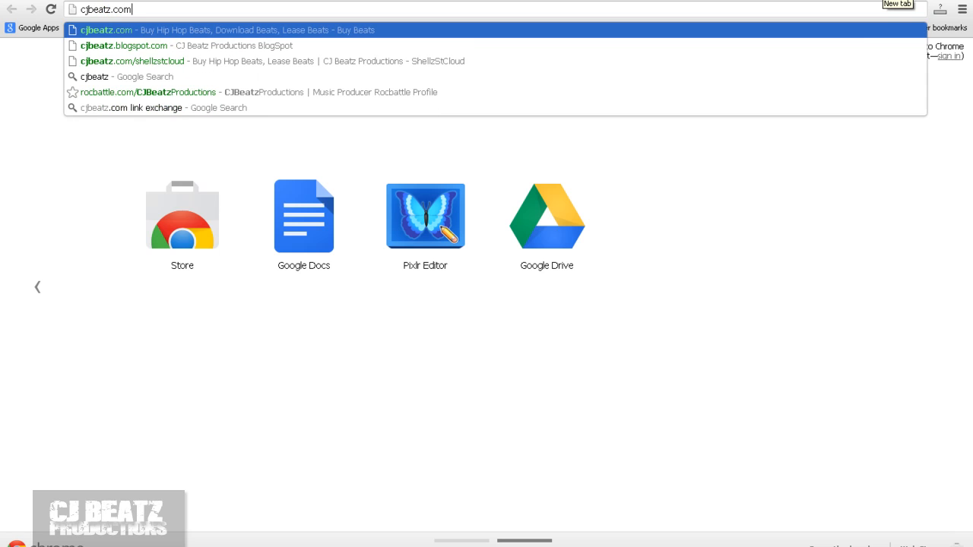
pyautogui.write('/links')
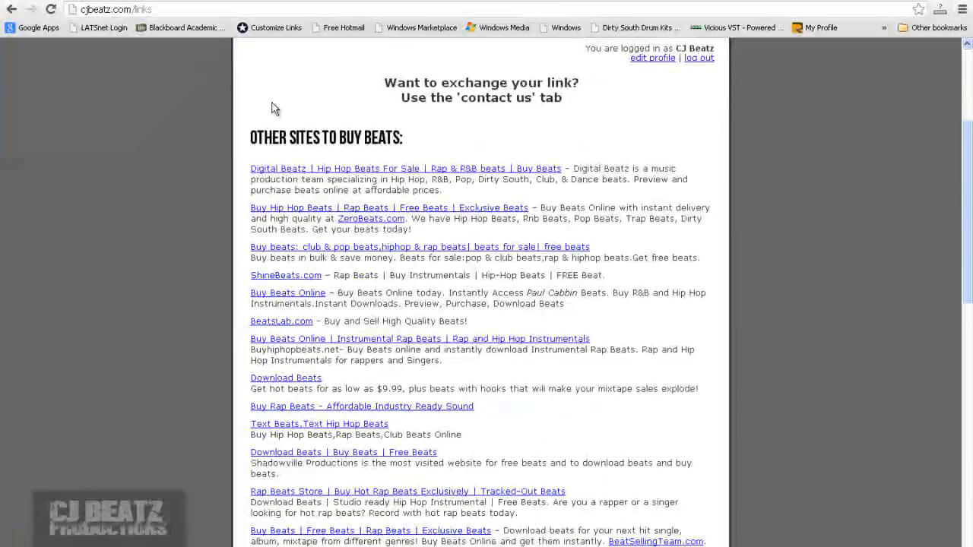
pyautogui.scroll(-3)
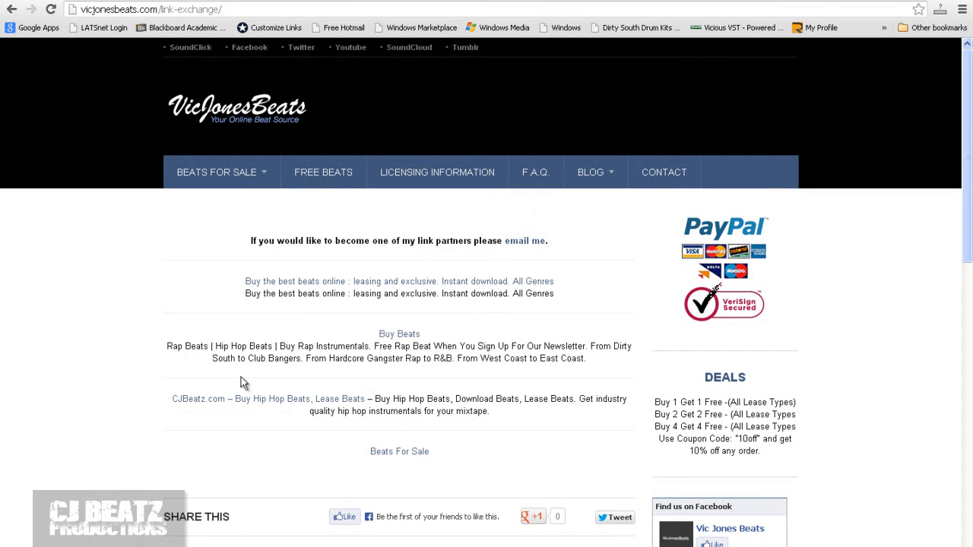
pyautogui.moveTo(307, 286)
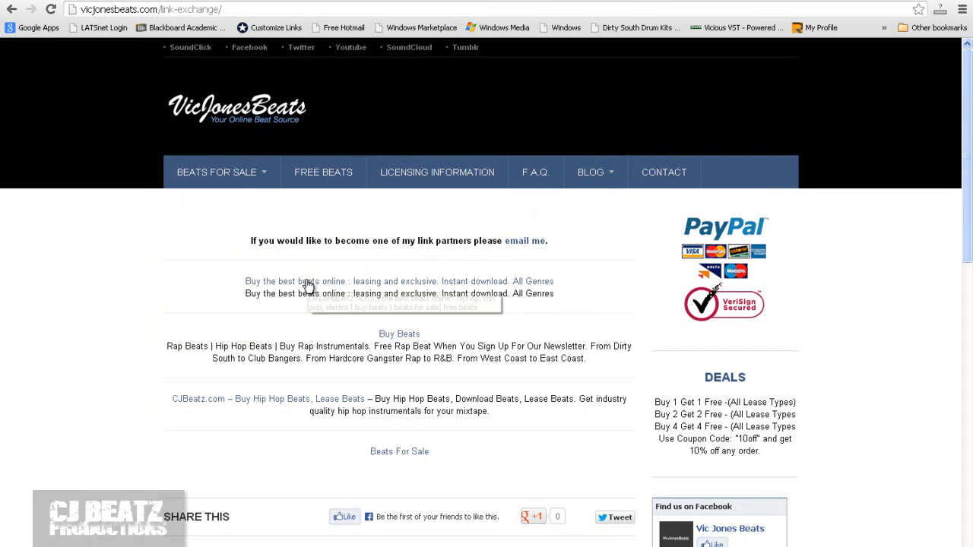
pyautogui.moveTo(225, 414)
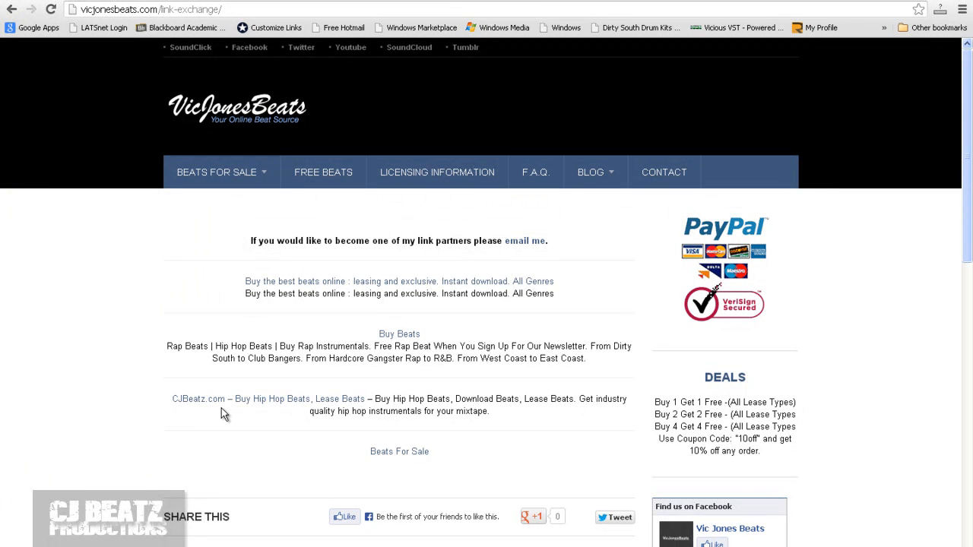
pyautogui.moveTo(255, 415)
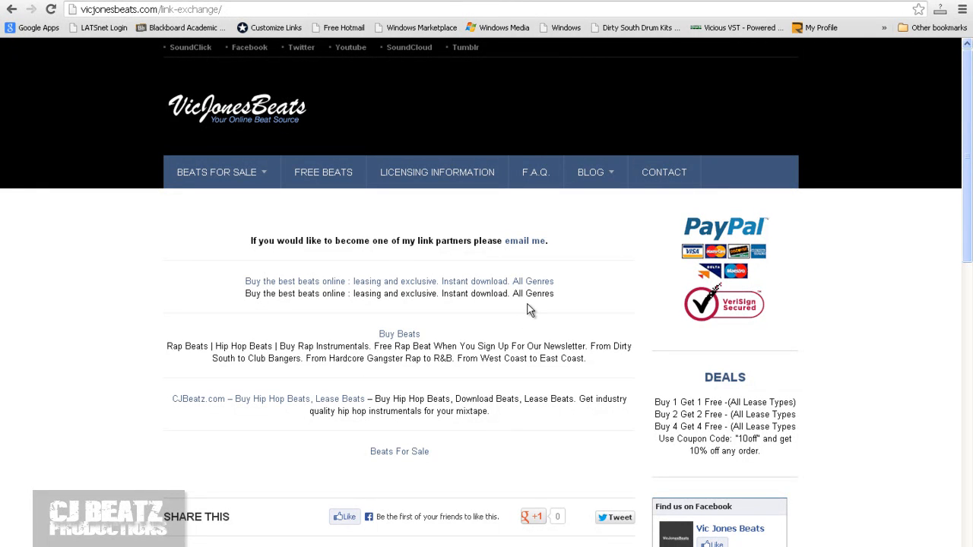
pyautogui.moveTo(340, 429)
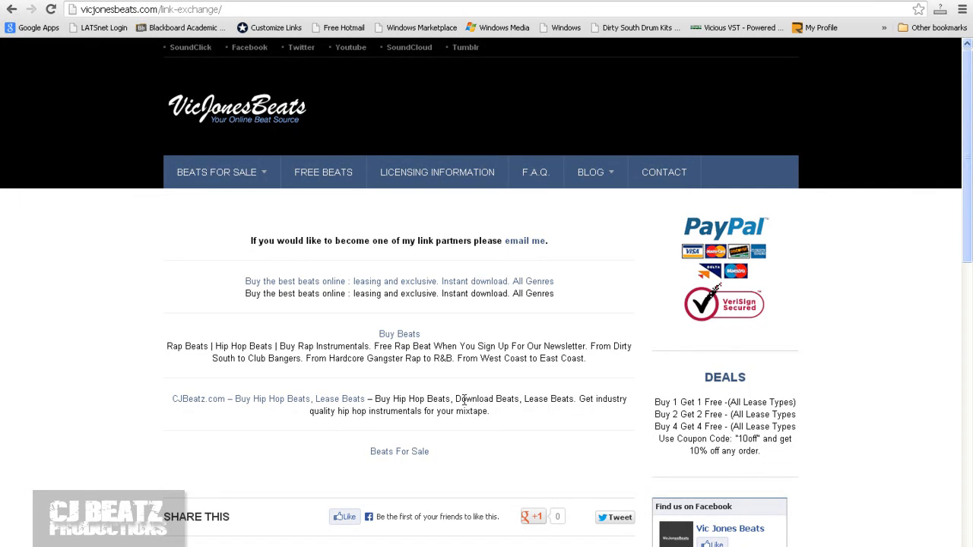
pyautogui.moveTo(474, 388)
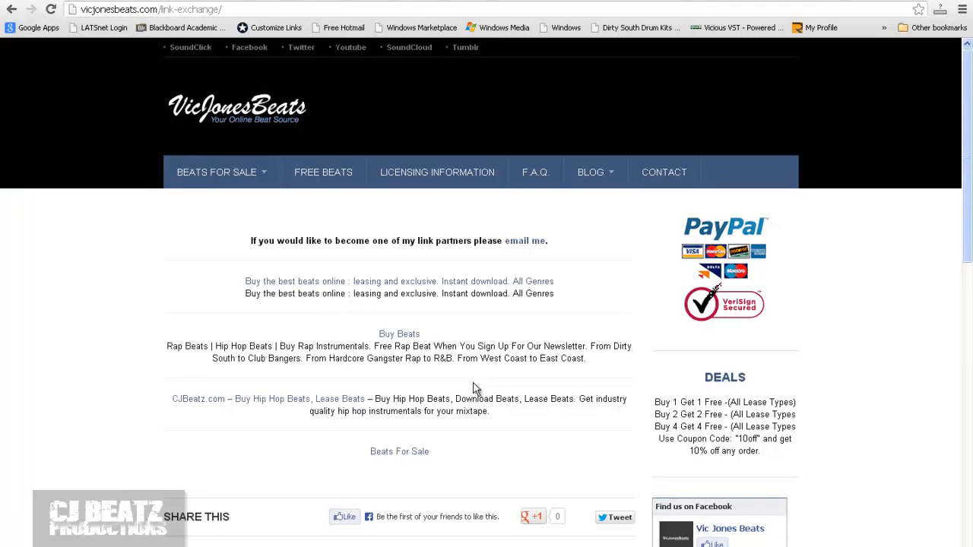
pyautogui.scroll(-3)
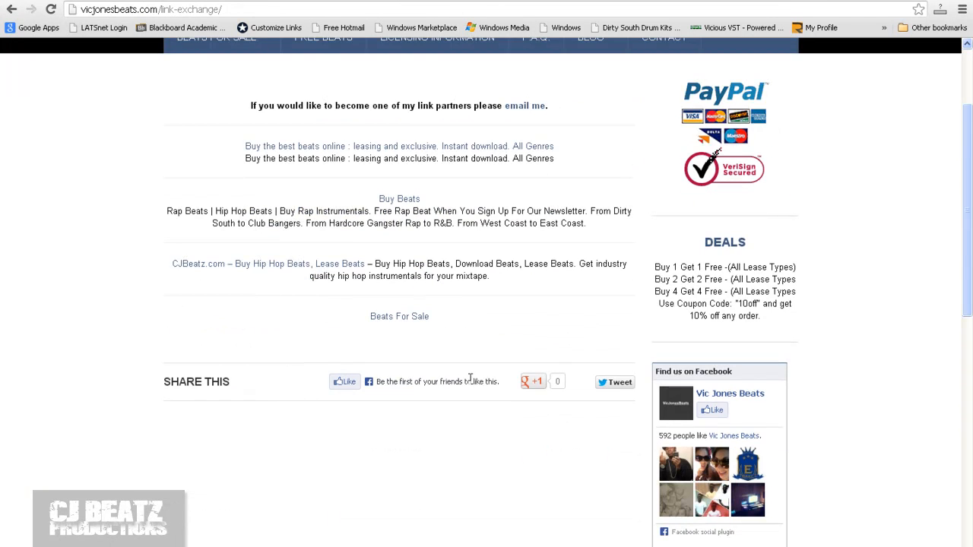
pyautogui.scroll(3)
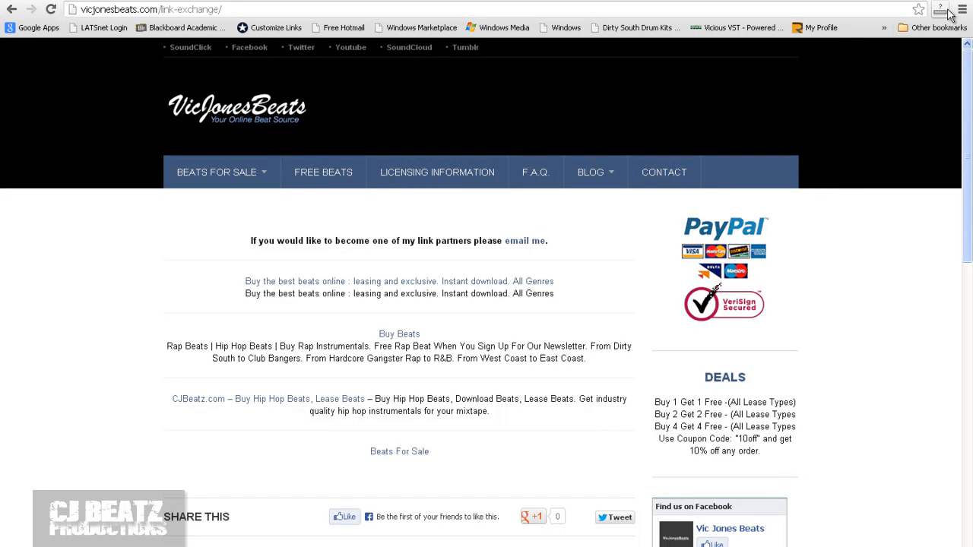
pyautogui.moveTo(940, 9)
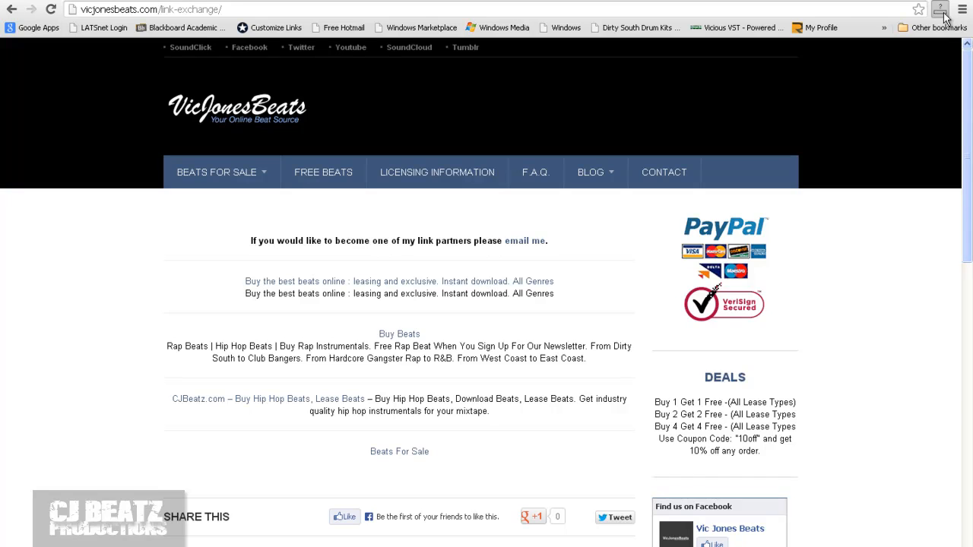
pyautogui.click(940, 10)
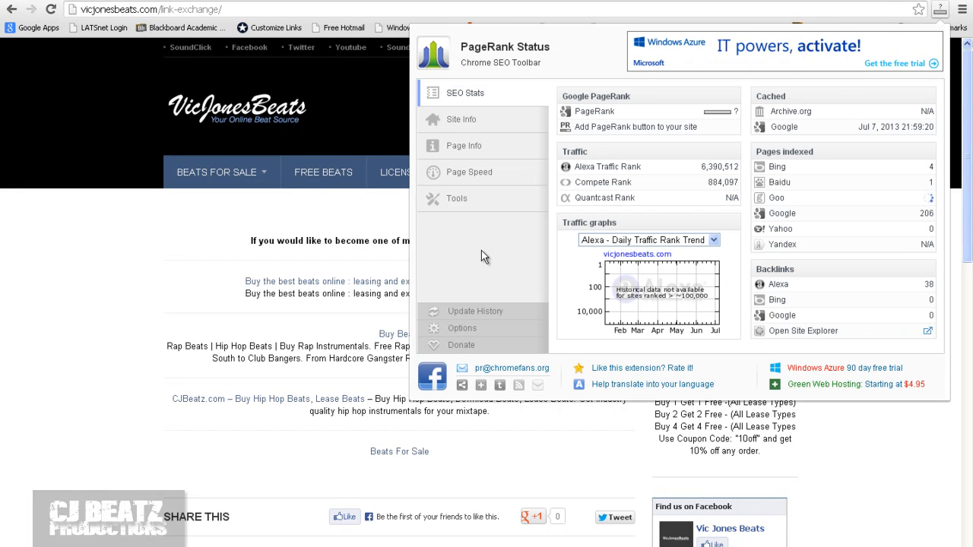
pyautogui.moveTo(585, 73)
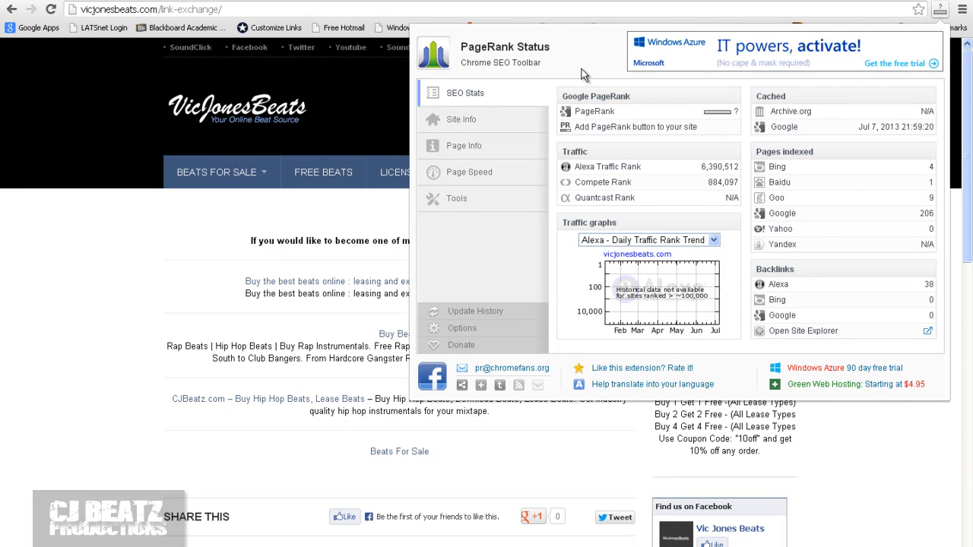
pyautogui.moveTo(469, 146)
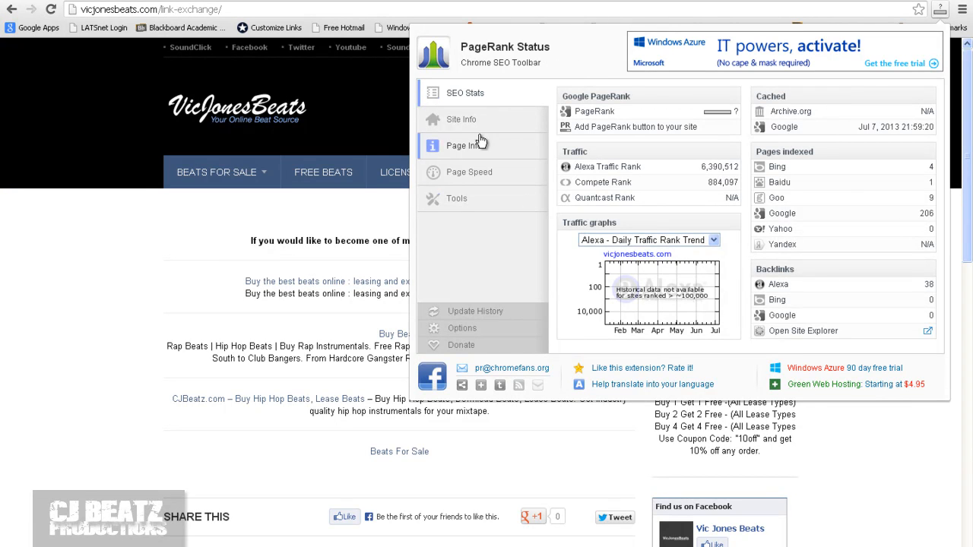
pyautogui.moveTo(544, 67)
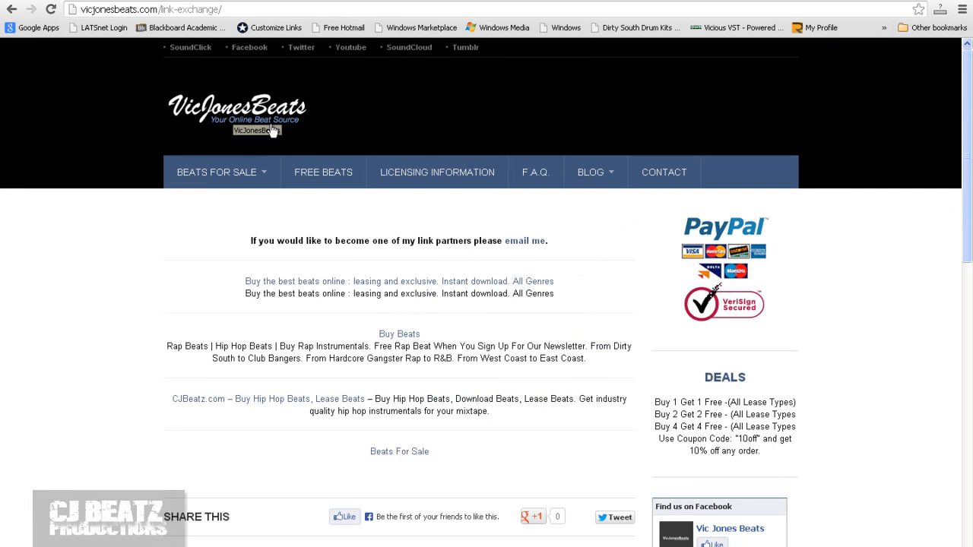
pyautogui.moveTo(251, 118)
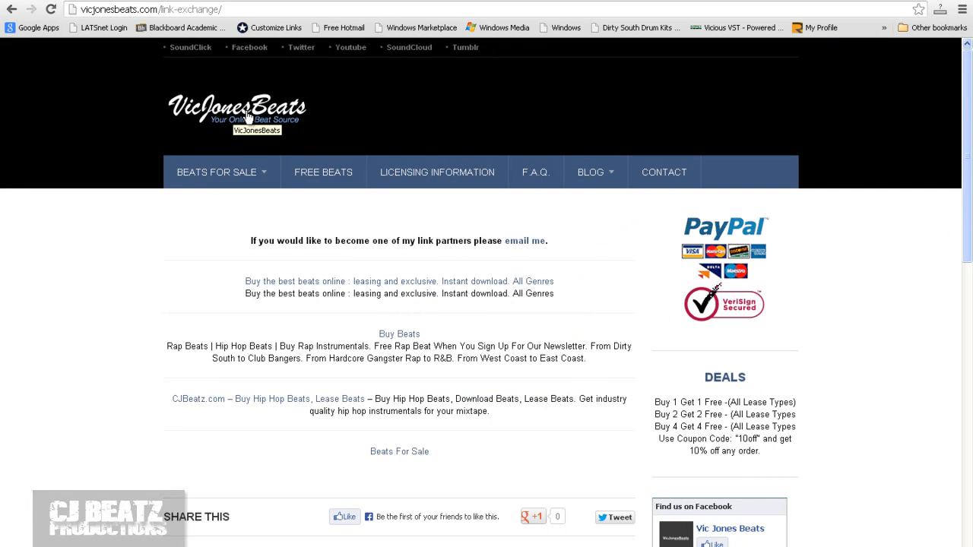
# Step: Go to the VicJonesBeats homepage with its beat player and $29.99 price list
pyautogui.click(237, 110)
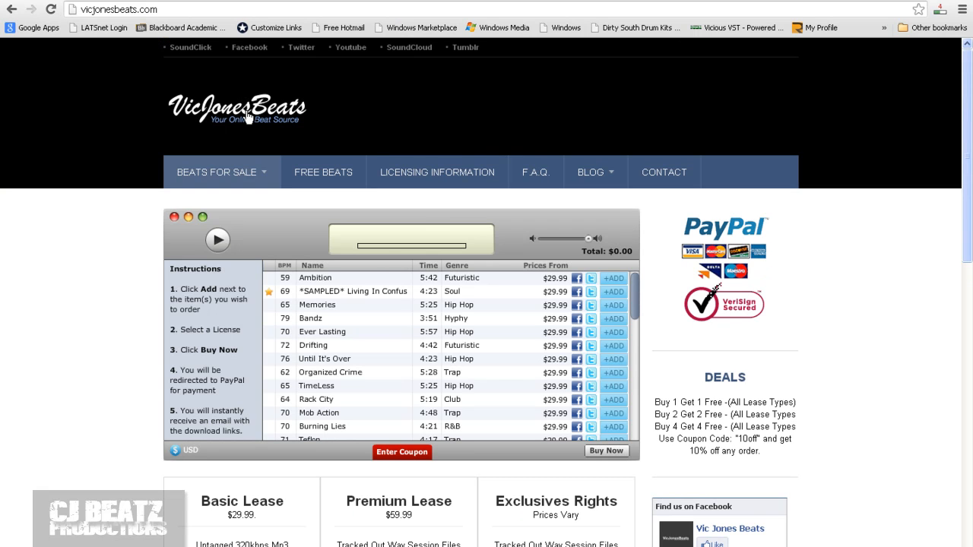
pyautogui.moveTo(661, 205)
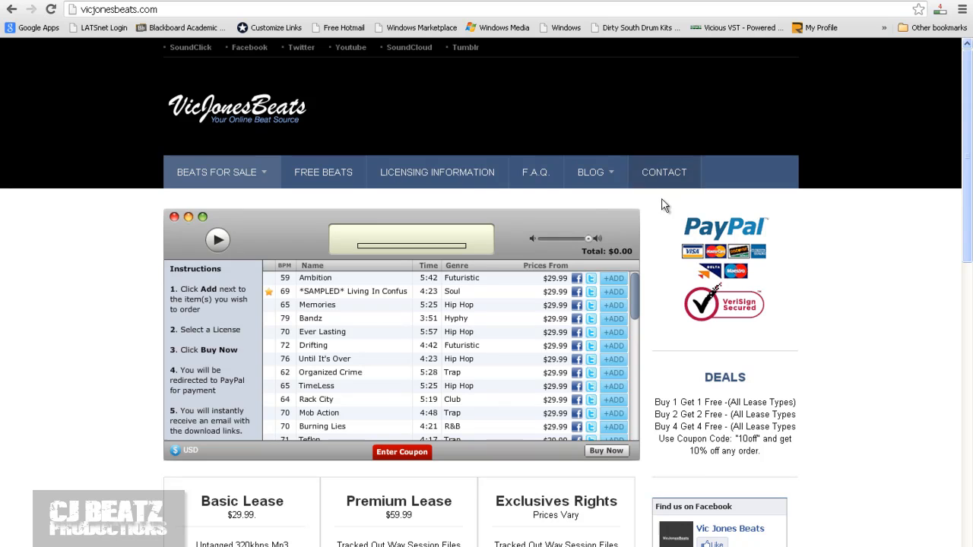
pyautogui.moveTo(845, 89)
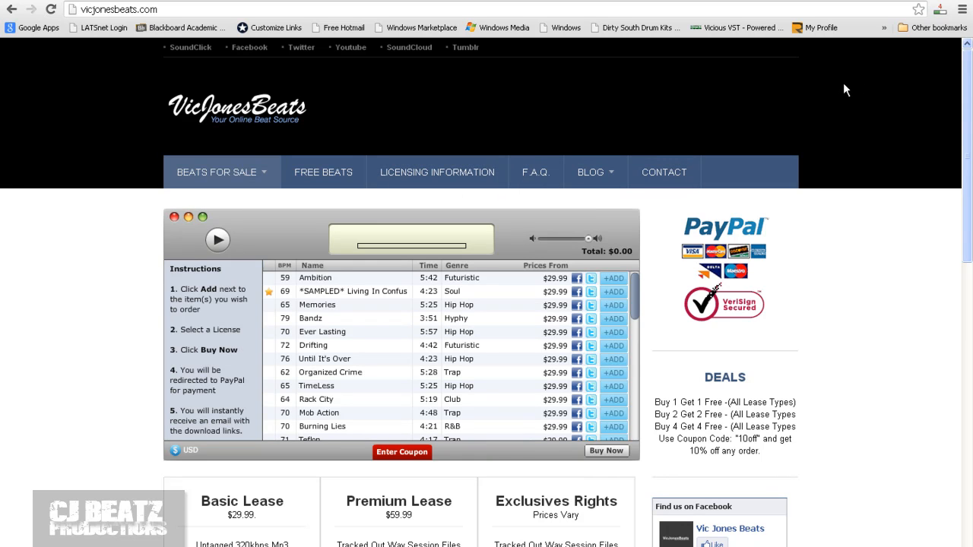
pyautogui.moveTo(749, 195)
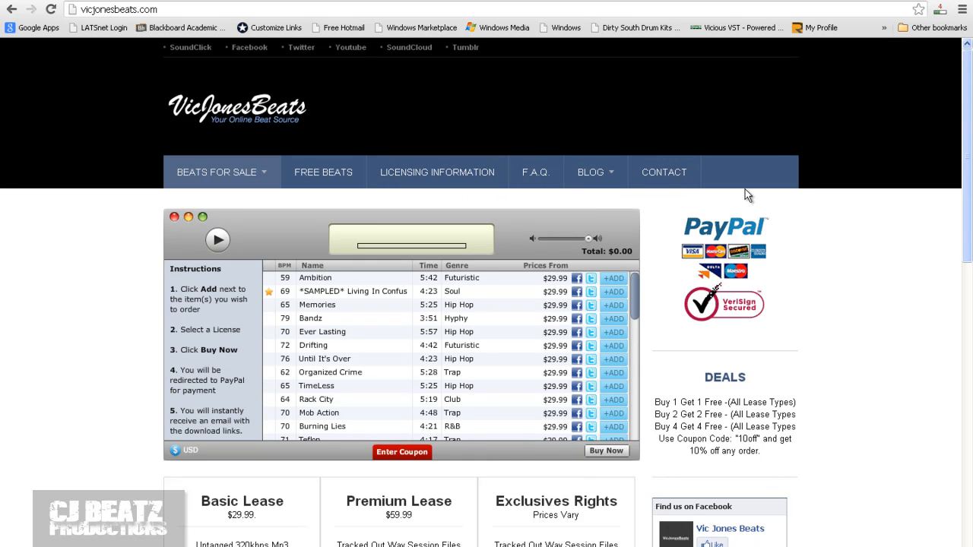
pyautogui.moveTo(799, 213)
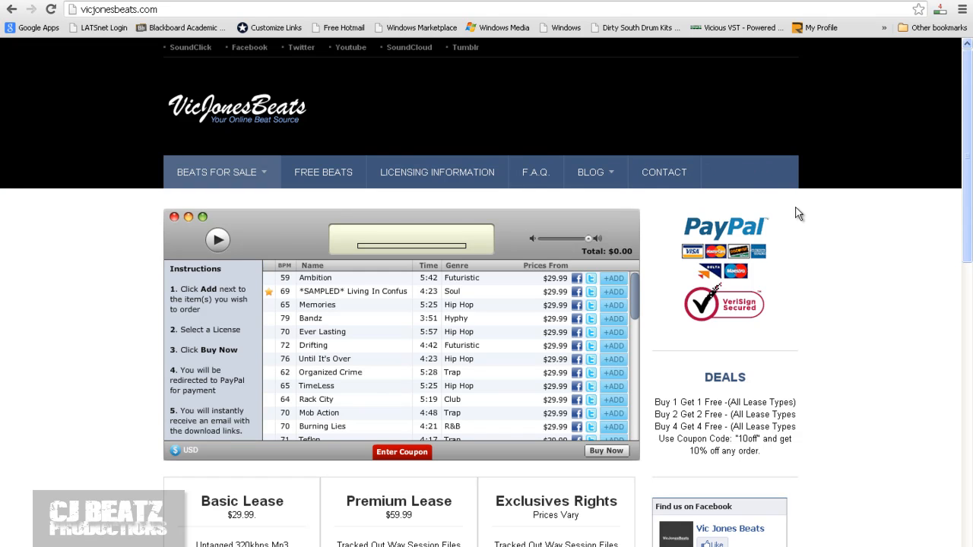
pyautogui.moveTo(796, 38)
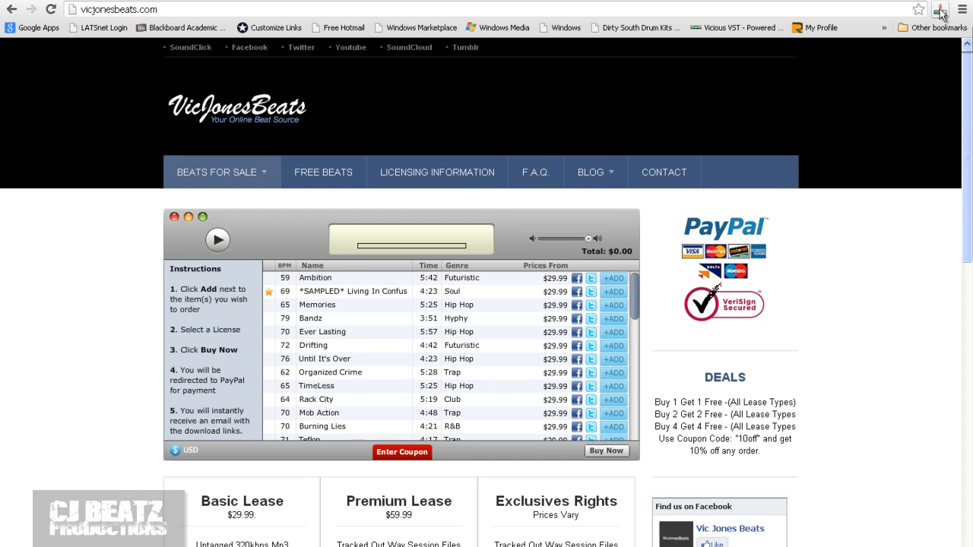
pyautogui.moveTo(940, 9)
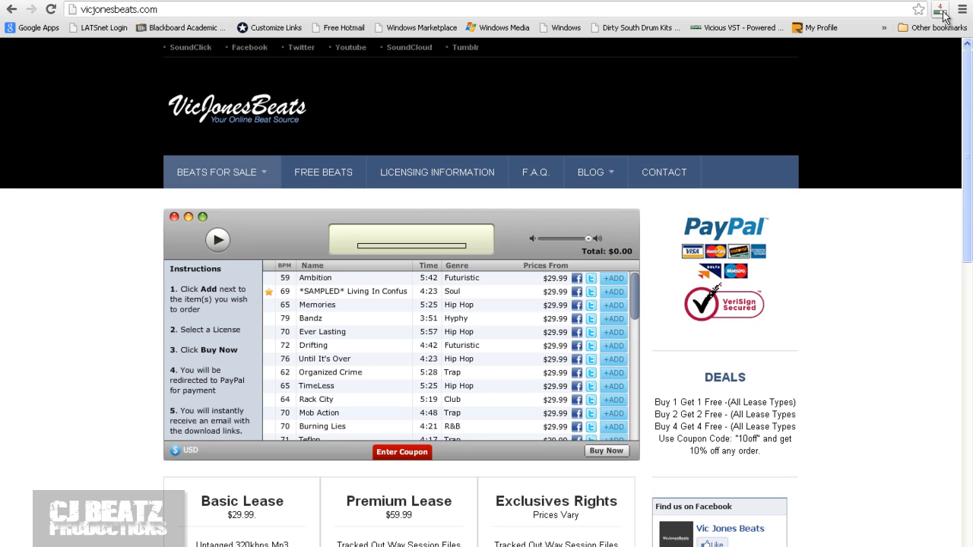
# Step: Show PageRank Status SEO stats for vicjonesbeats.com: PageRank 4, Alexa rank 6,390,512
pyautogui.click(943, 9)
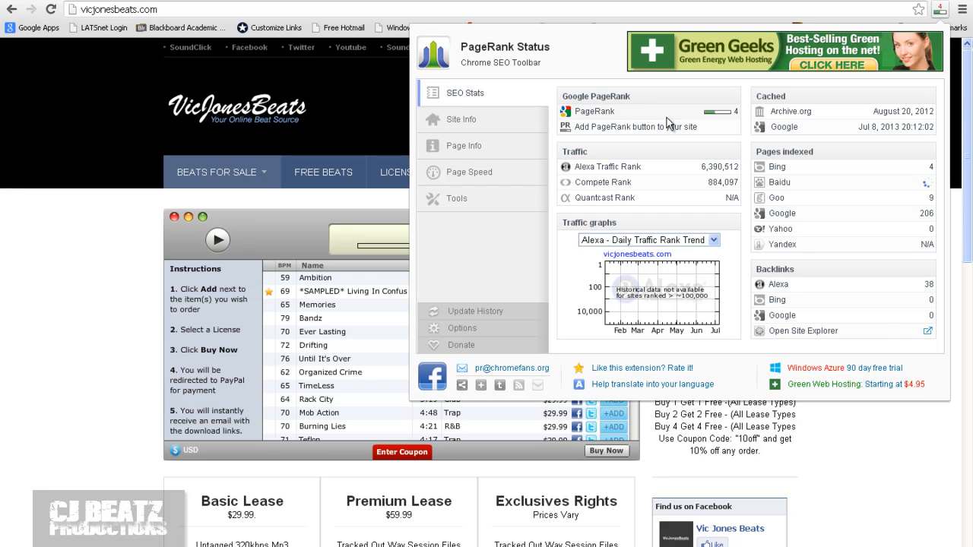
pyautogui.moveTo(666, 173)
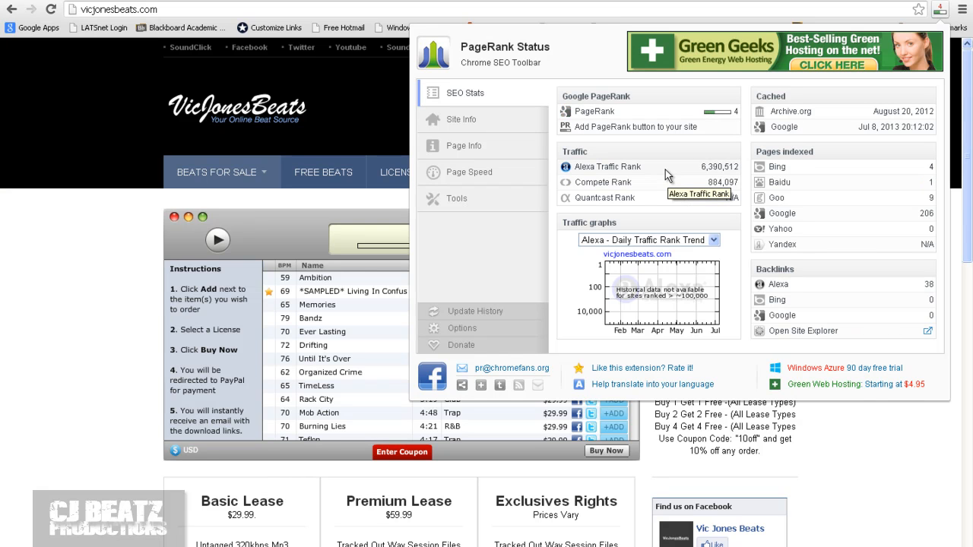
pyautogui.moveTo(669, 186)
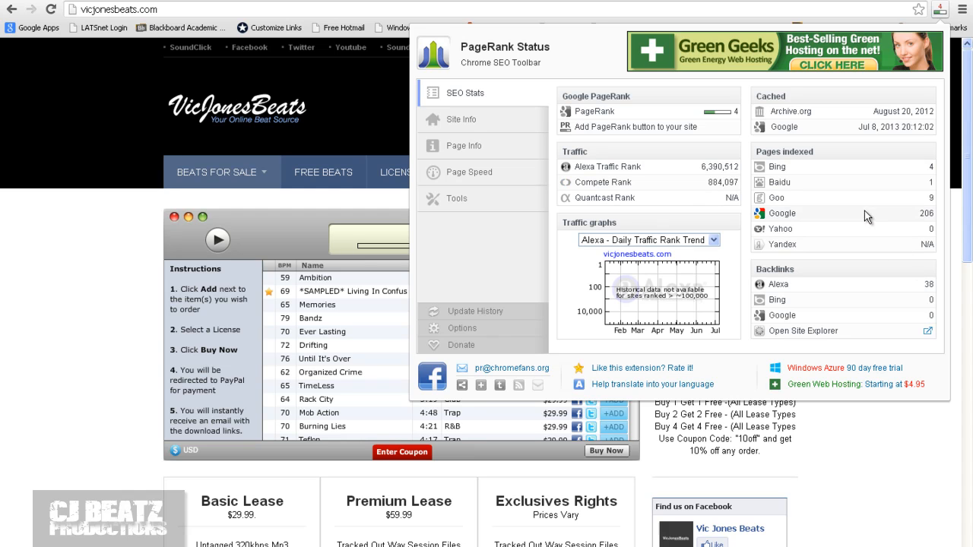
pyautogui.moveTo(829, 215)
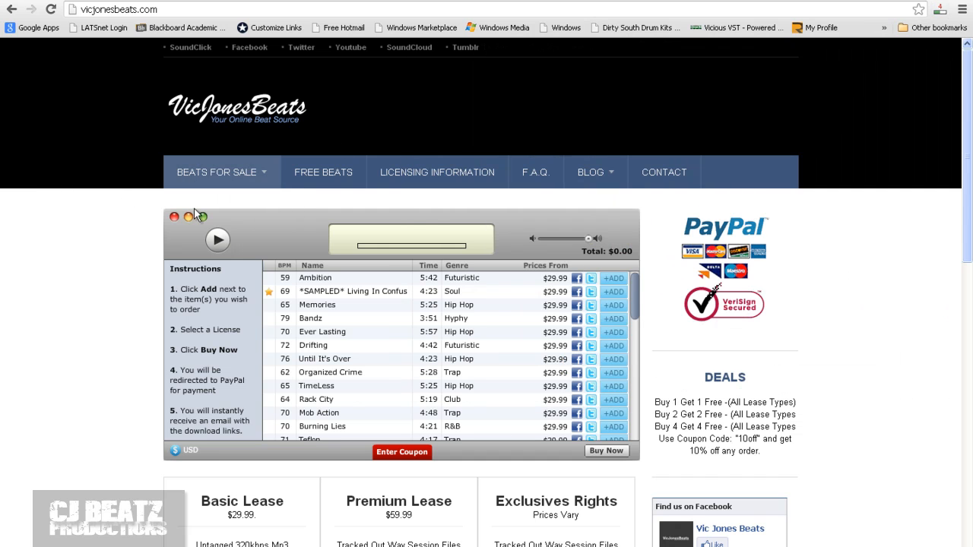
pyautogui.moveTo(883, 152)
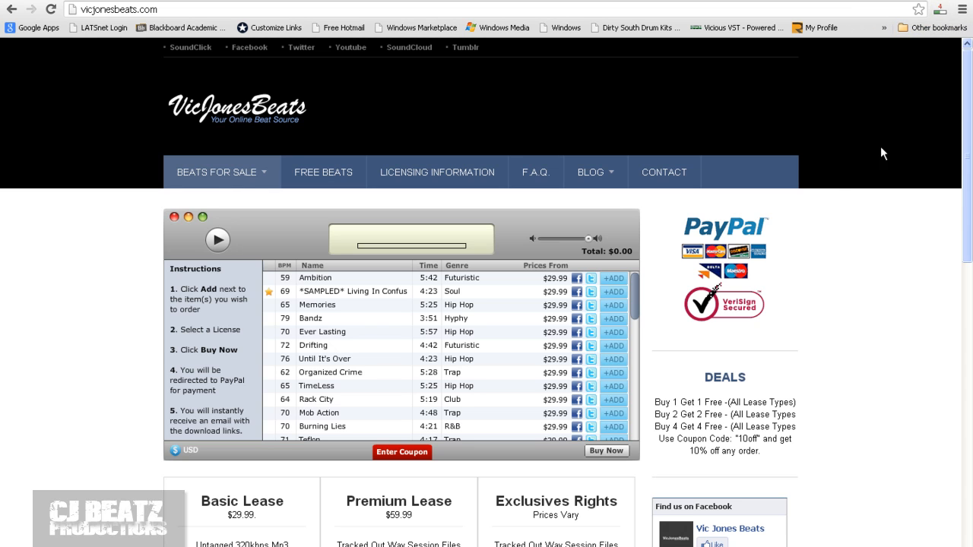
pyautogui.moveTo(603, 377)
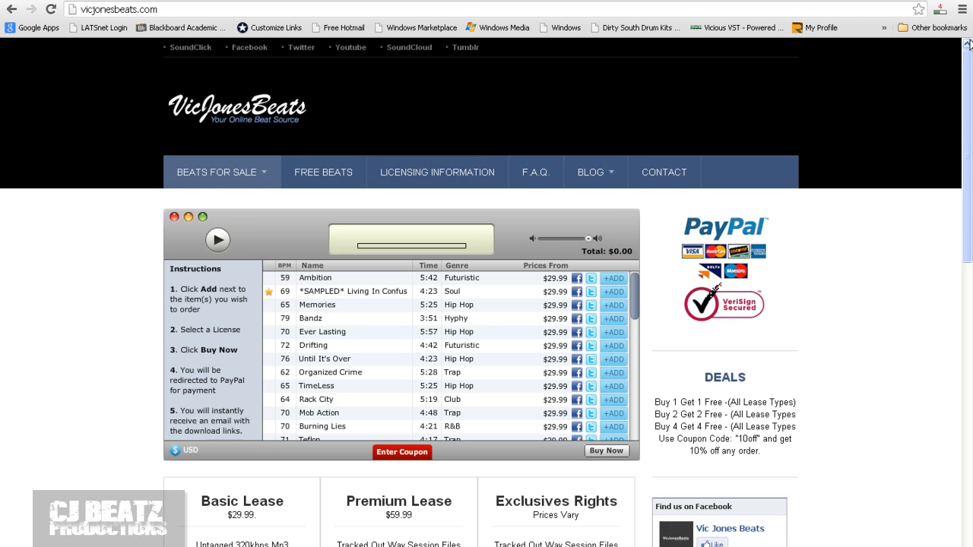
pyautogui.moveTo(681, 58)
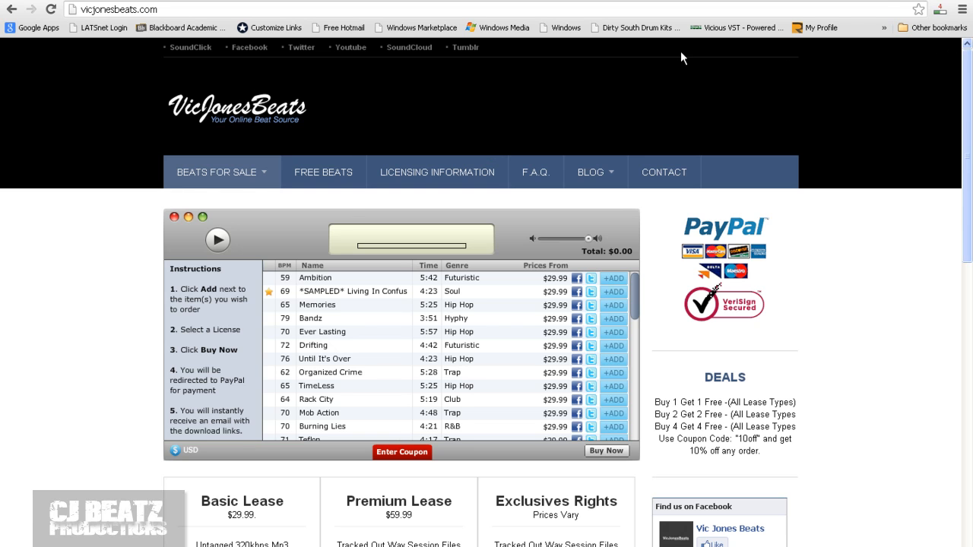
pyautogui.moveTo(347, 216)
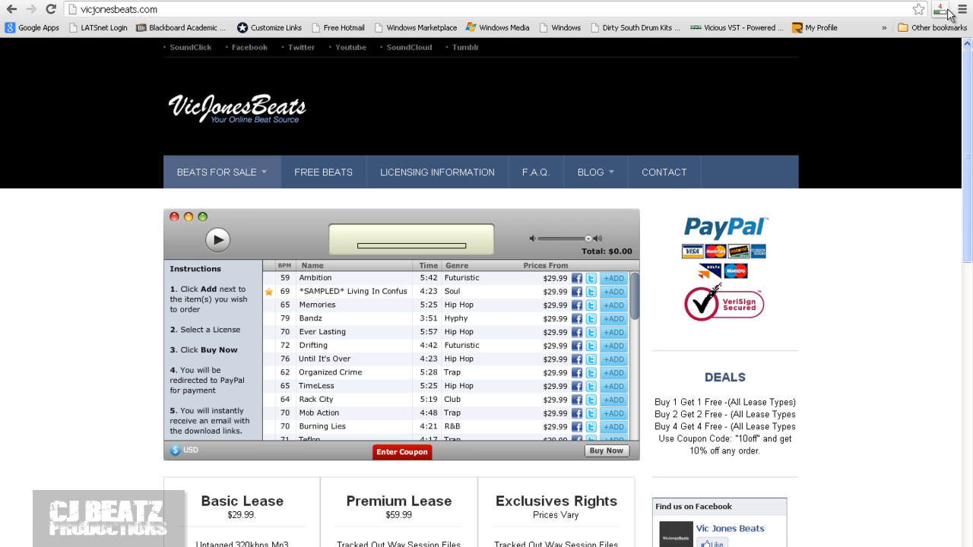
pyautogui.moveTo(523, 82)
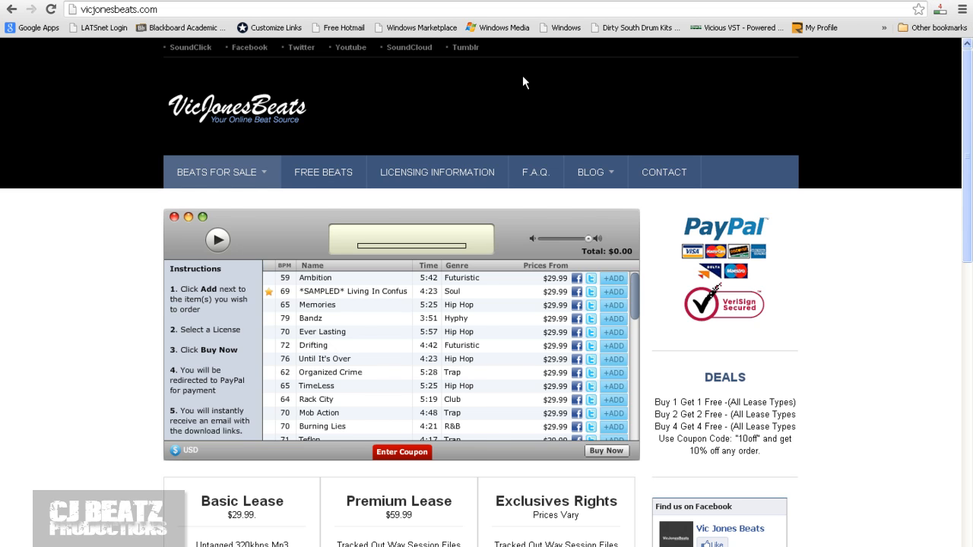